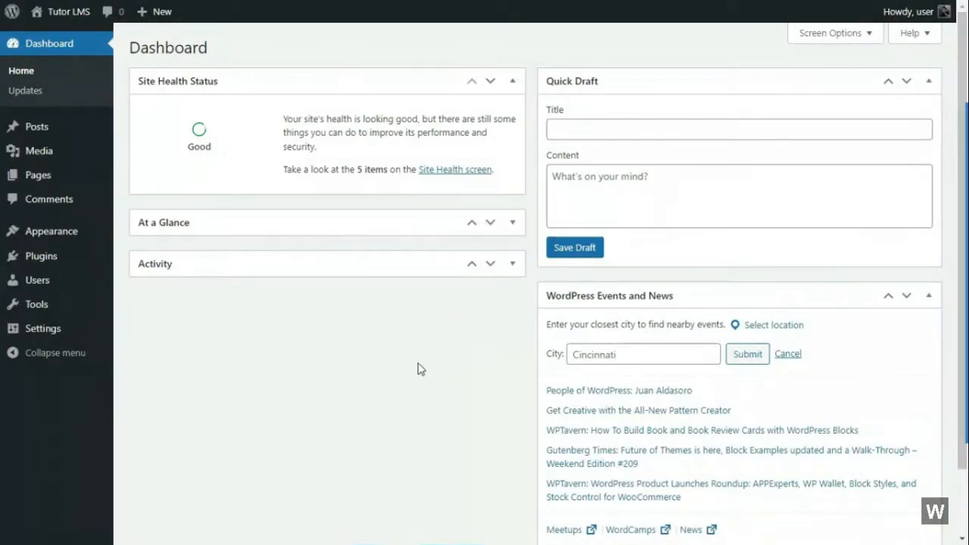
mouse_move(337, 326)
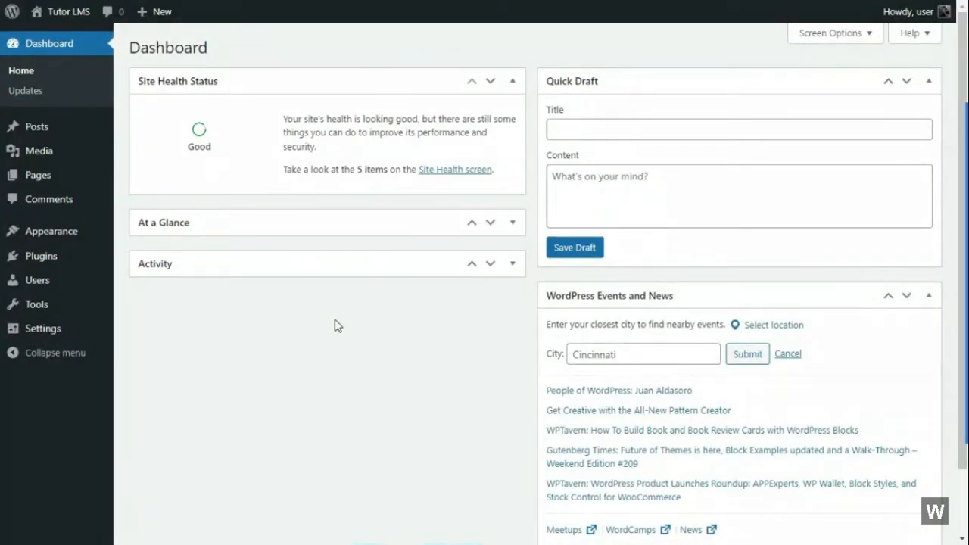
mouse_move(466, 194)
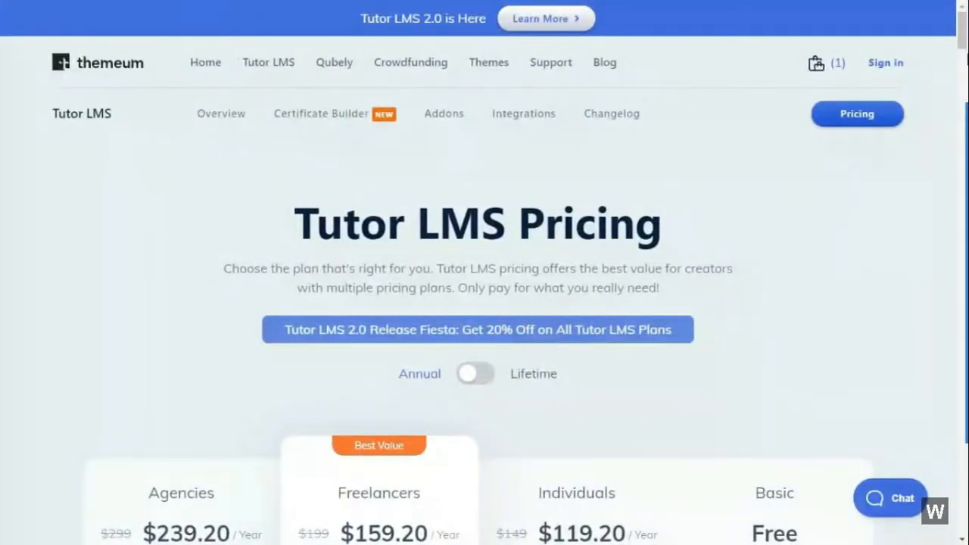
Go to Add Plugins and switch to uploading a plugin package.
scroll("down", 3)
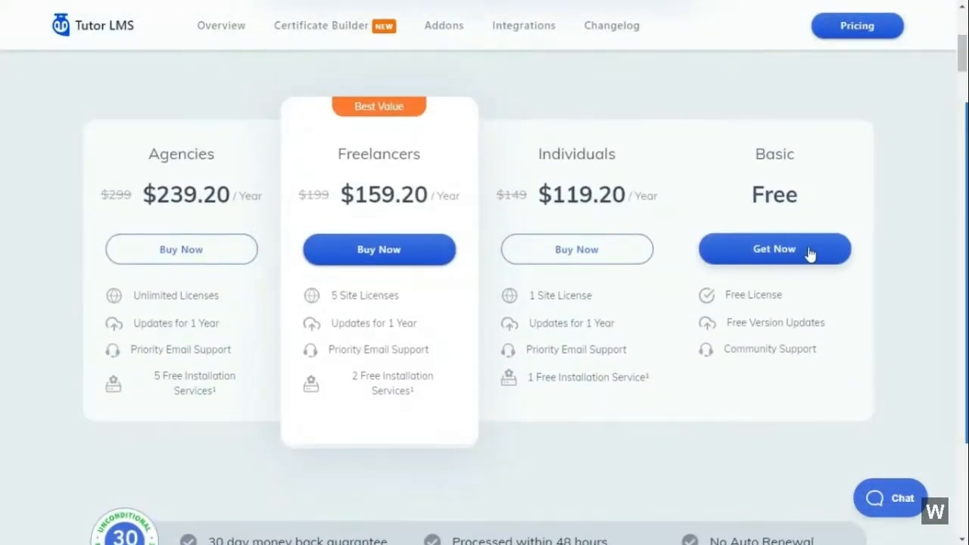
mouse_move(794, 288)
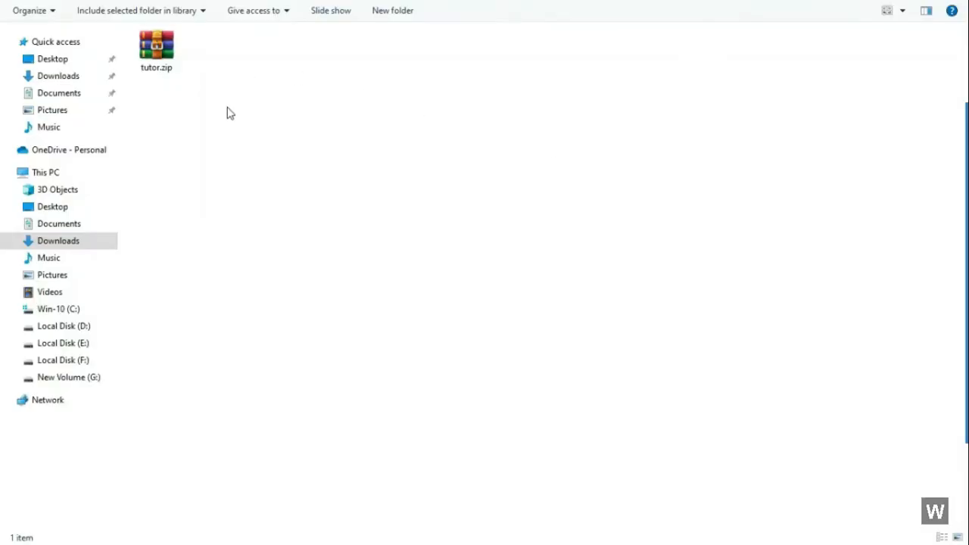
left_click(156, 48)
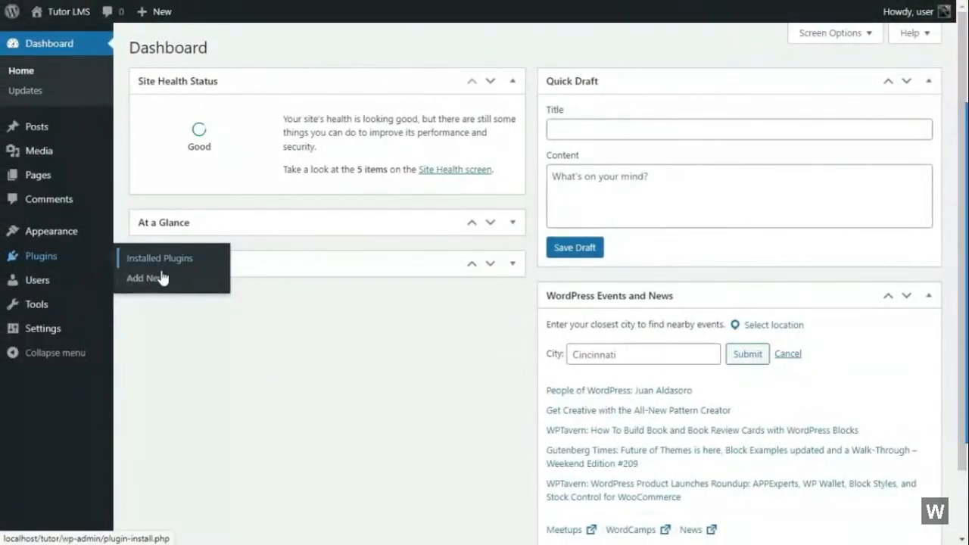
left_click(143, 278)
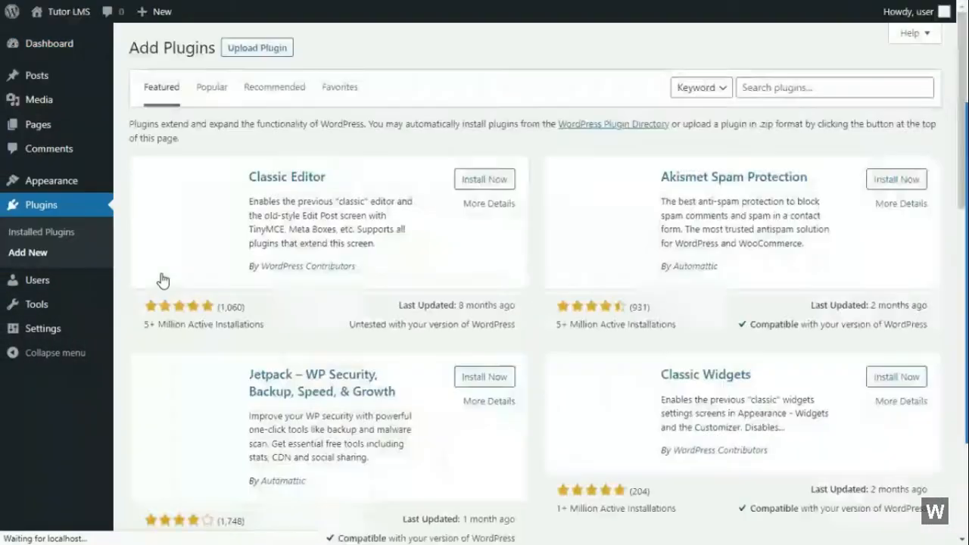
left_click(258, 46)
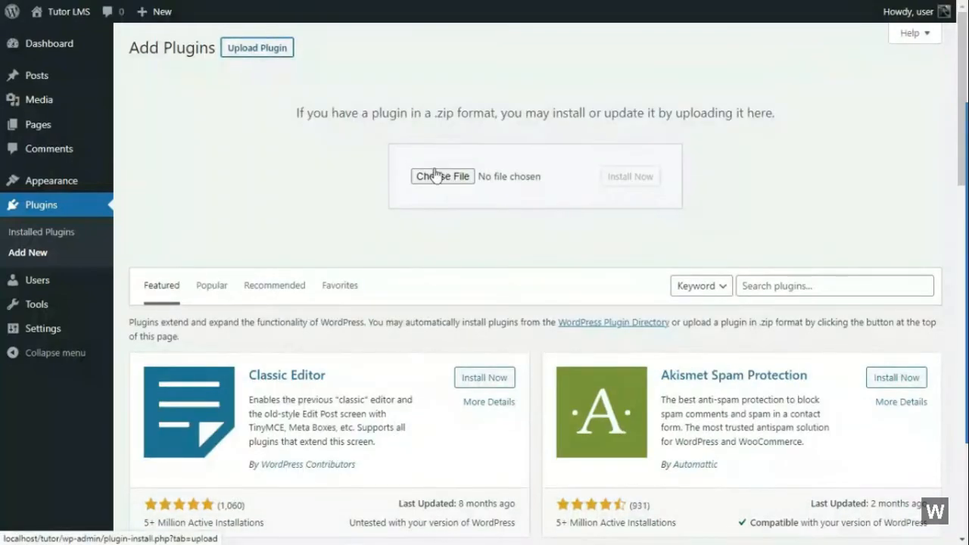
Choose tutor.zip as the package and install the Tutor LMS plugin.
left_click(442, 176)
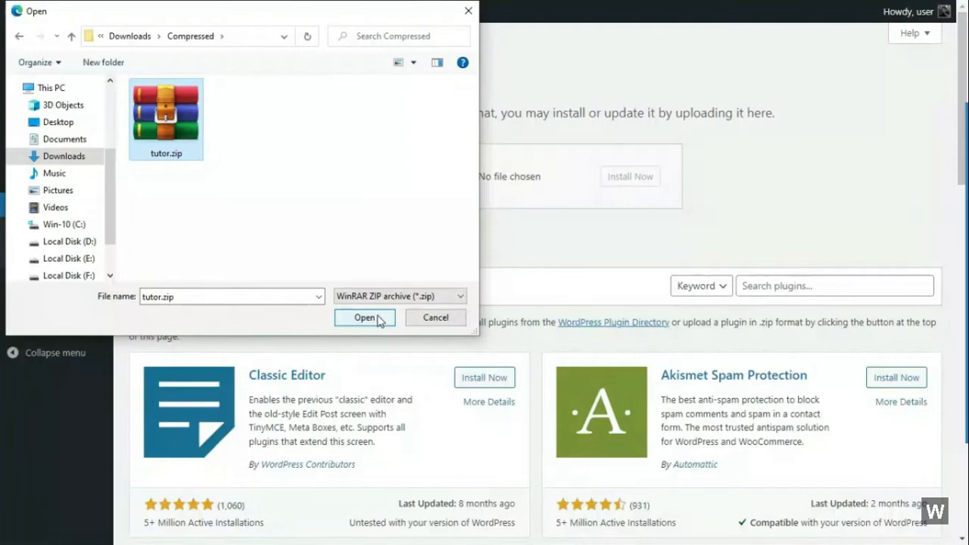
left_click(364, 318)
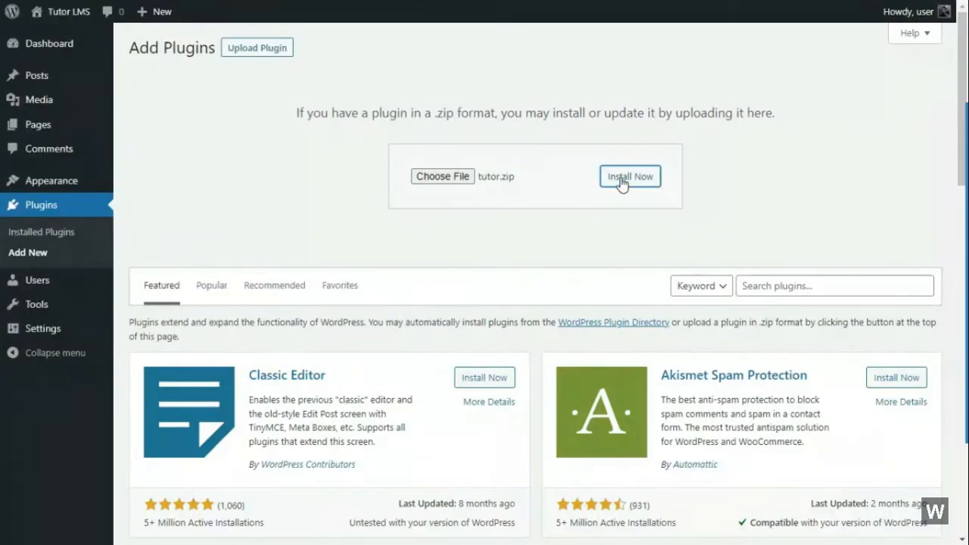
left_click(630, 175)
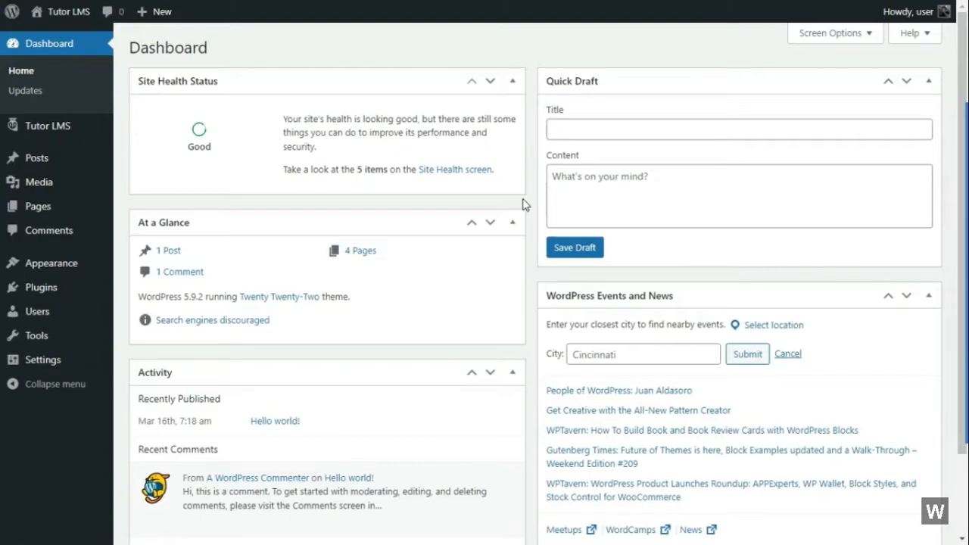
mouse_move(536, 151)
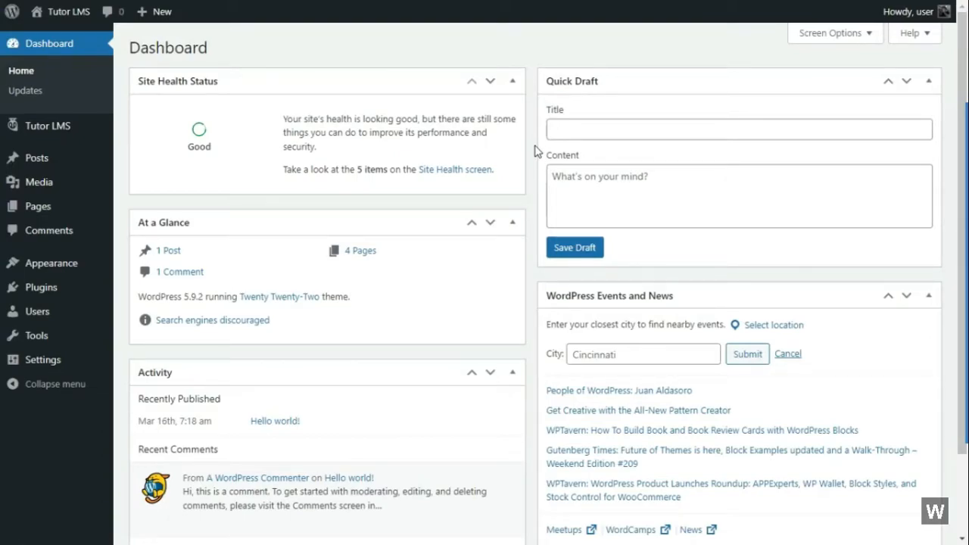
mouse_move(532, 176)
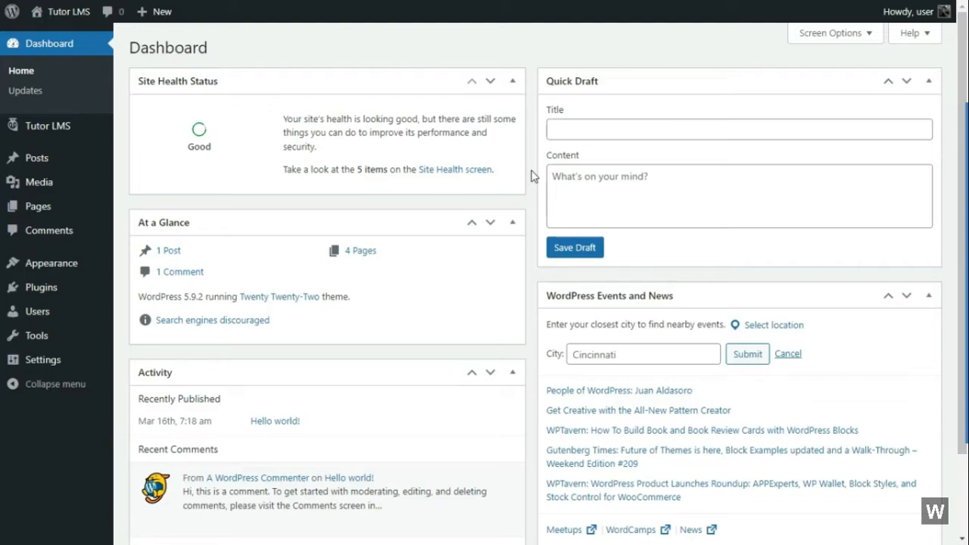
mouse_move(270, 191)
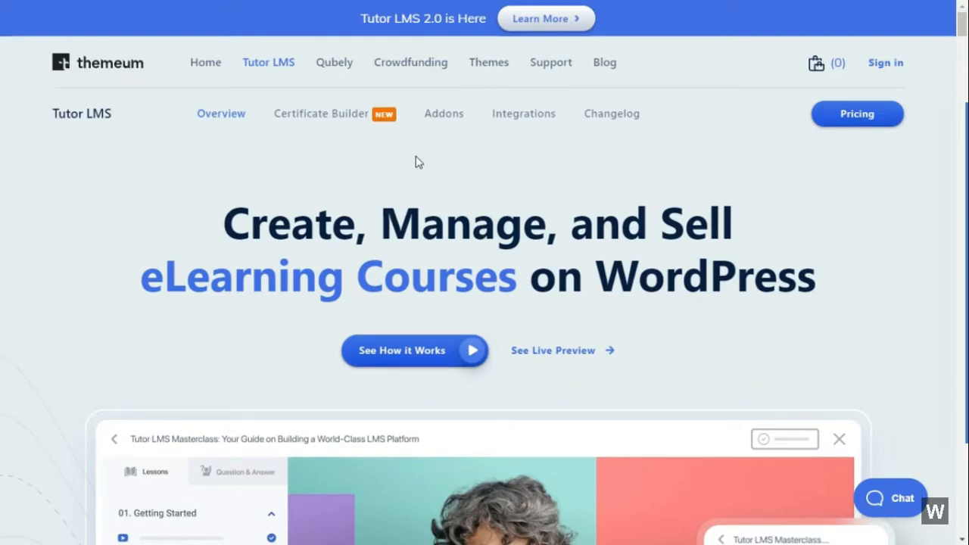
mouse_move(466, 163)
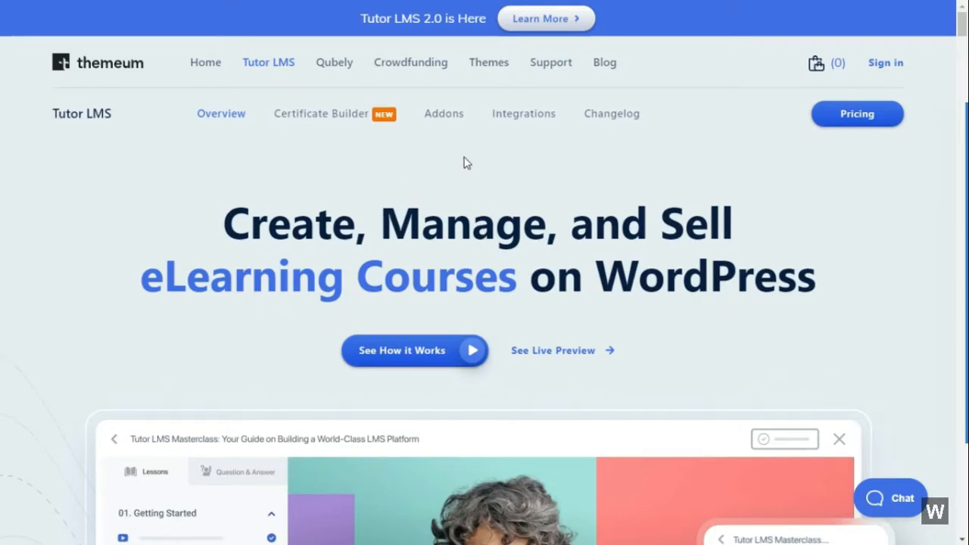
mouse_move(887, 169)
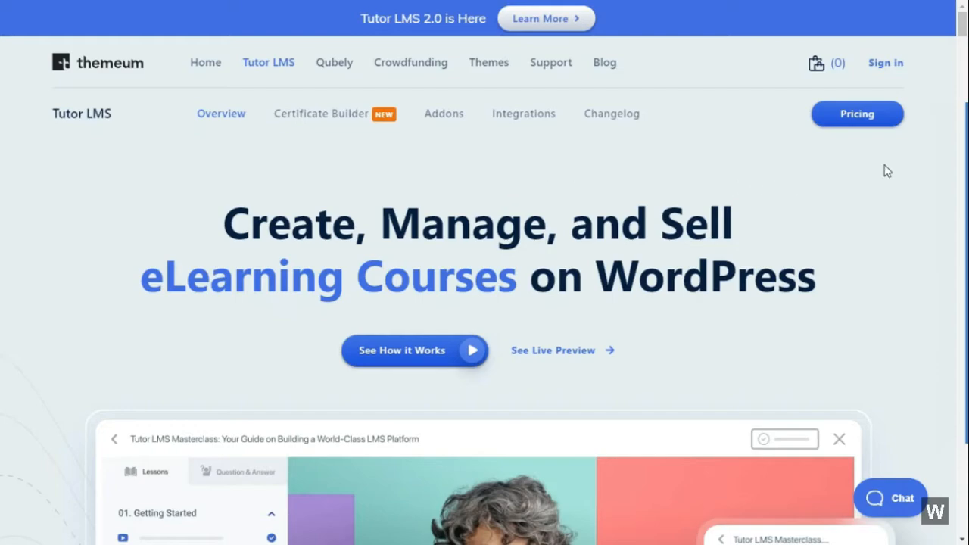
left_click(884, 63)
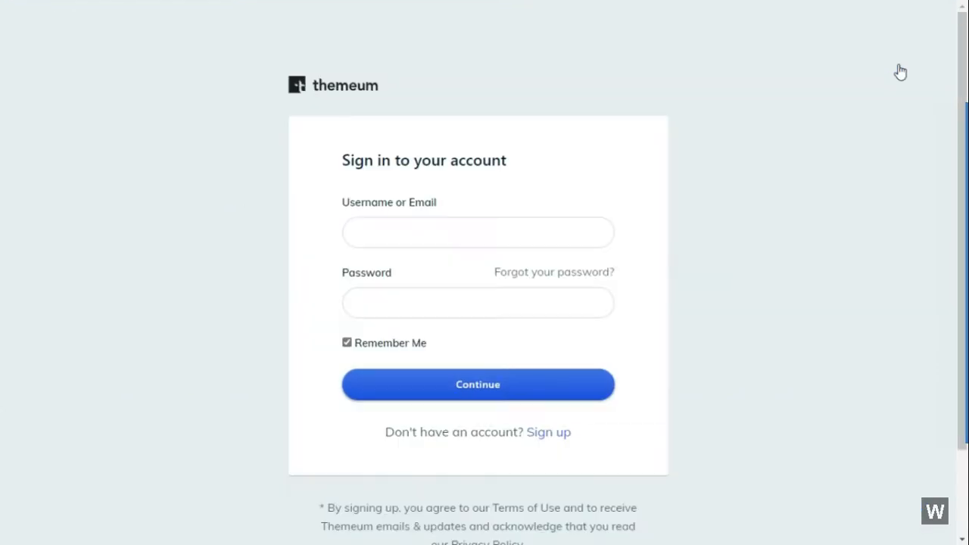
mouse_move(559, 437)
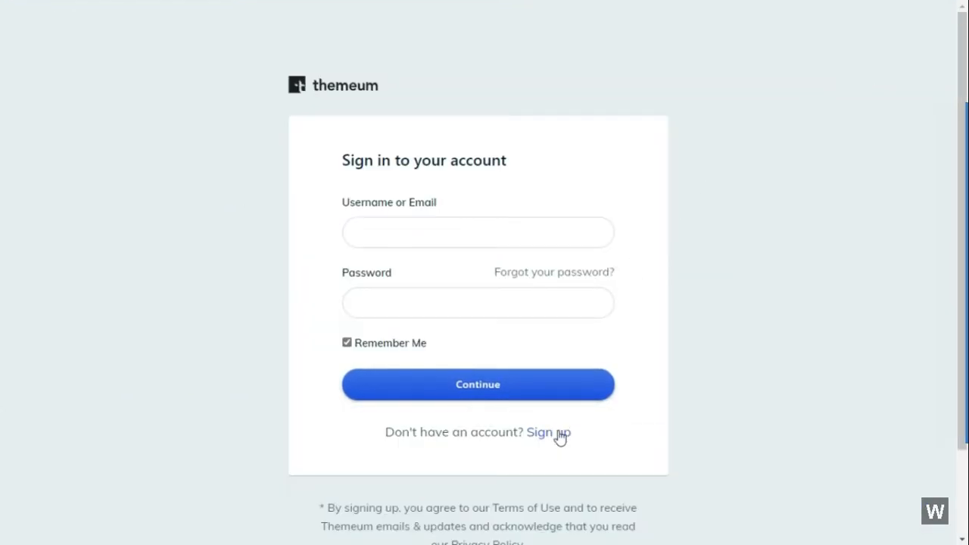
left_click(548, 431)
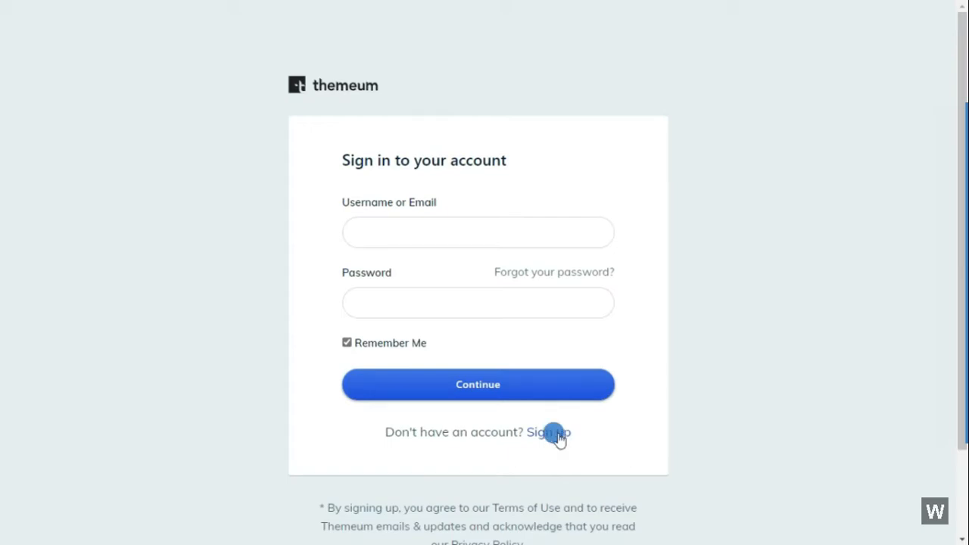
left_click(548, 433)
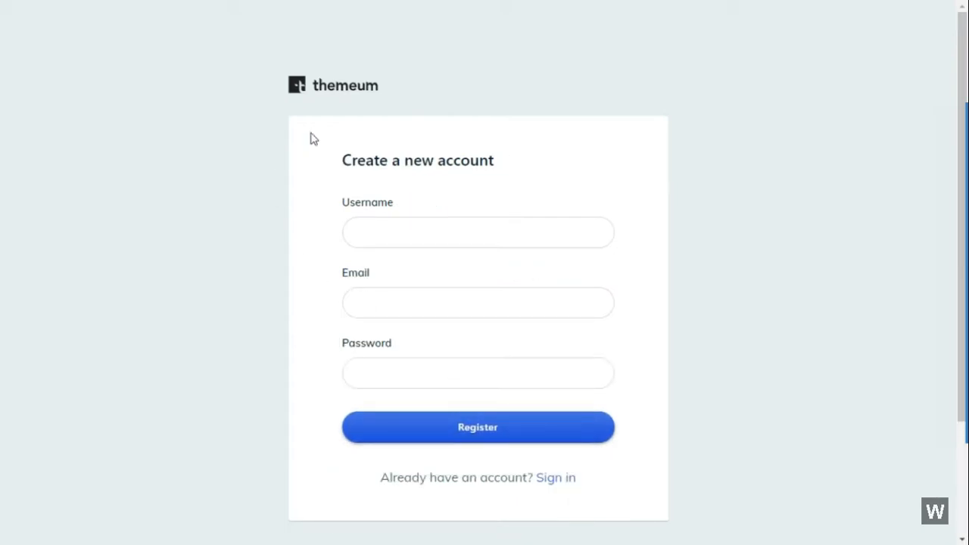
left_click(478, 427)
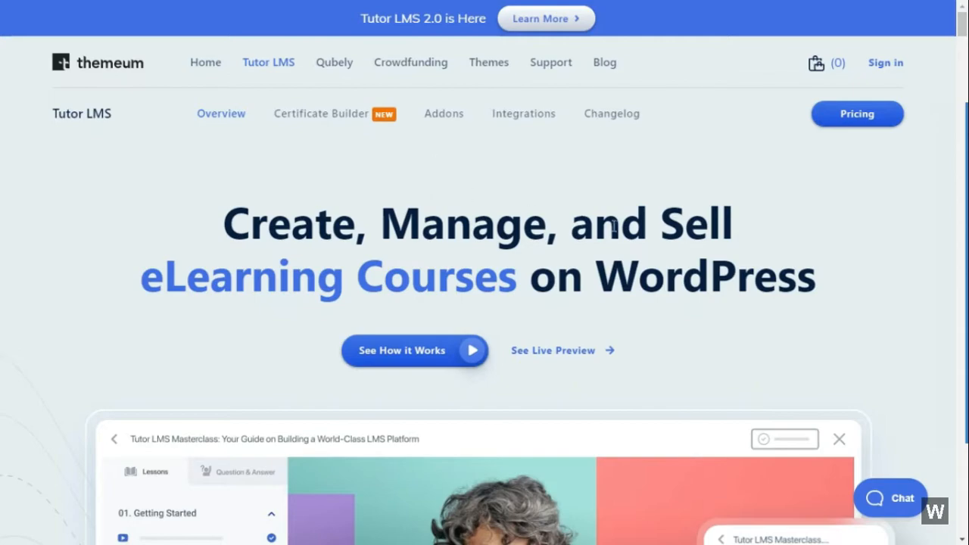
Browse the Tutor LMS pricing page down to the plans.
left_click(856, 113)
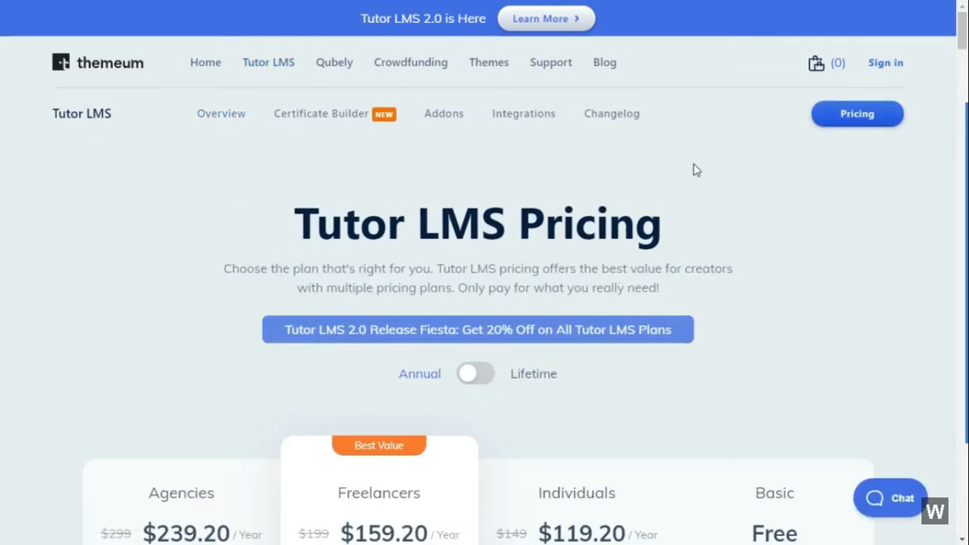
scroll("down", 3)
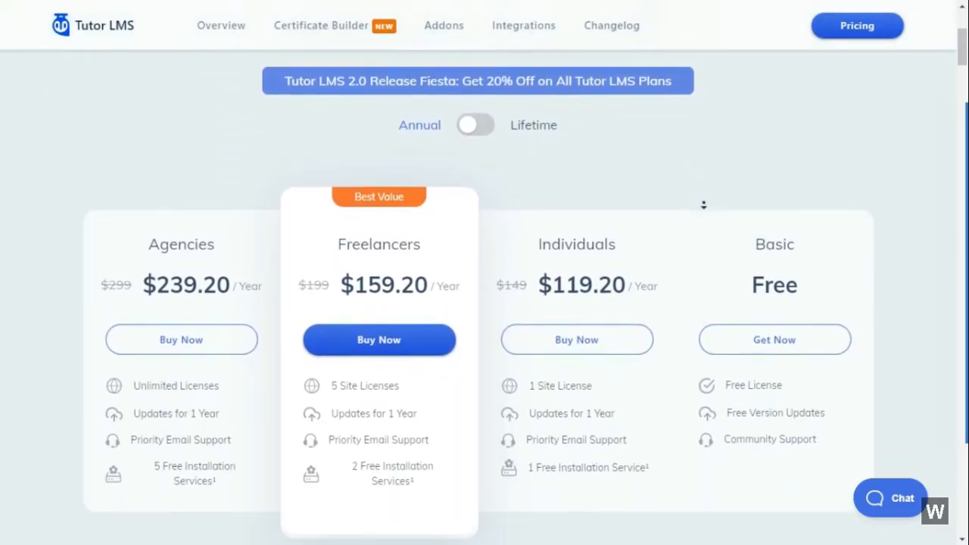
scroll("down", 3)
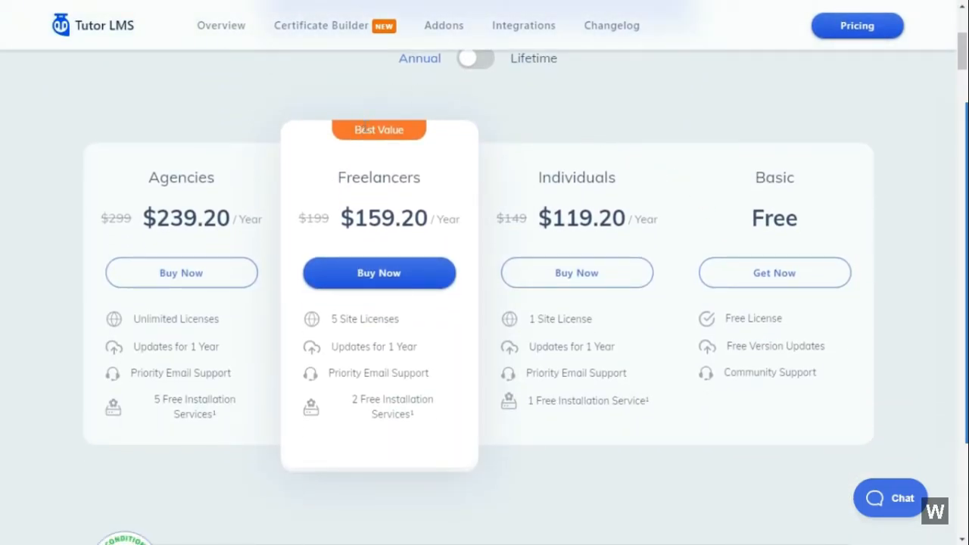
mouse_move(328, 273)
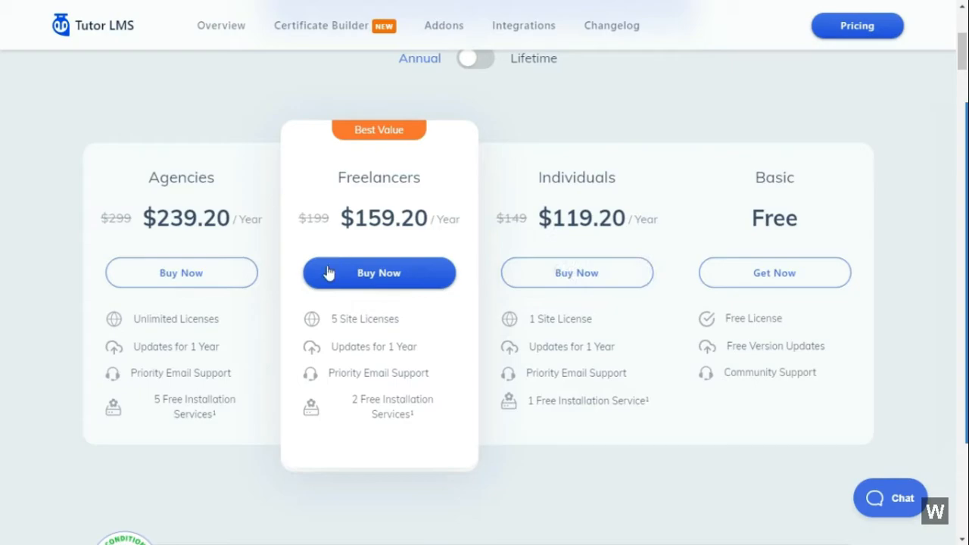
left_click(476, 58)
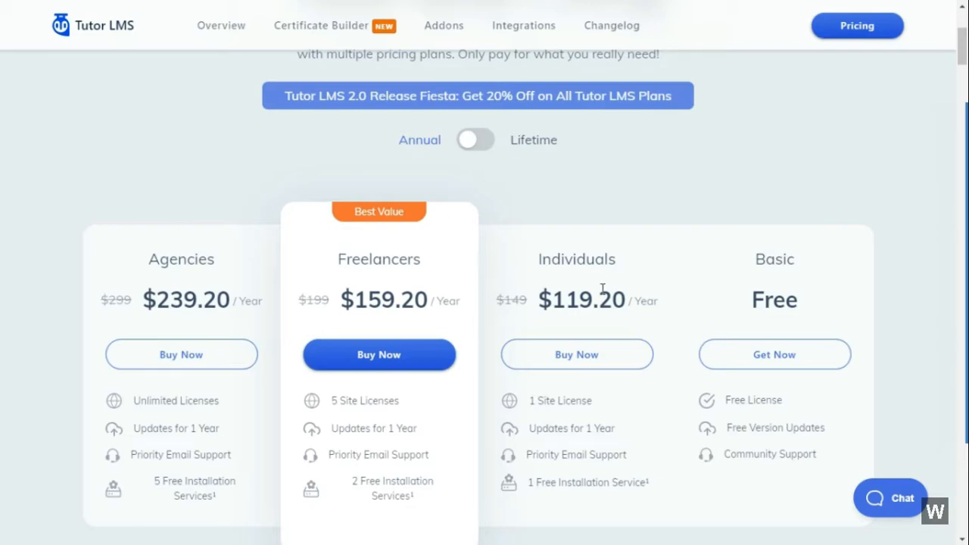
mouse_move(502, 301)
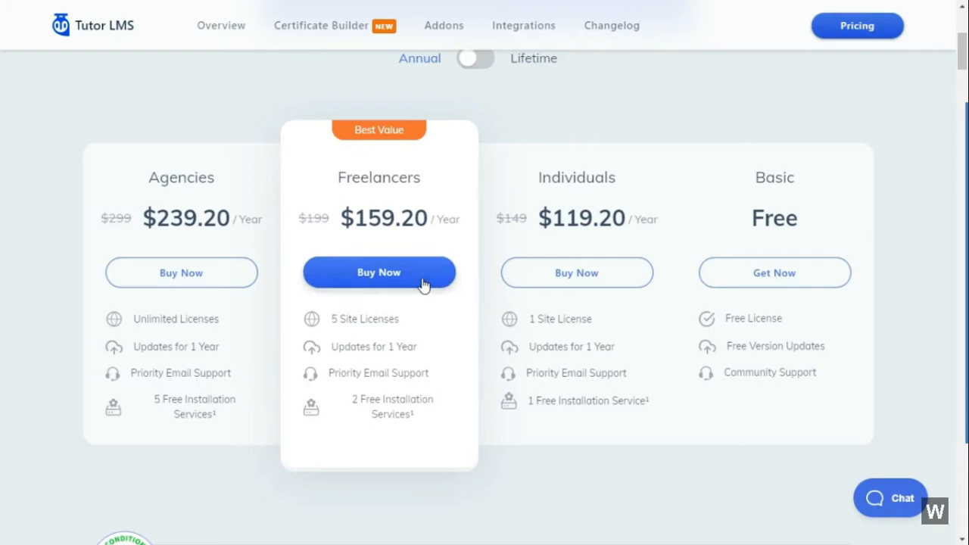
Buy the Freelancers plan, reaching checkout with a $159.20 yearly total.
left_click(379, 273)
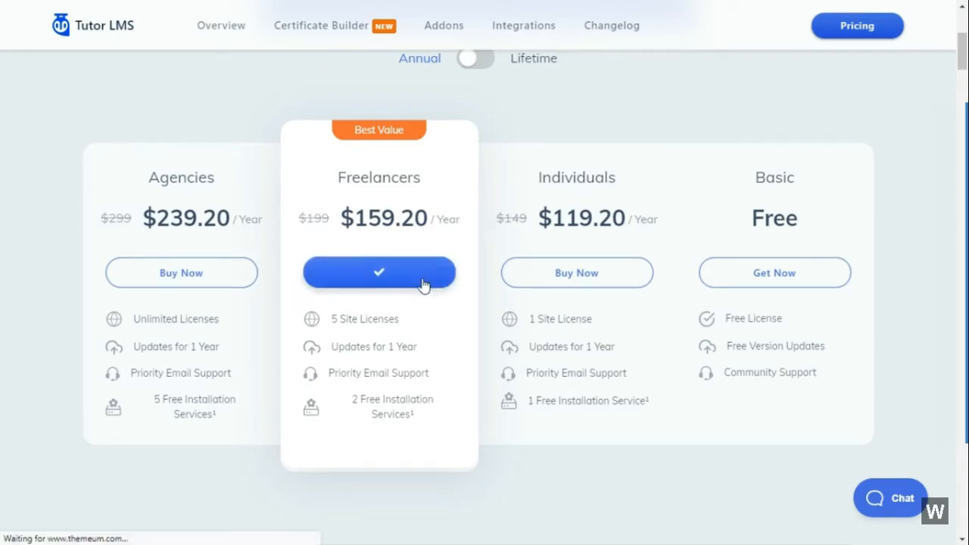
left_click(378, 273)
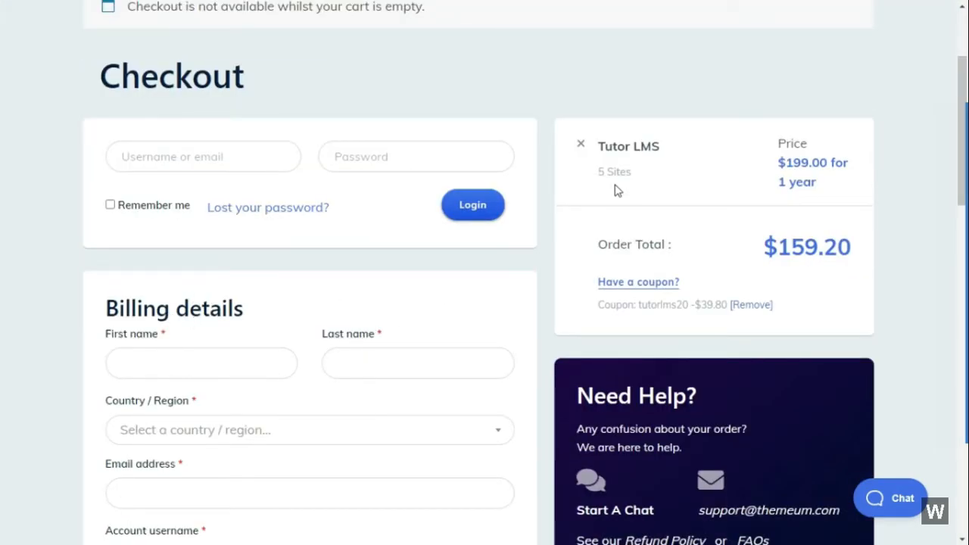
scroll("down", 3)
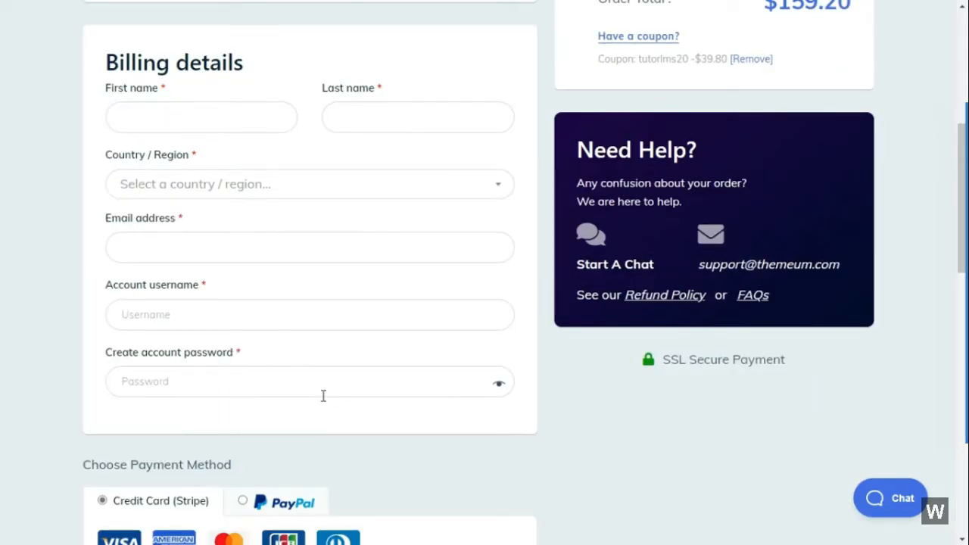
scroll("down", 3)
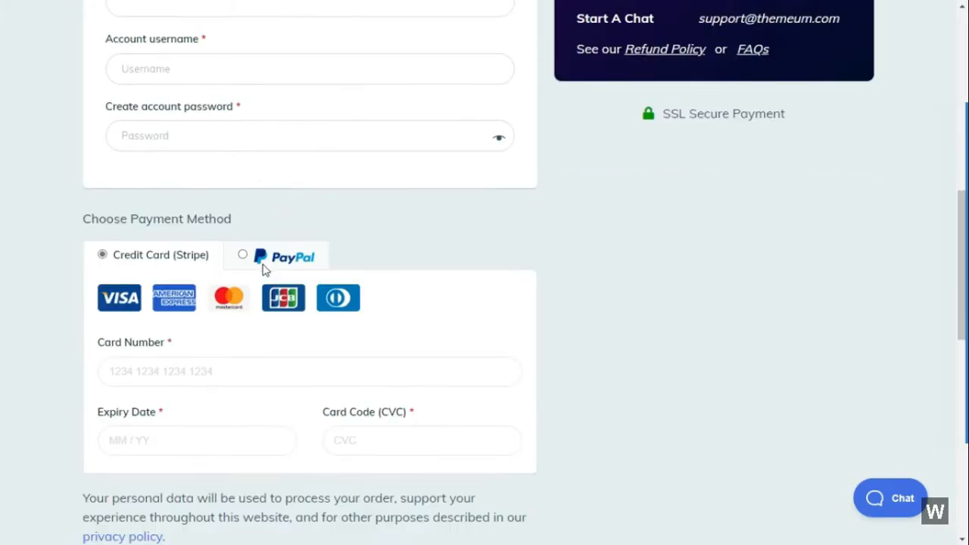
left_click(243, 255)
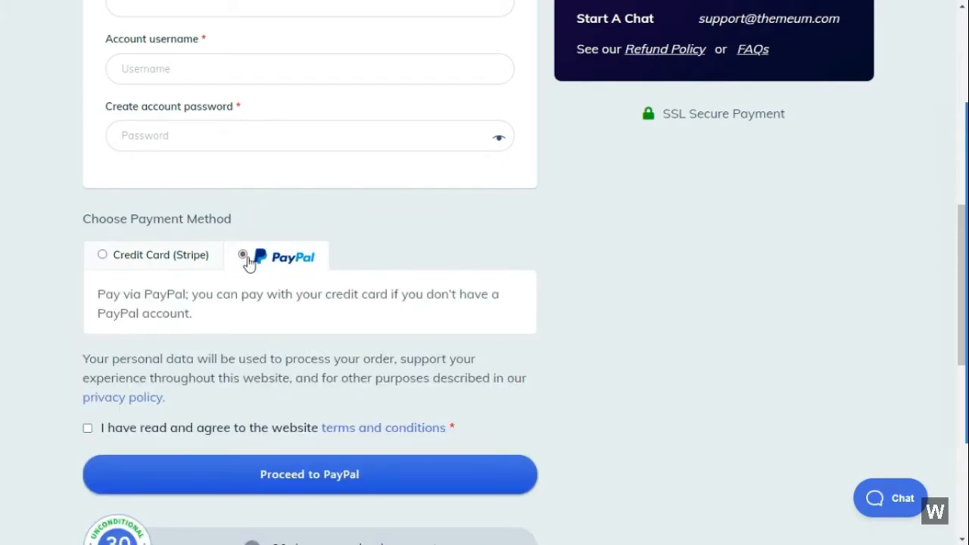
left_click(103, 254)
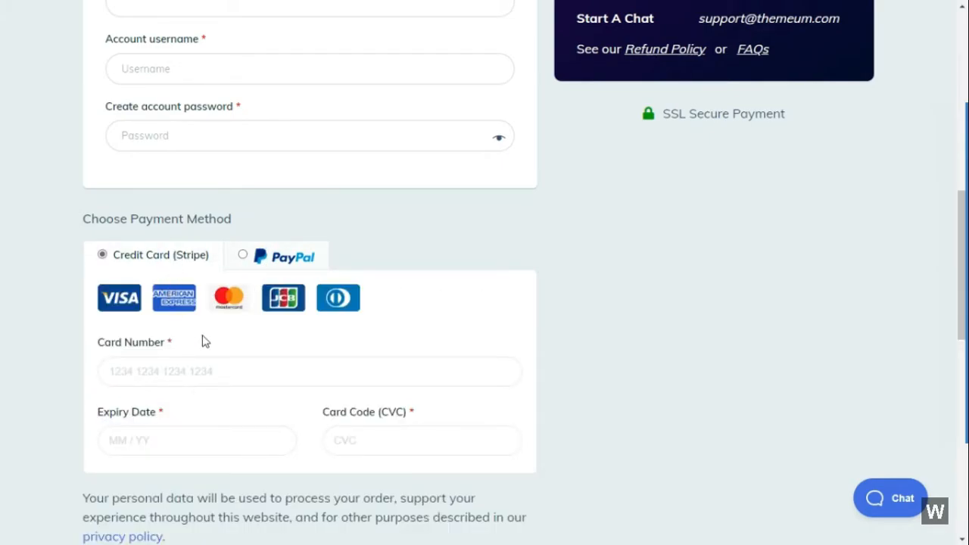
scroll("up", 3)
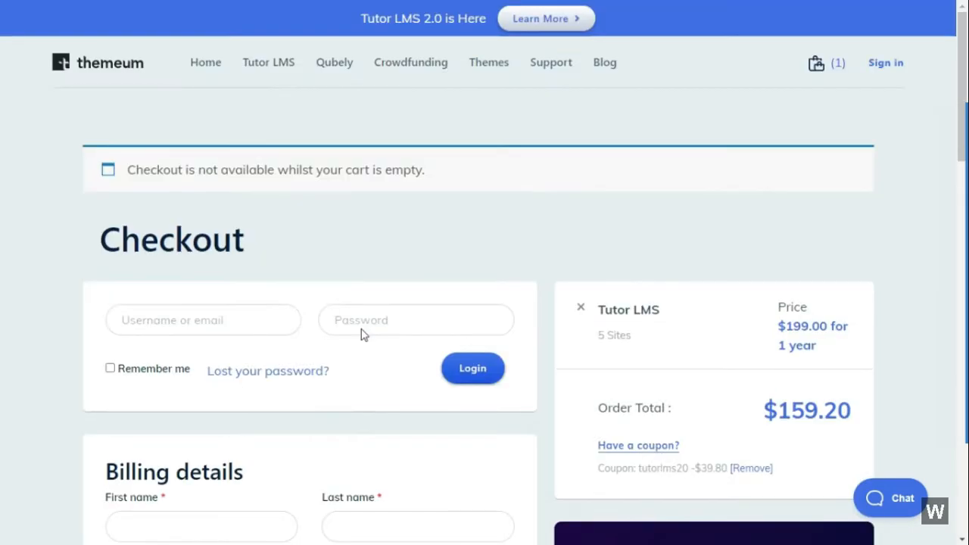
left_click(817, 64)
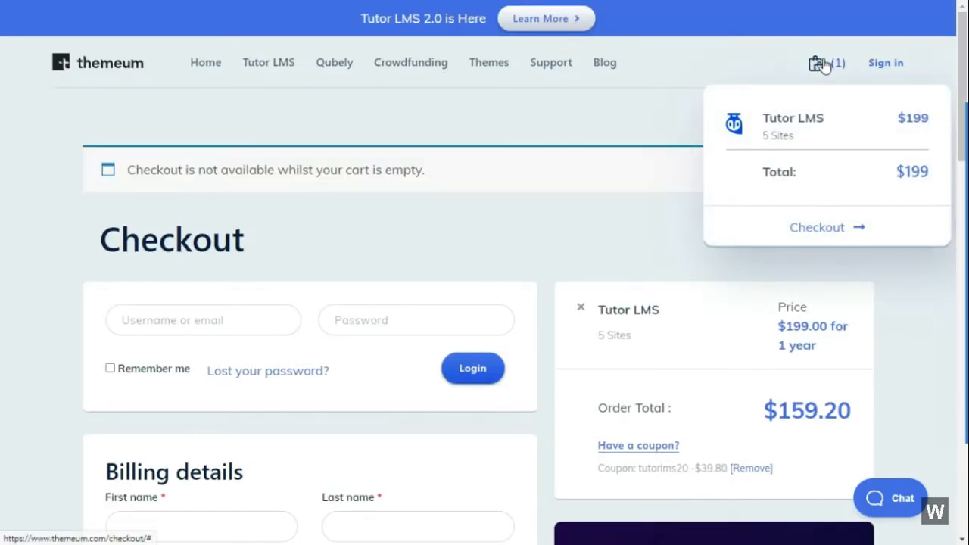
left_click(818, 62)
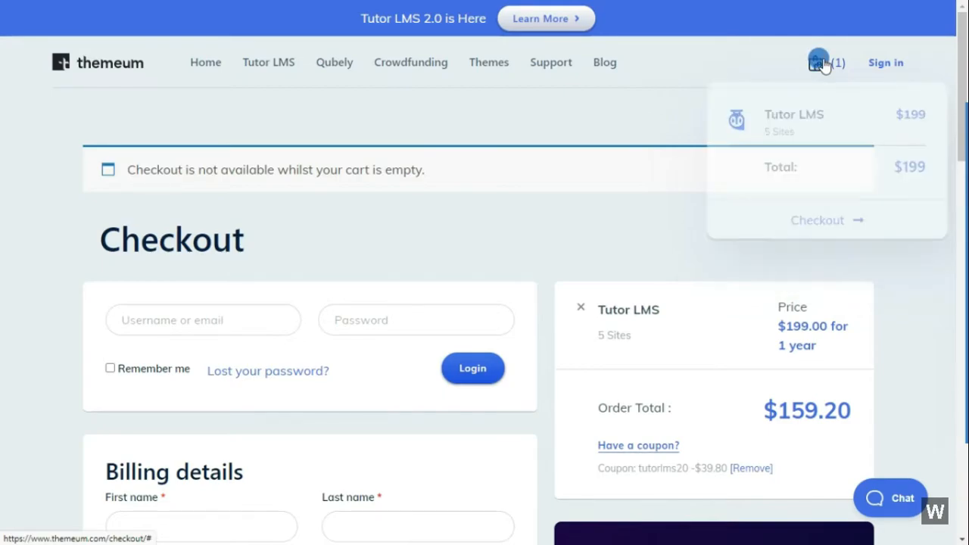
mouse_move(336, 233)
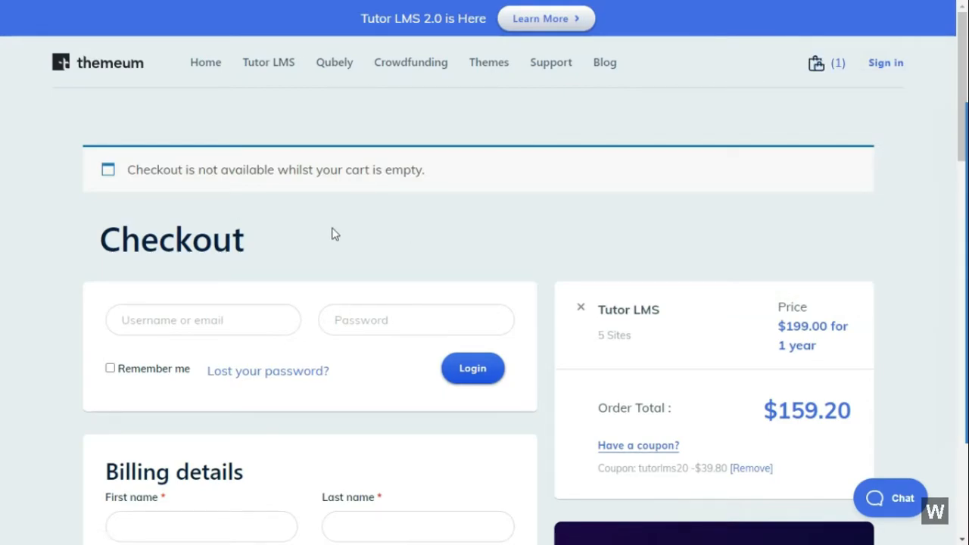
mouse_move(377, 230)
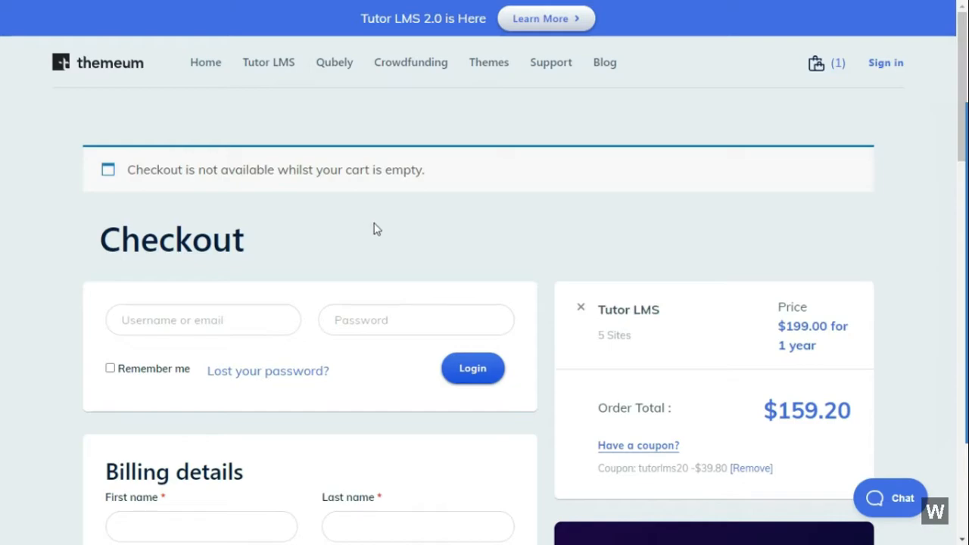
mouse_move(412, 244)
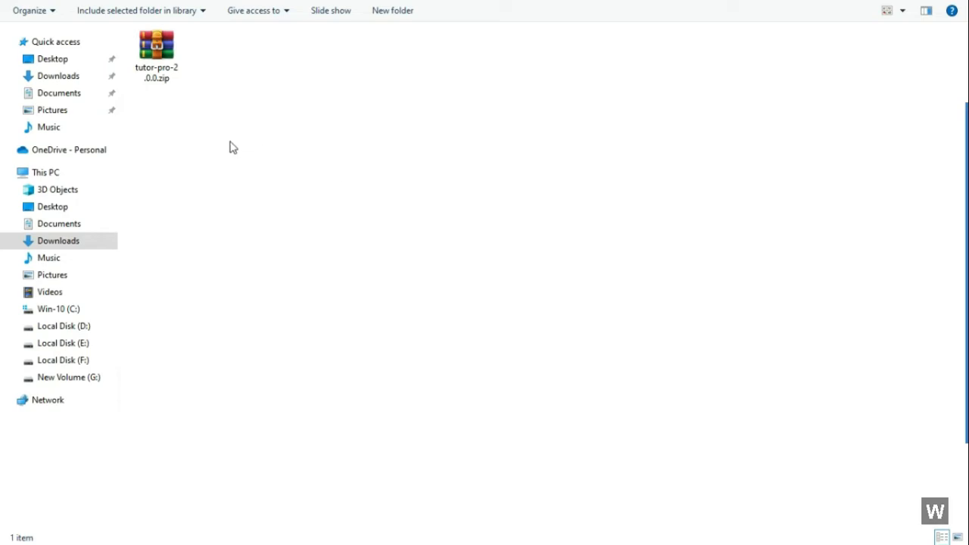
mouse_move(157, 46)
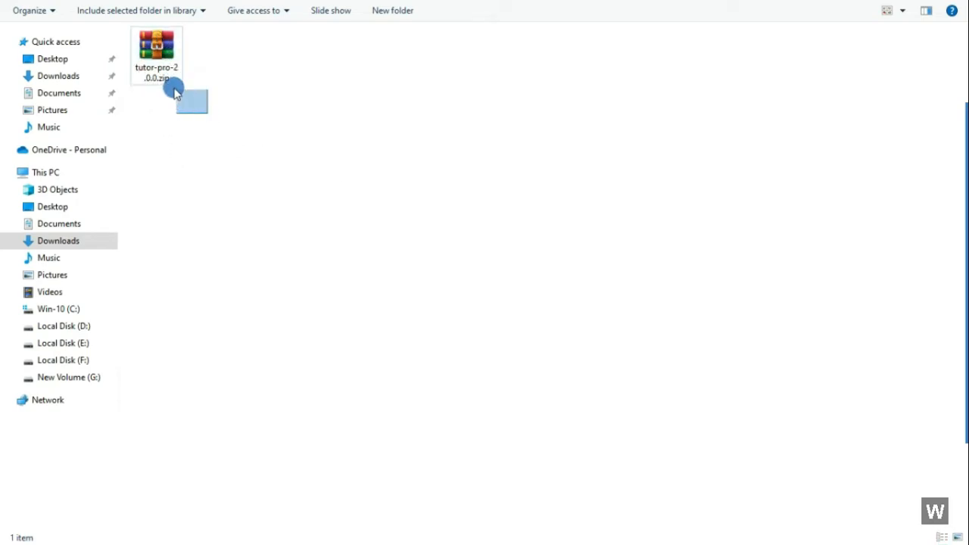
Select the downloaded tutor-pro-2.0.0.zip in the Downloads folder.
left_click(156, 48)
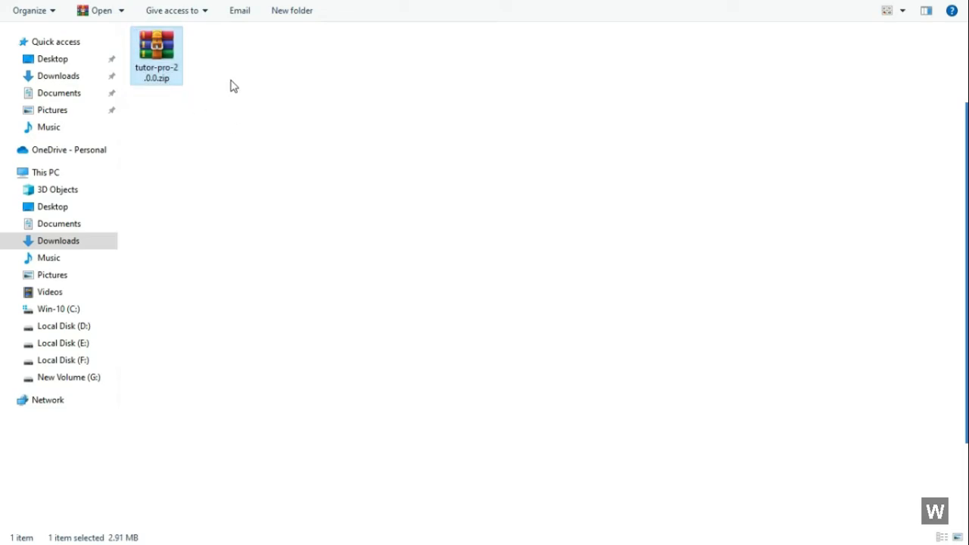
mouse_move(197, 124)
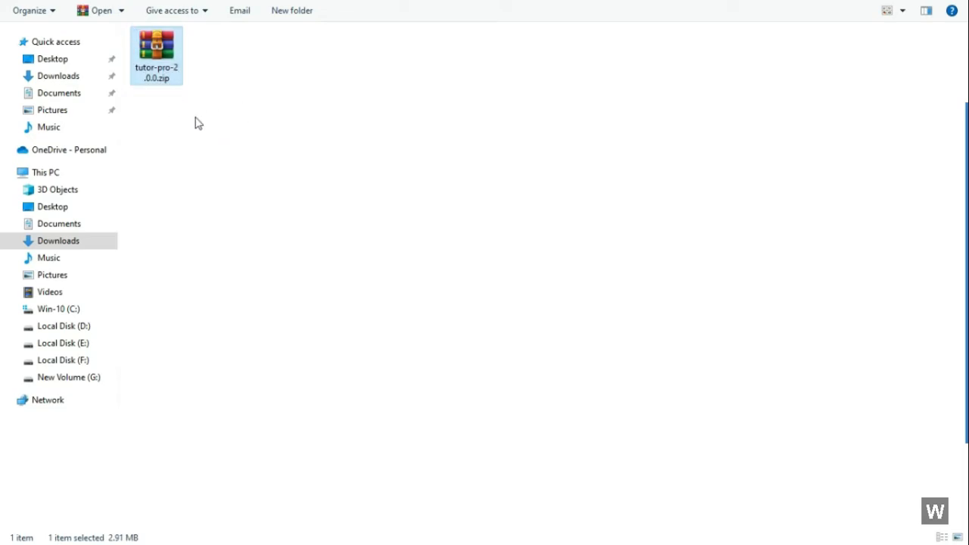
mouse_move(238, 178)
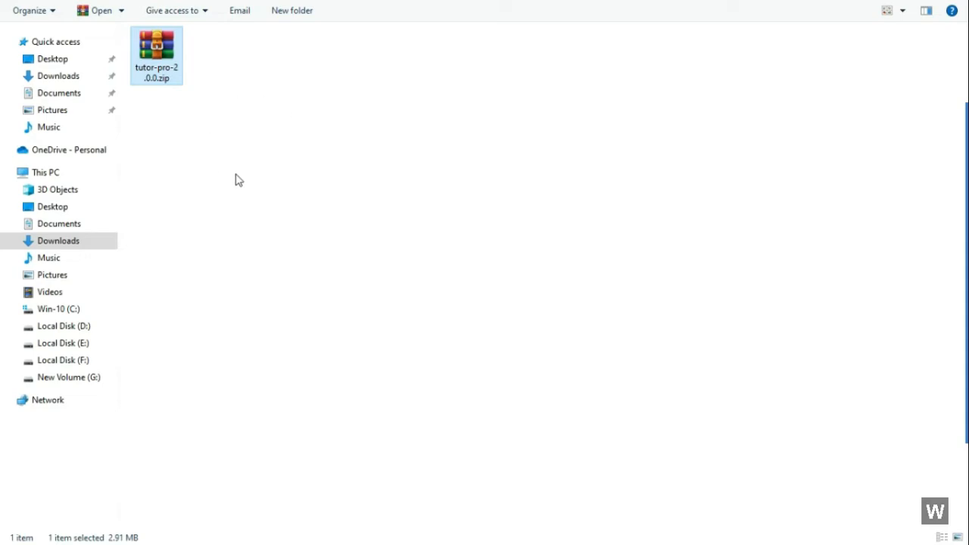
mouse_move(239, 181)
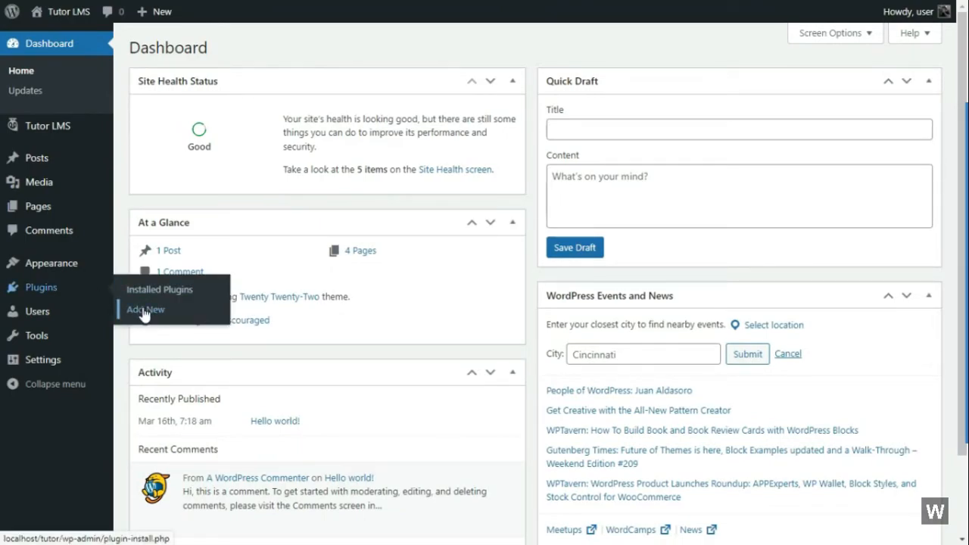
Choose tutor-pro-2.0.0.zip as the plugin package in the Add Plugins upload form.
left_click(145, 309)
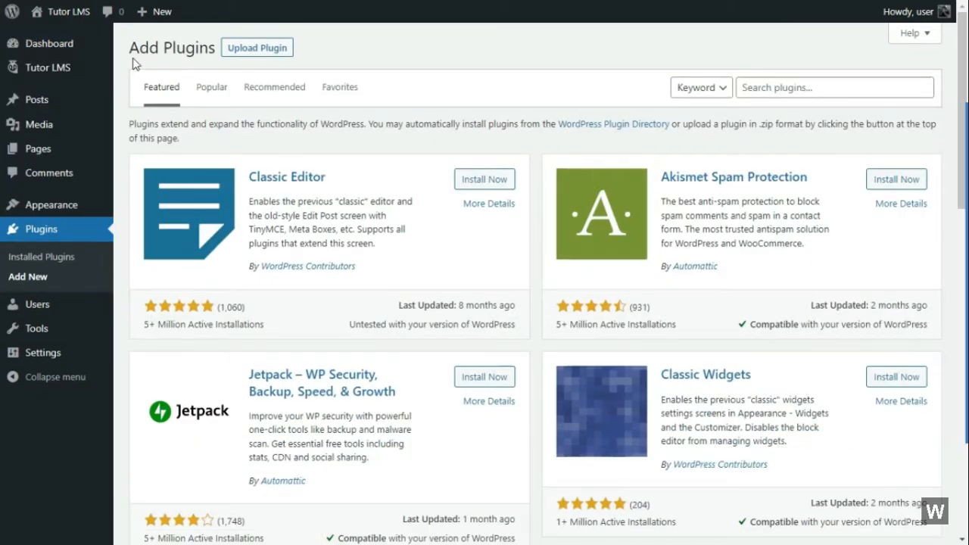
left_click(257, 47)
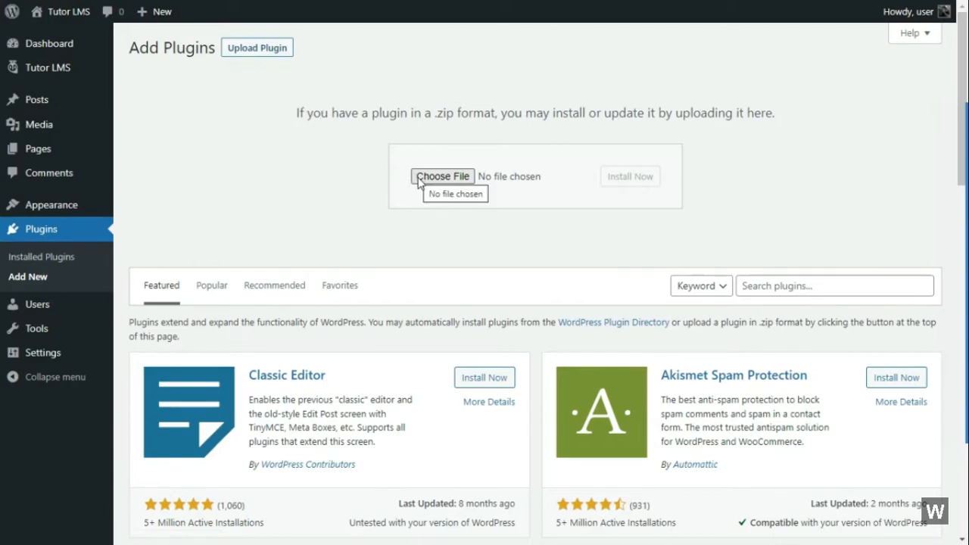
left_click(442, 176)
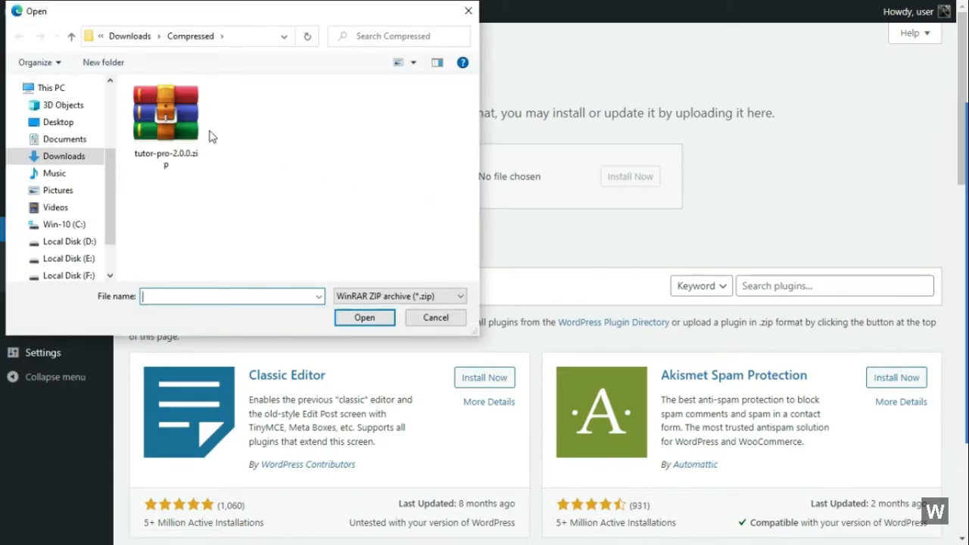
left_click(166, 114)
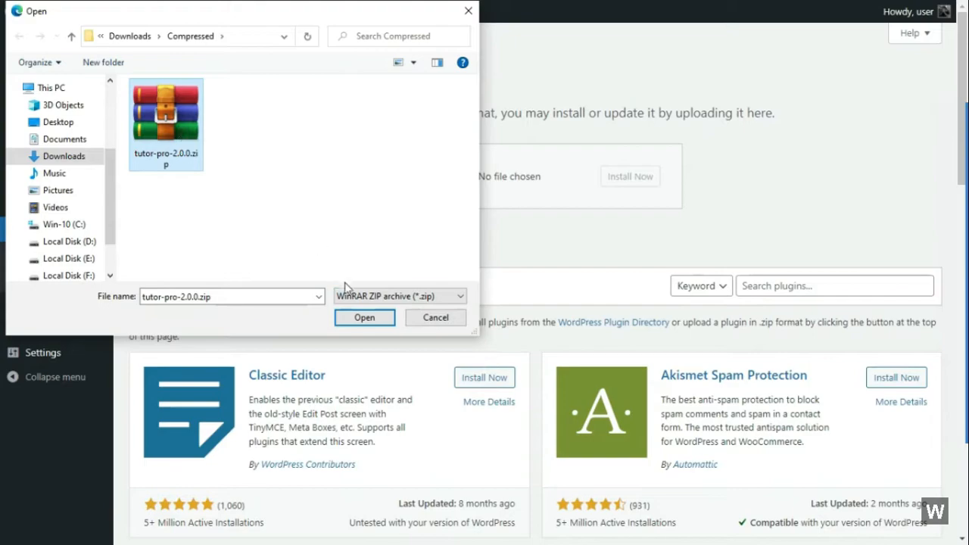
left_click(363, 318)
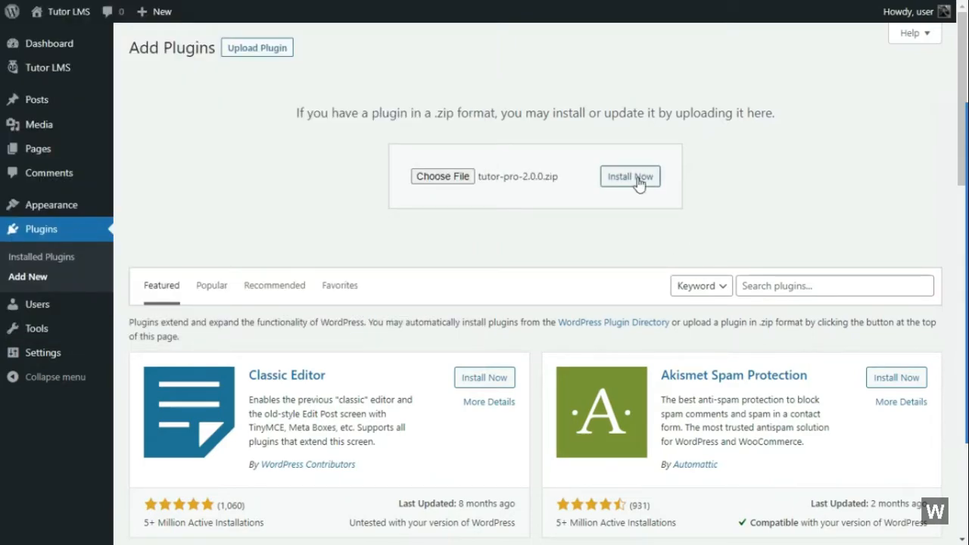
mouse_move(533, 150)
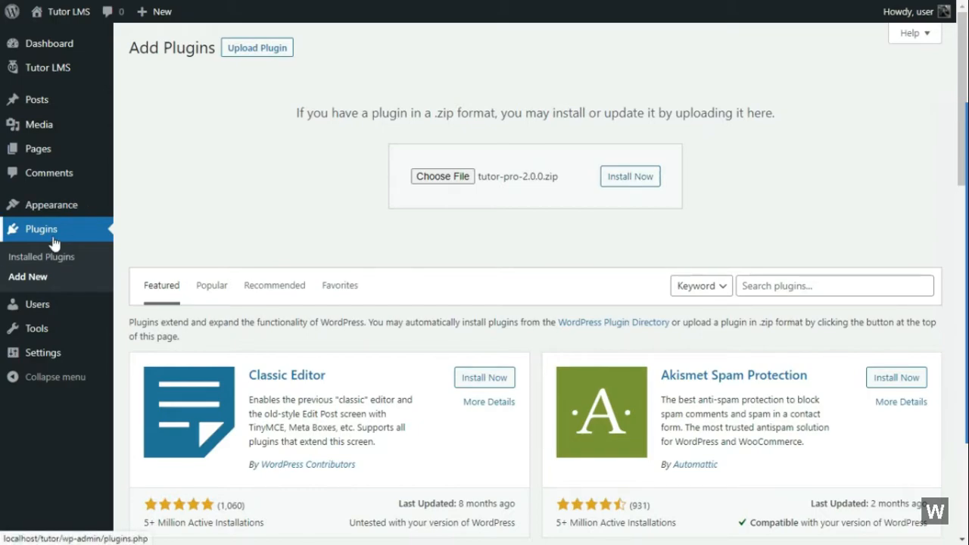
Show the Installed Plugins list, now including Tutor LMS Pro 2.0.0.
left_click(42, 256)
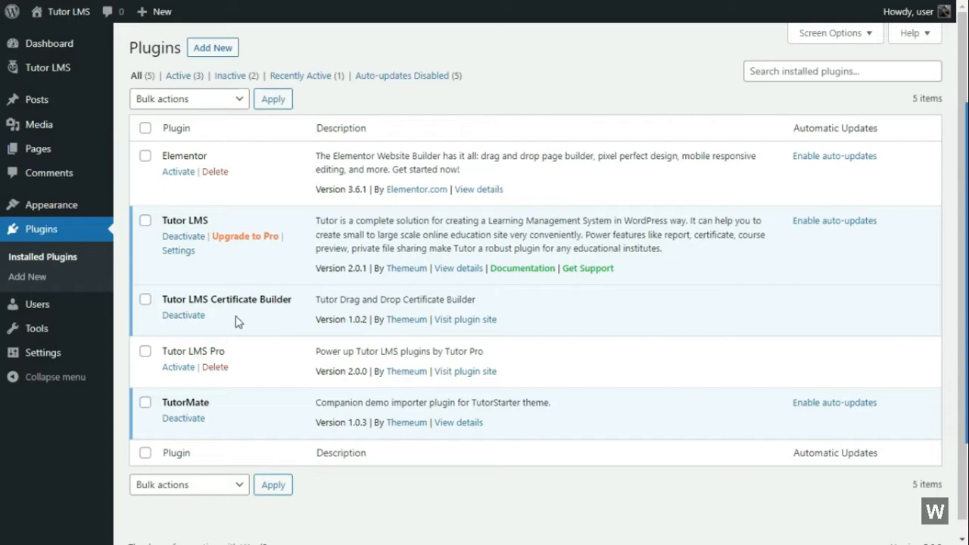
mouse_move(250, 357)
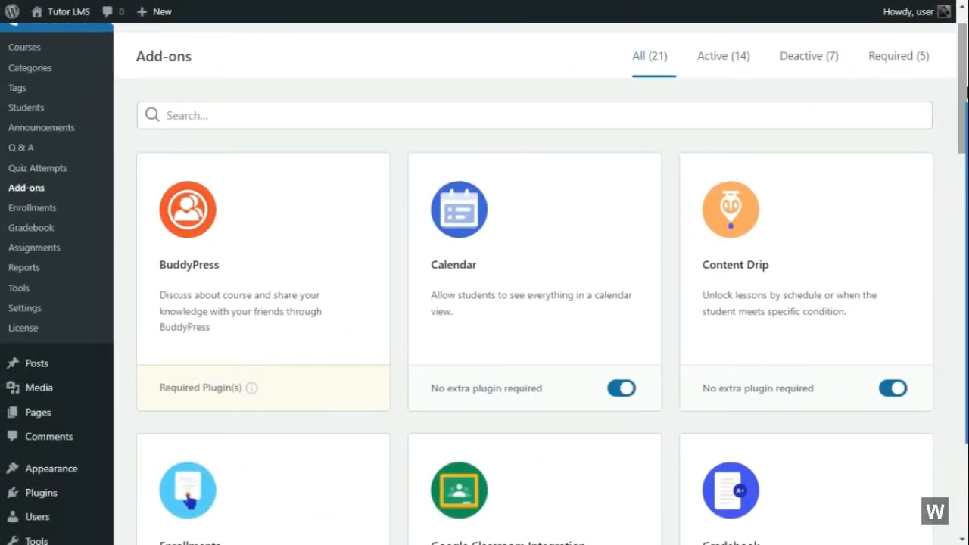
Scroll through the 21-item Tutor LMS add-ons catalog.
scroll("down", 3)
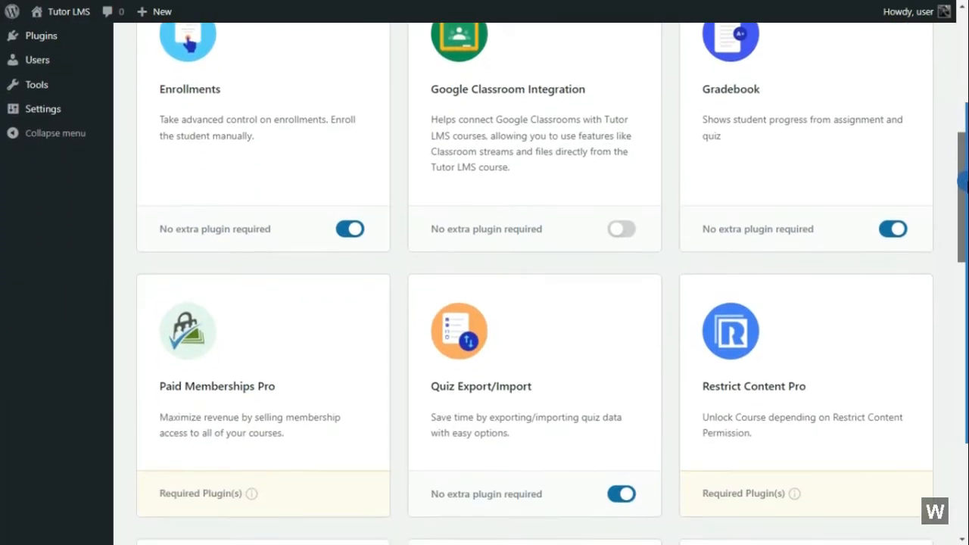
scroll("down", 3)
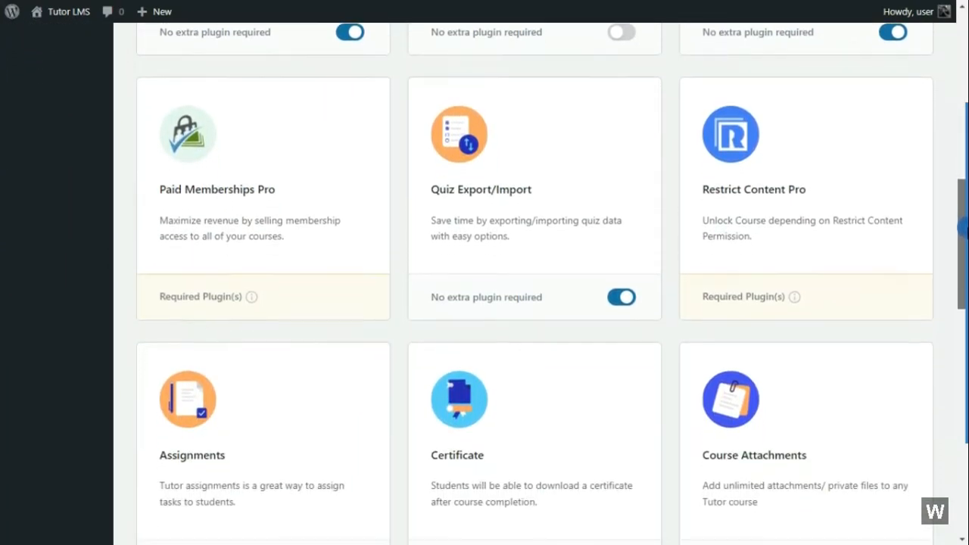
scroll("down", 3)
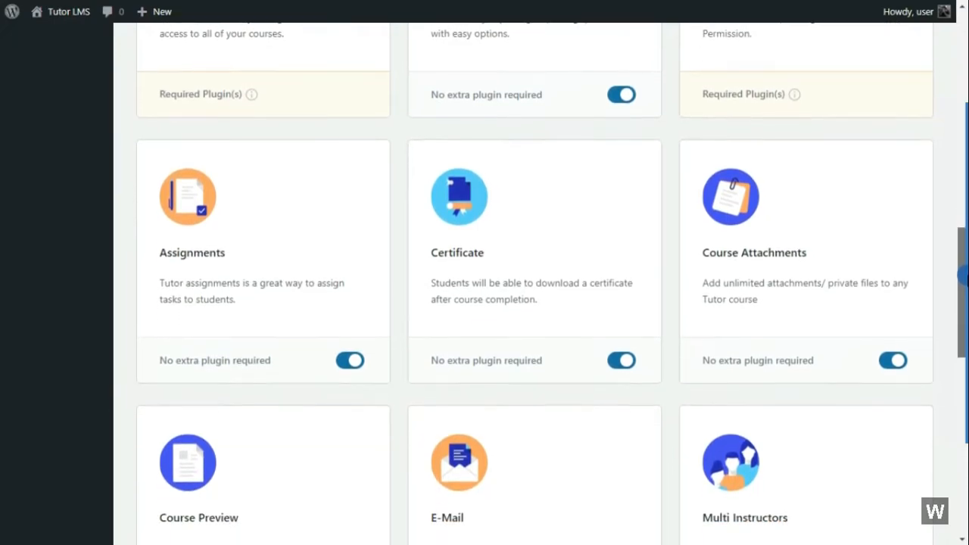
scroll("down", 3)
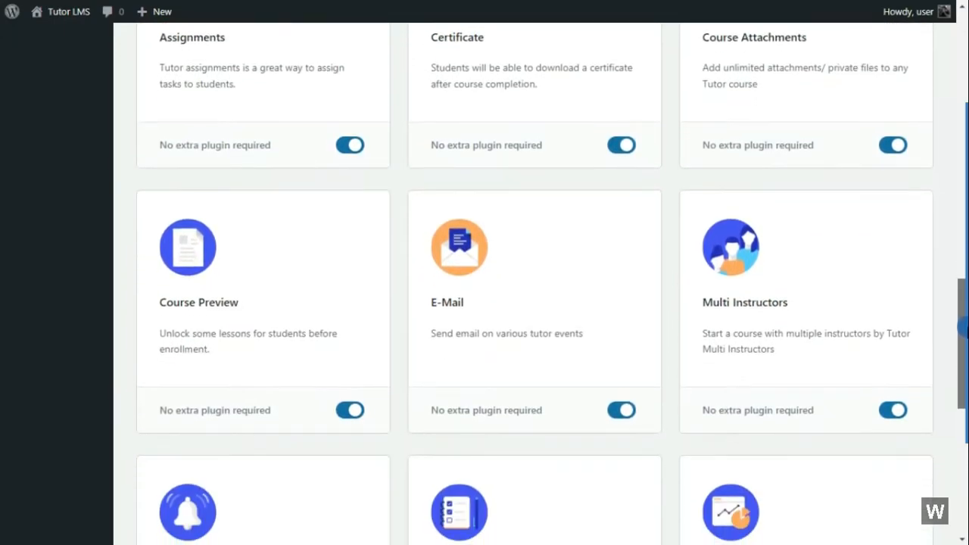
scroll("down", 3)
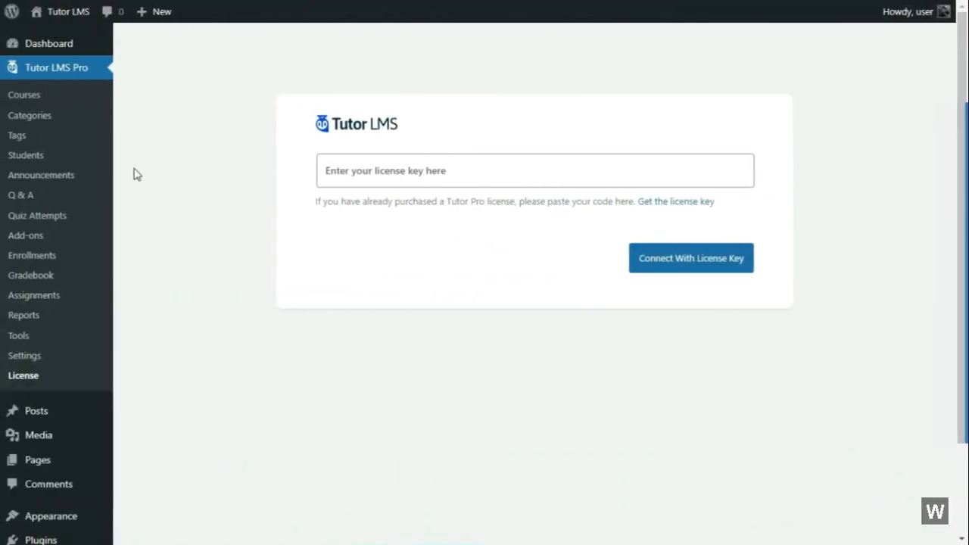
Connect Tutor LMS Pro with the license key, reaching the welcome page.
left_click(533, 170)
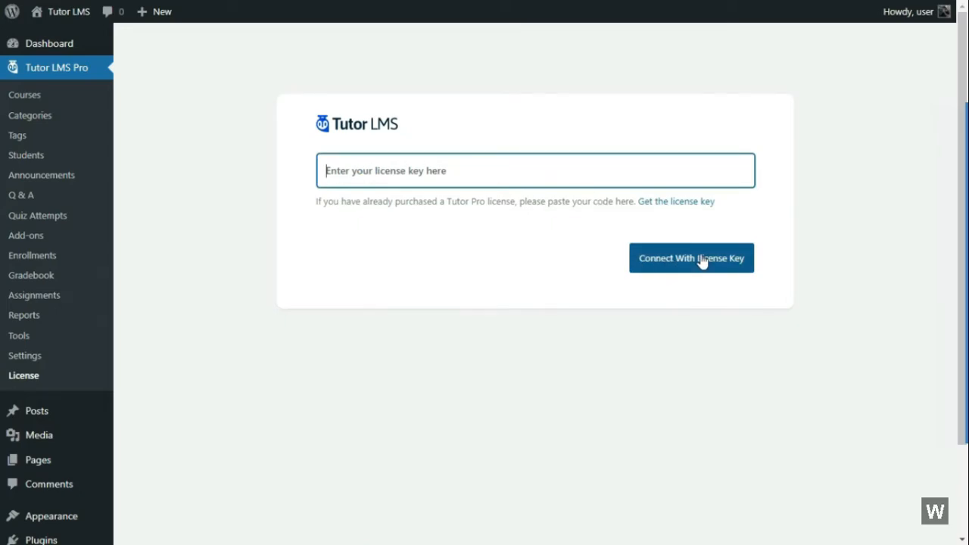
left_click(690, 258)
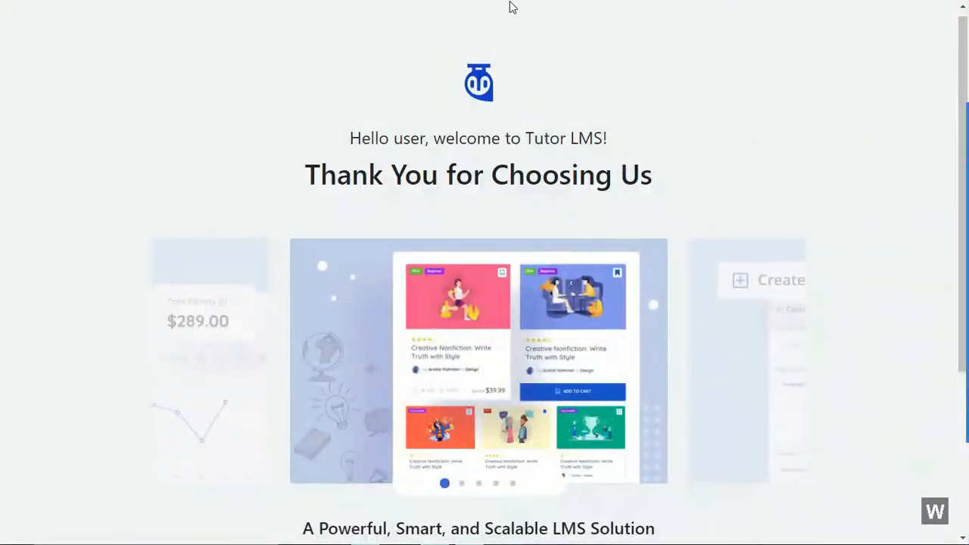
Begin the Tutor LMS setup wizard from the welcome screen via Let's Start.
triple_click(478, 138)
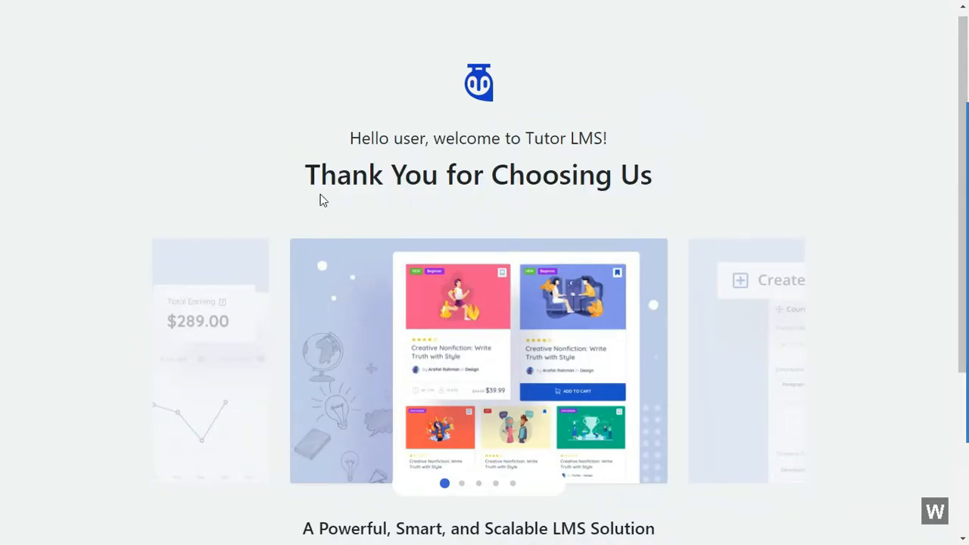
scroll("down", 3)
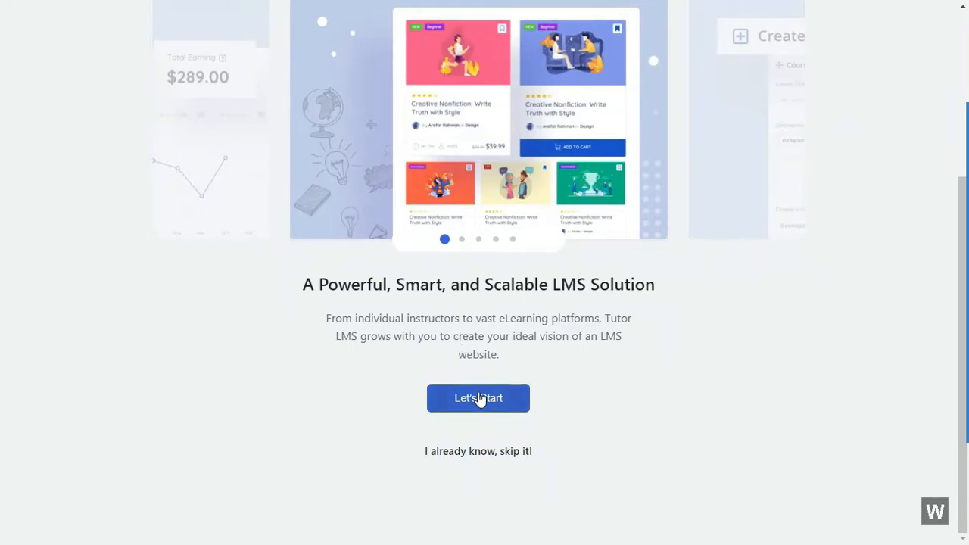
left_click(479, 396)
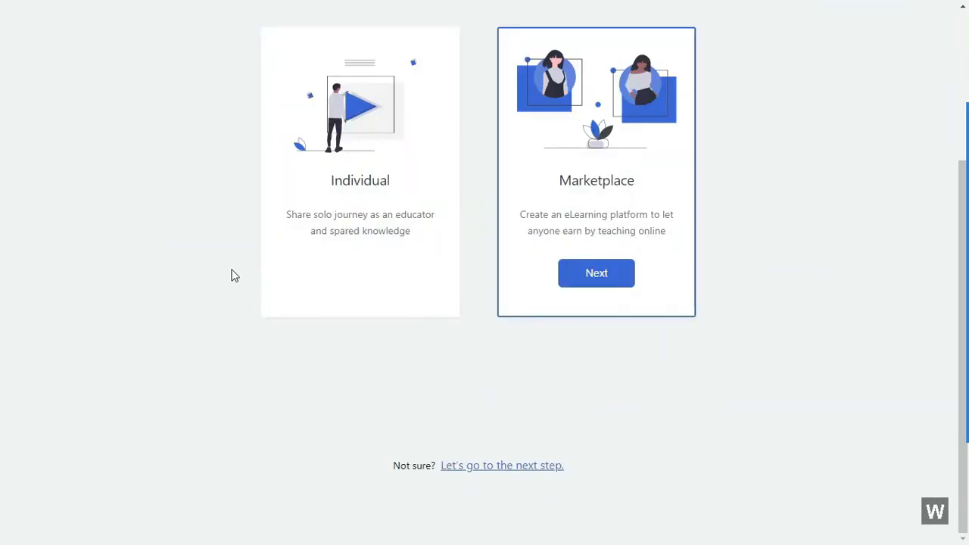
scroll("down", 3)
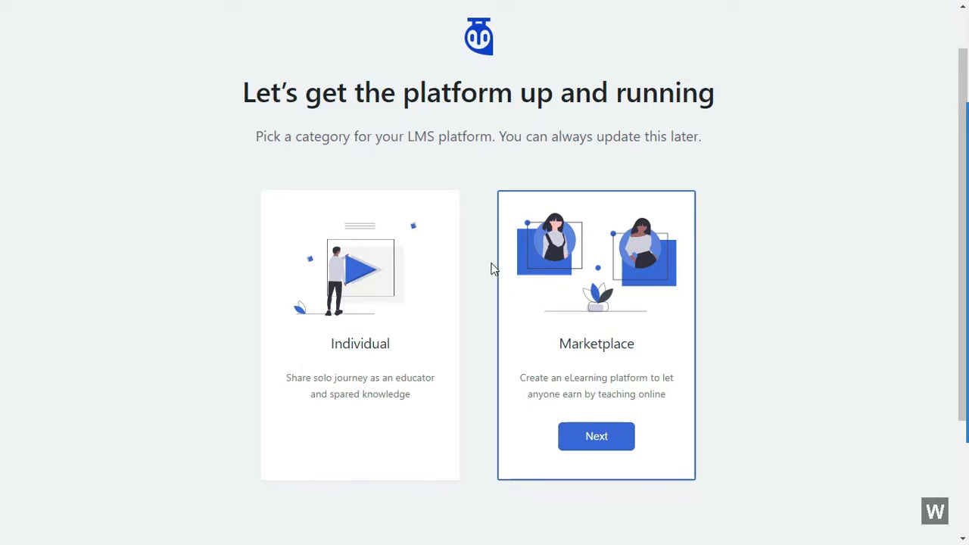
mouse_move(402, 295)
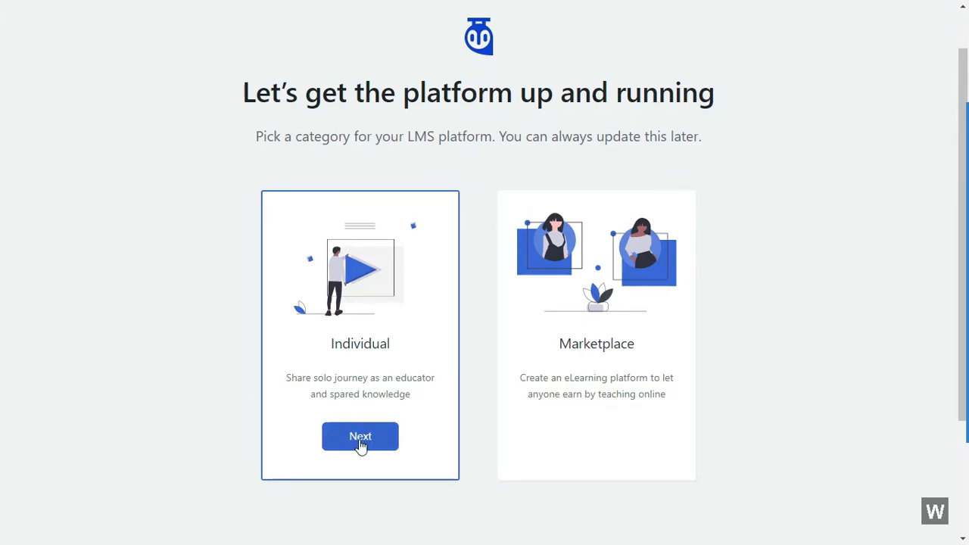
Accept the default General, Course and Payment settings and finish the wizard.
left_click(361, 436)
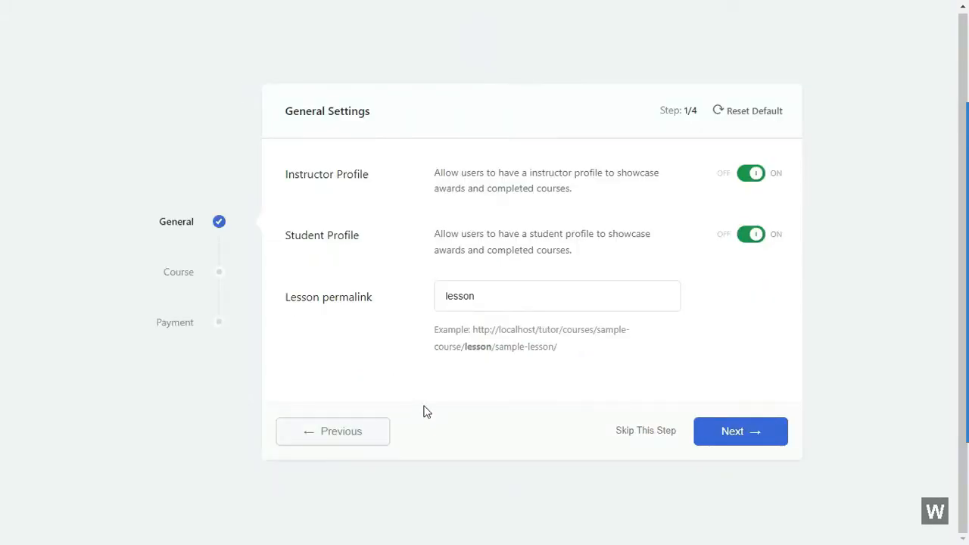
mouse_move(766, 188)
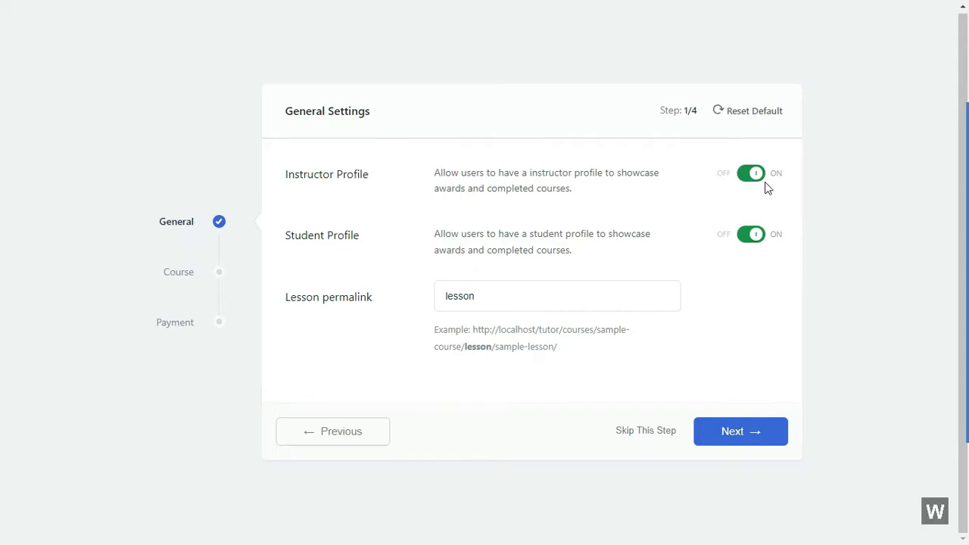
mouse_move(391, 181)
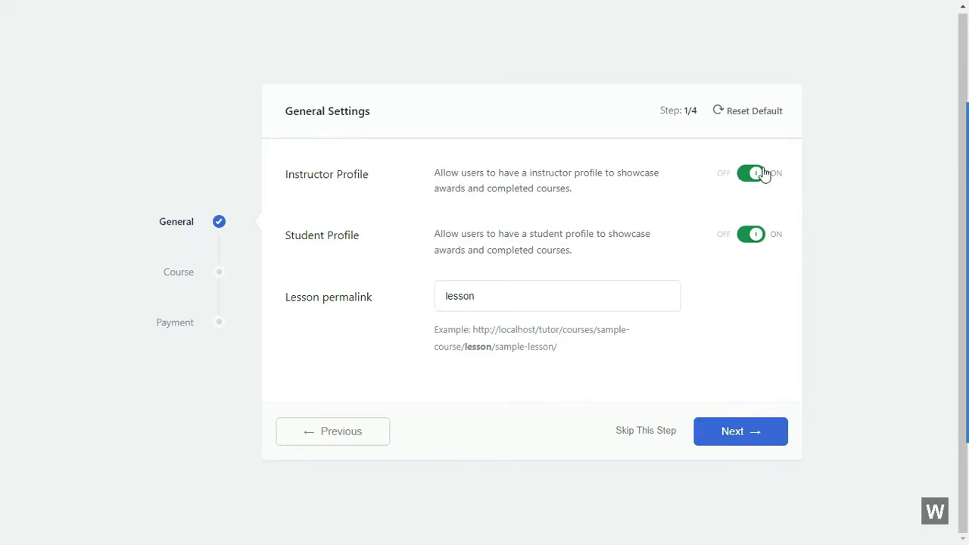
mouse_move(678, 437)
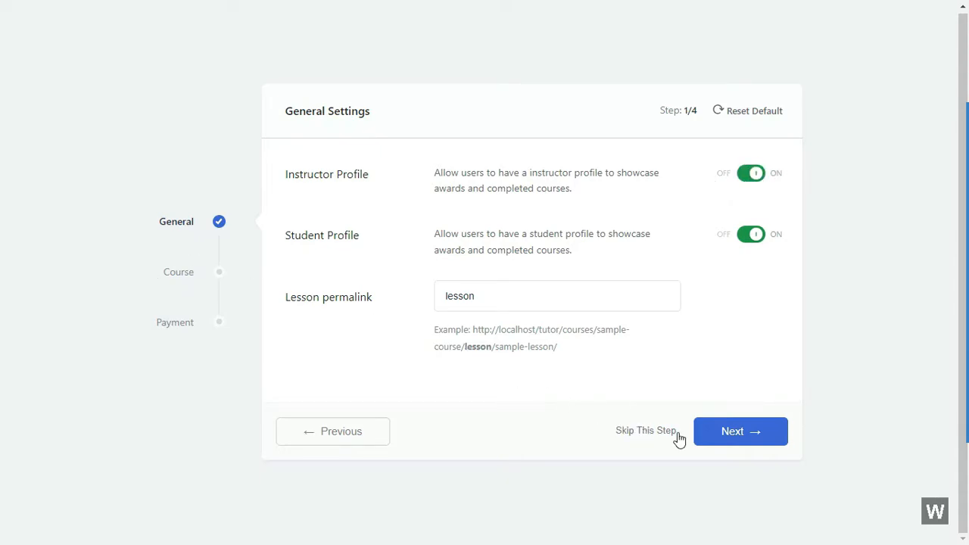
left_click(739, 430)
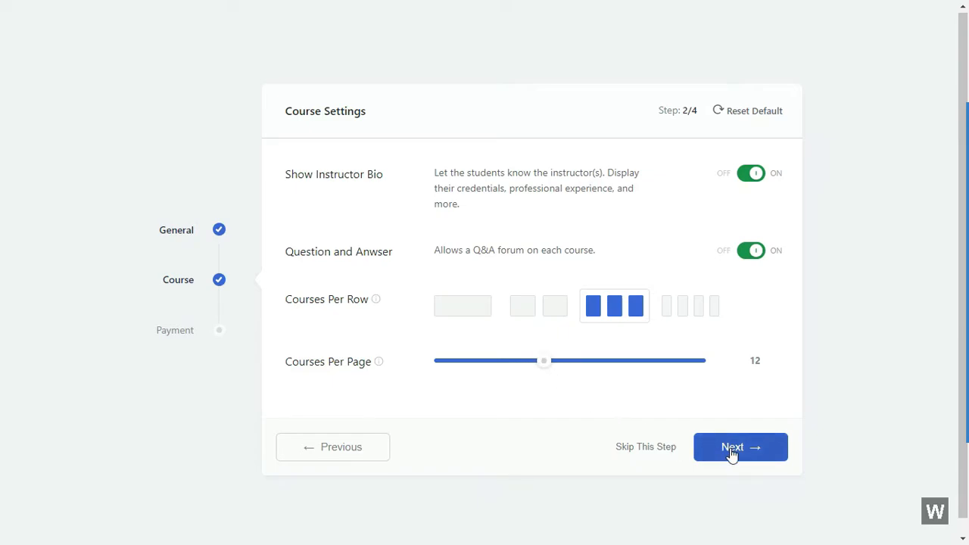
left_click(741, 446)
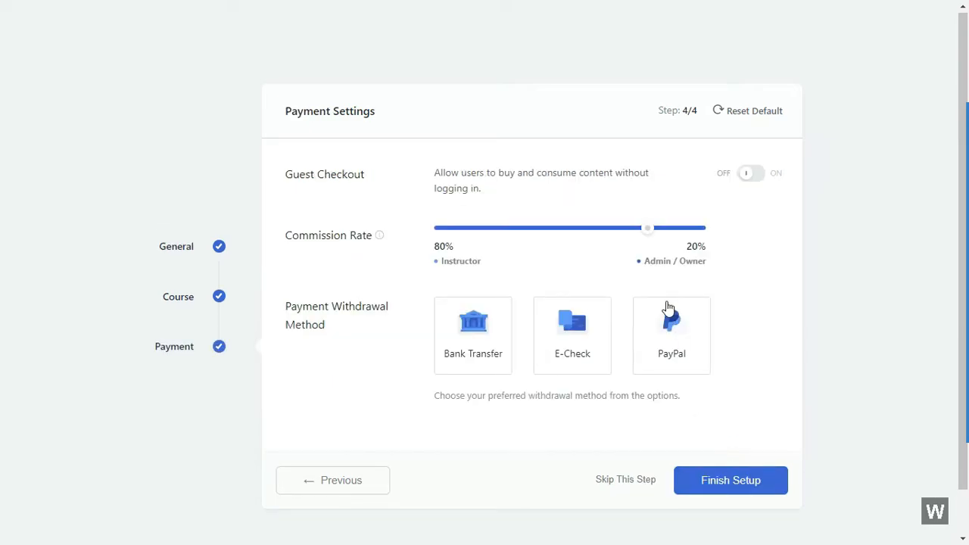
mouse_move(643, 386)
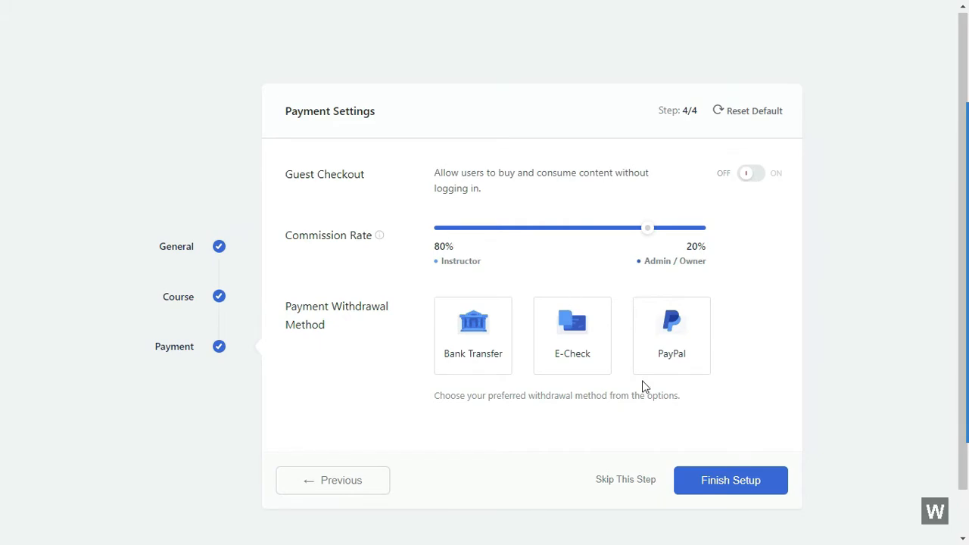
left_click(730, 480)
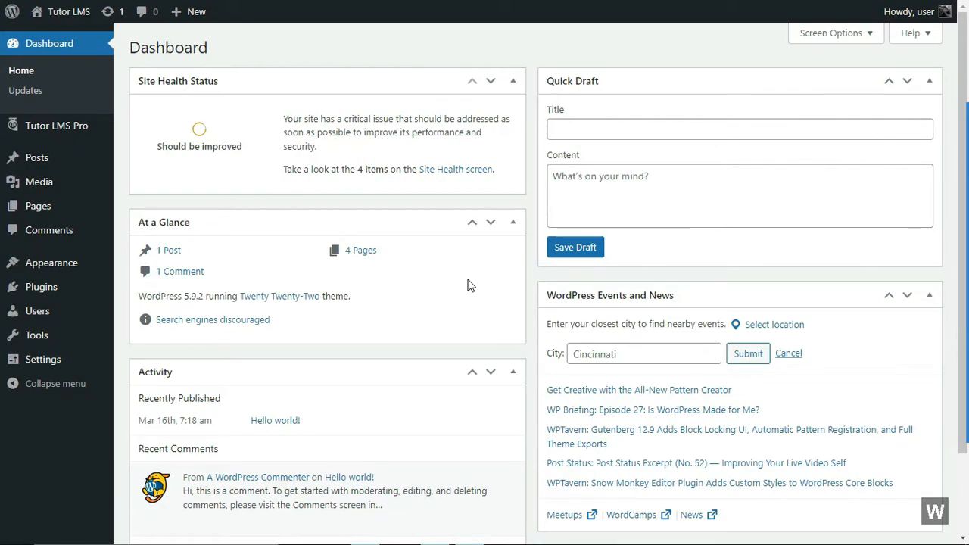
mouse_move(56, 125)
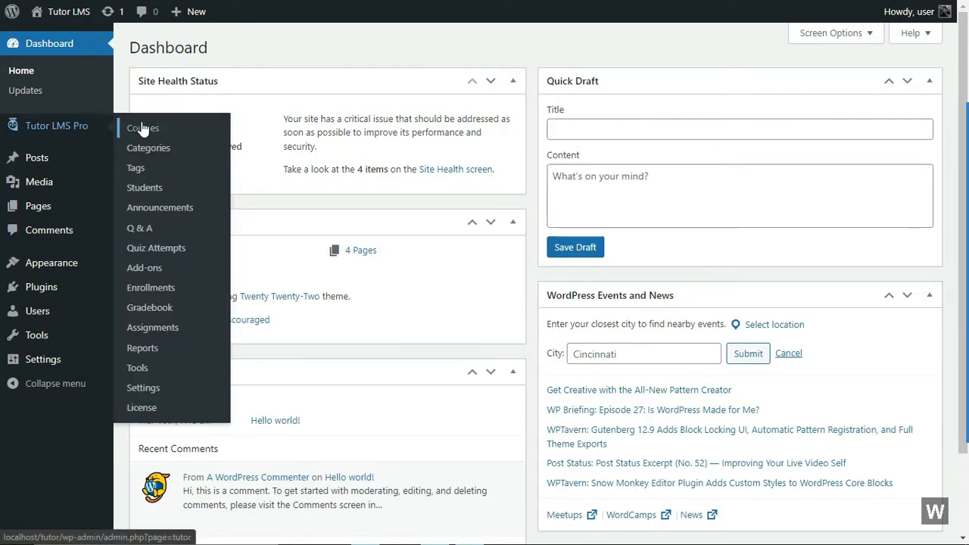
Show the Tutor LMS Courses list and peek at Introduction to WordPress's status options.
left_click(142, 127)
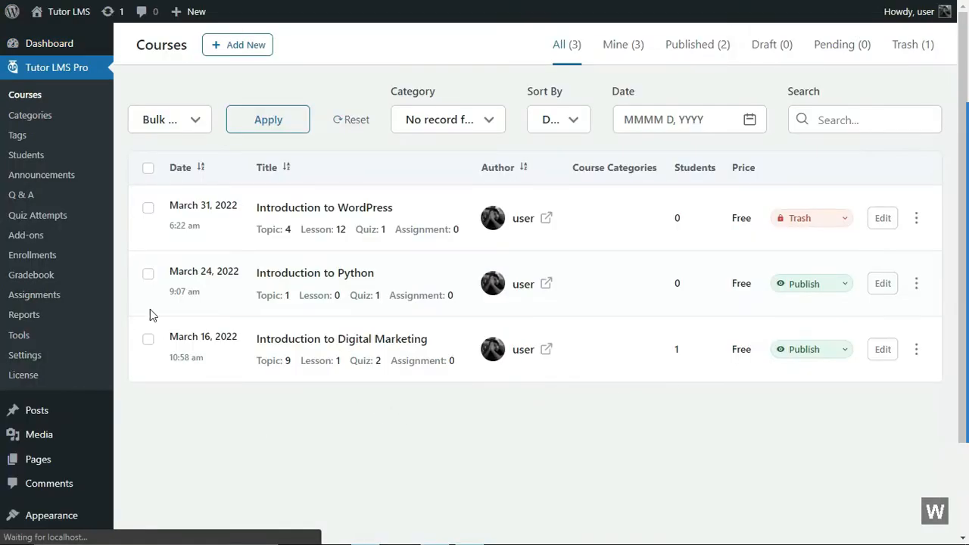
mouse_move(548, 412)
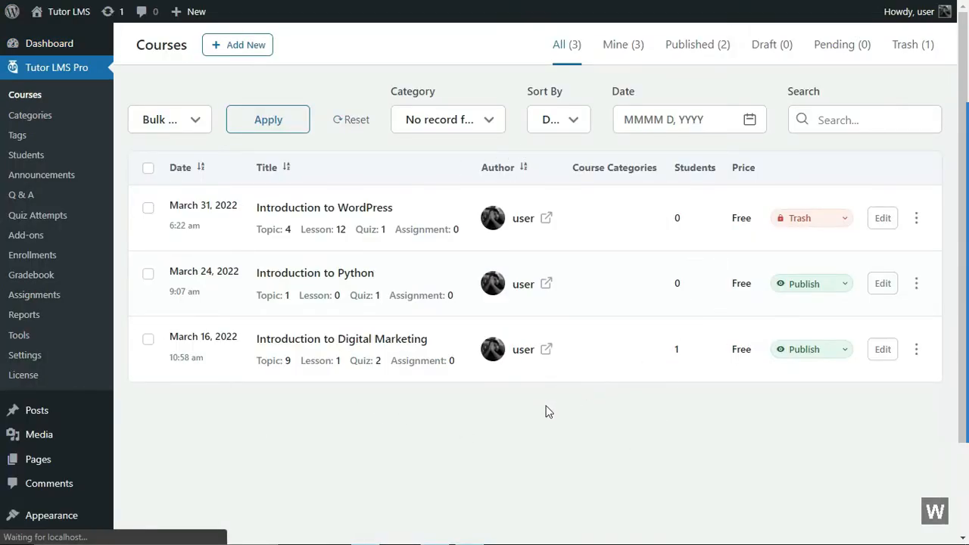
mouse_move(806, 286)
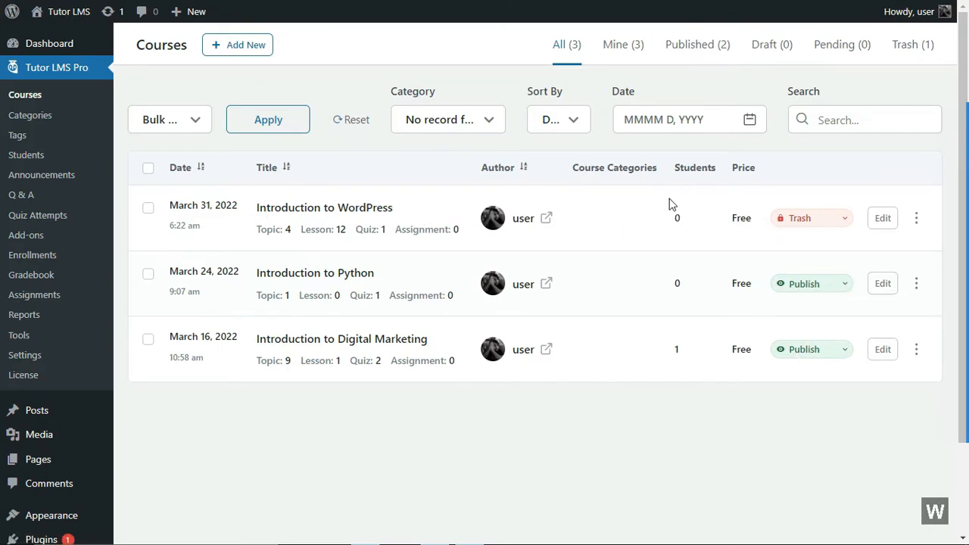
left_click(812, 218)
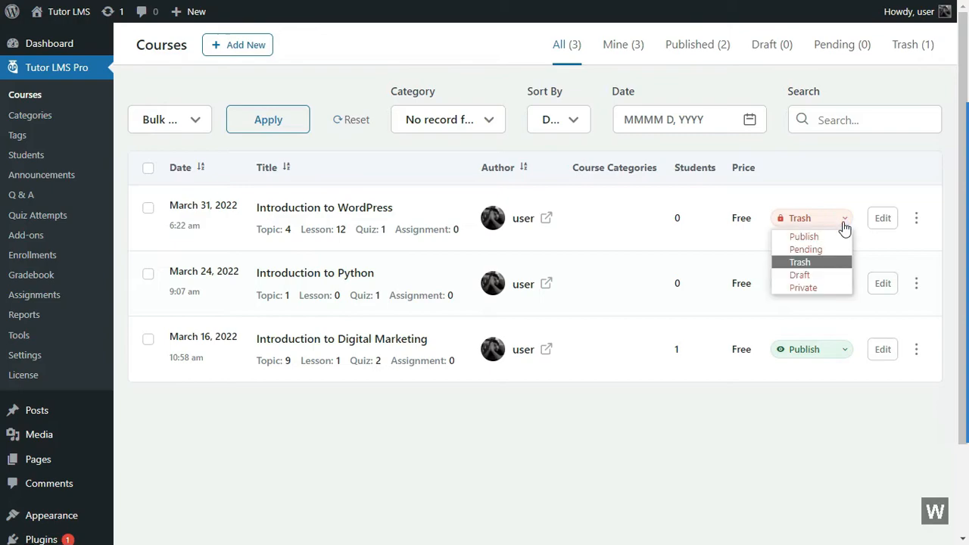
mouse_move(814, 237)
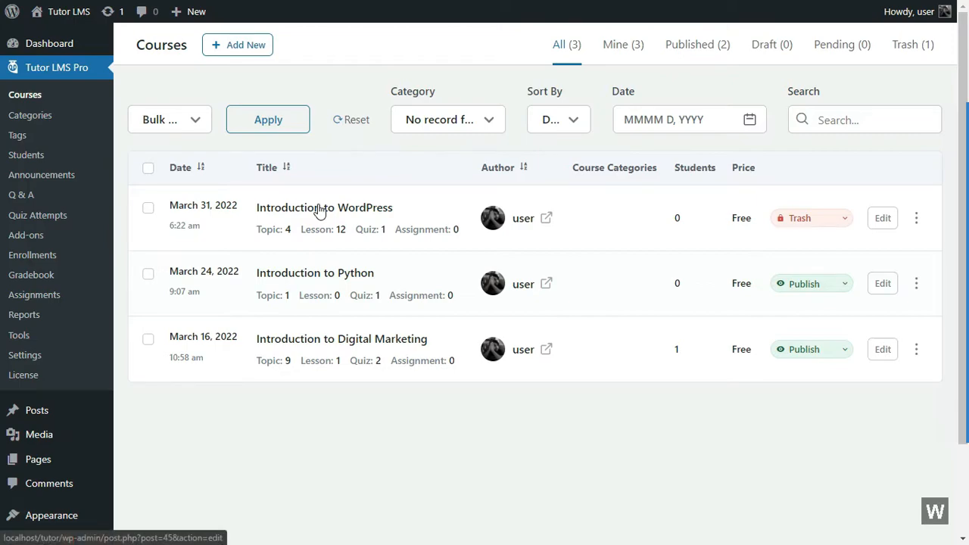
mouse_move(360, 253)
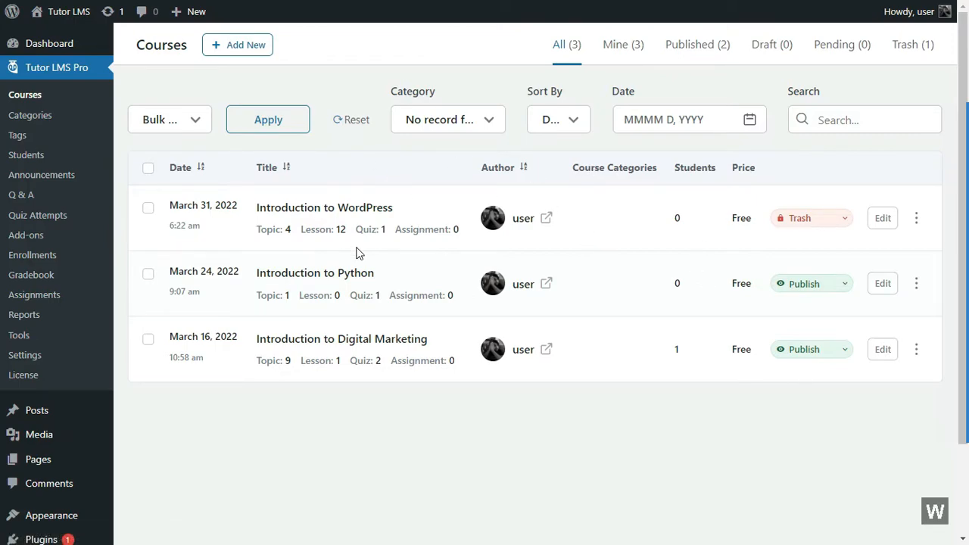
mouse_move(245, 45)
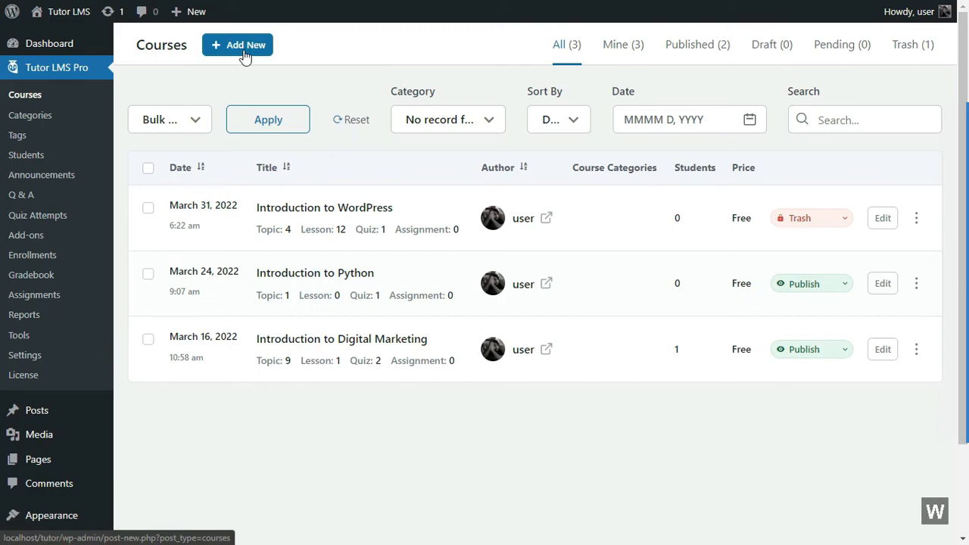
Create a new course titled 'Introduction to WordPress web development'.
left_click(236, 46)
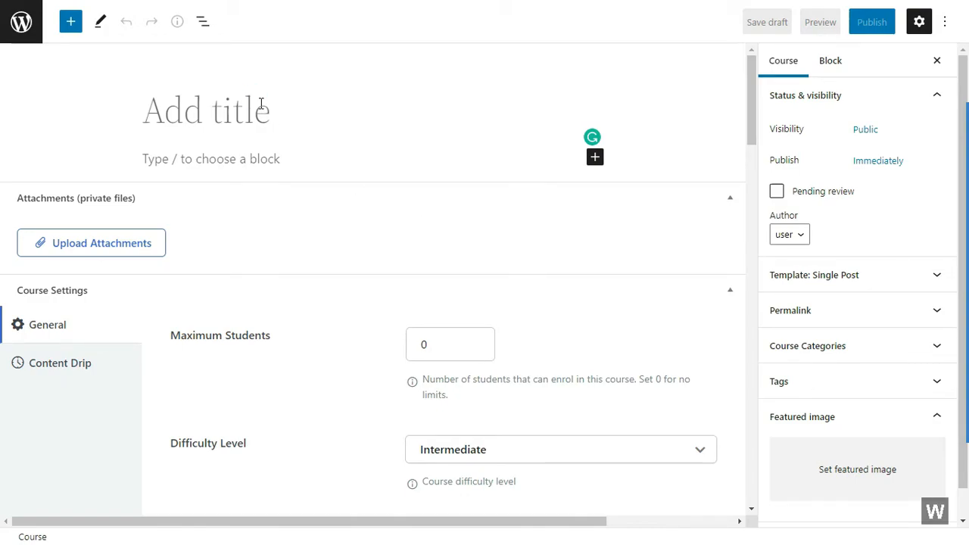
type("Introductio")
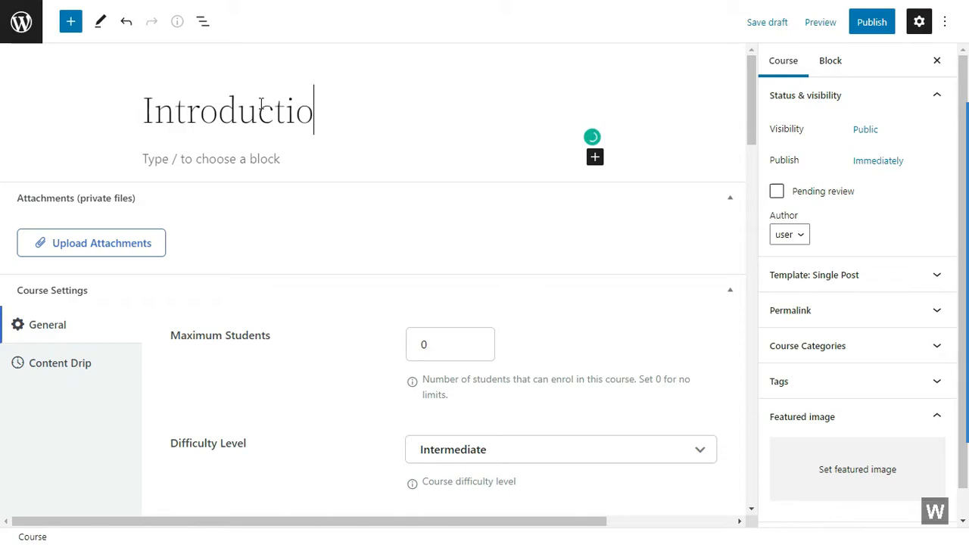
type("to WordPress we")
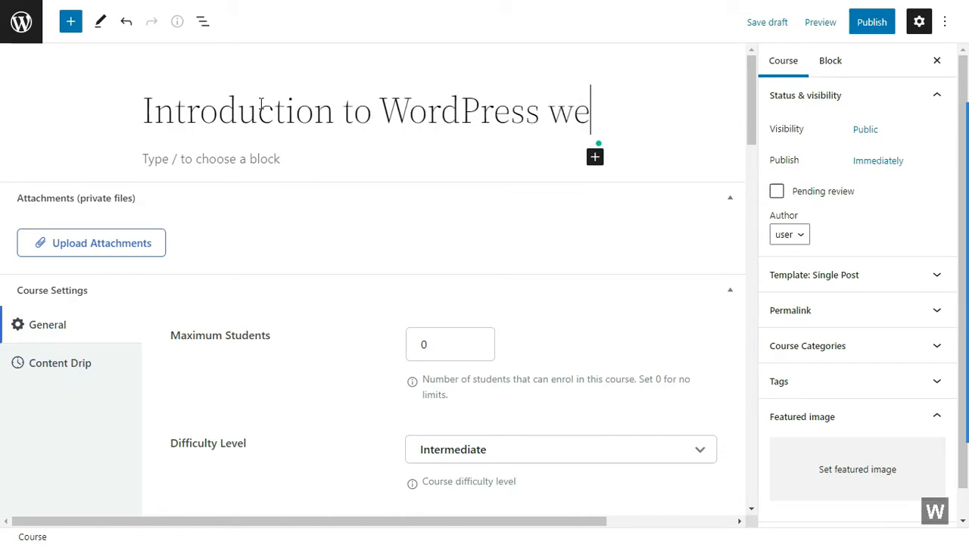
type("b development")
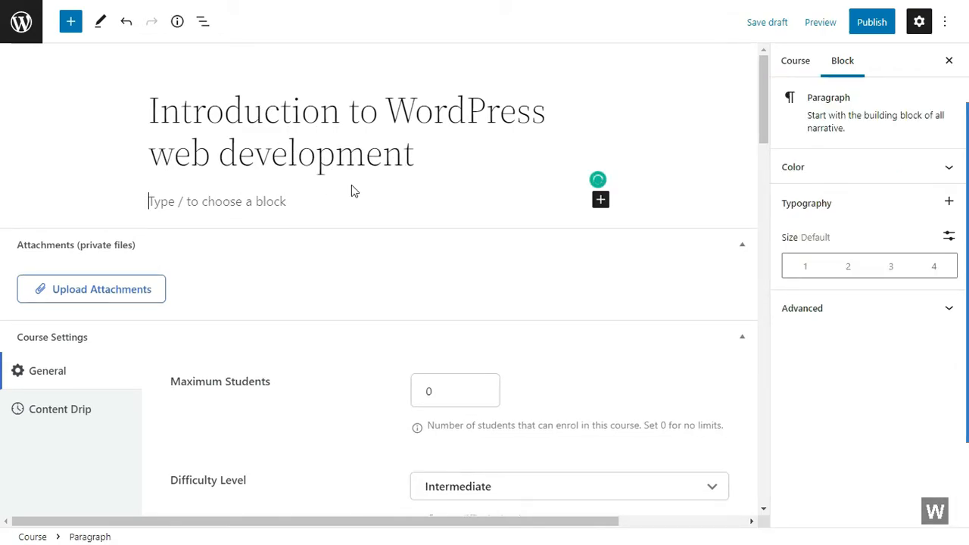
Enter the description 'This course will introduce you to WordPress.'.
type("This course will")
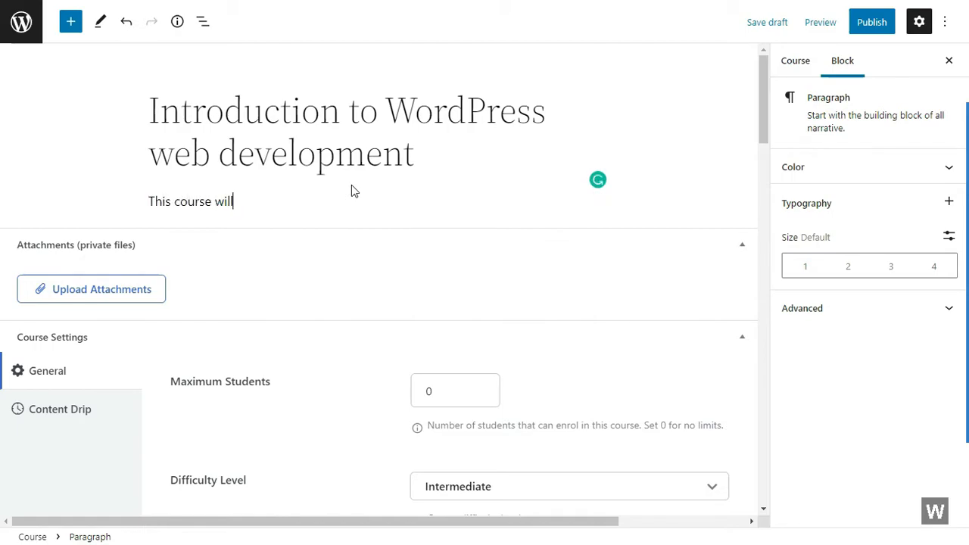
type("introduce")
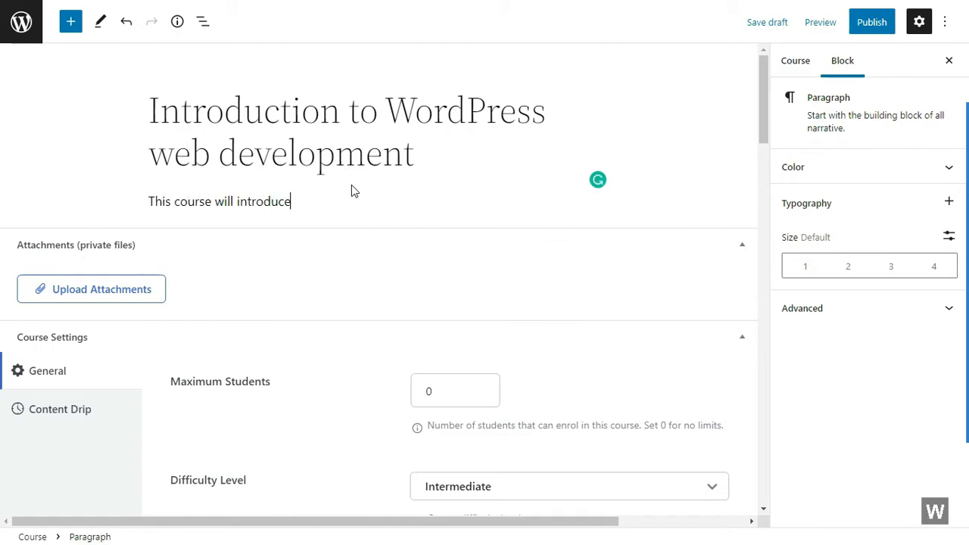
type("you to")
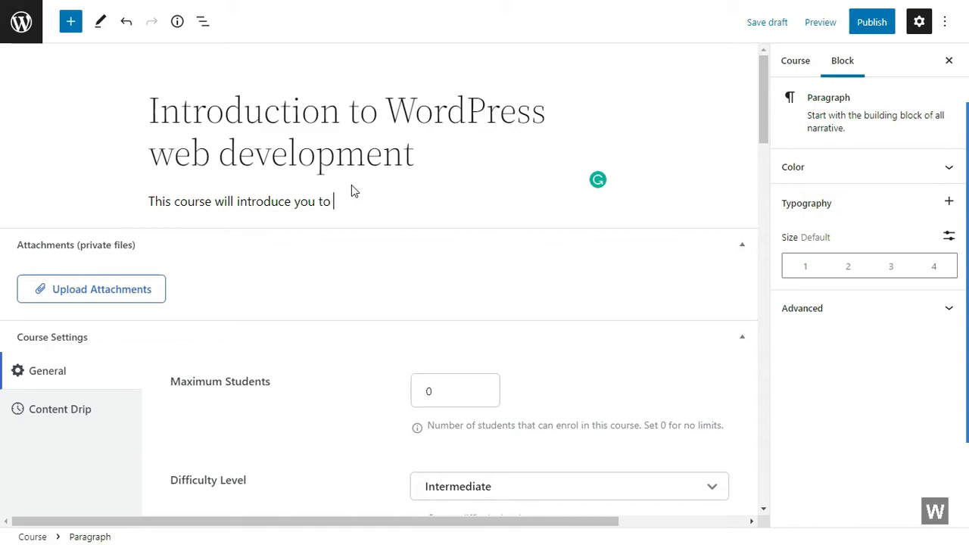
type("WordPress")
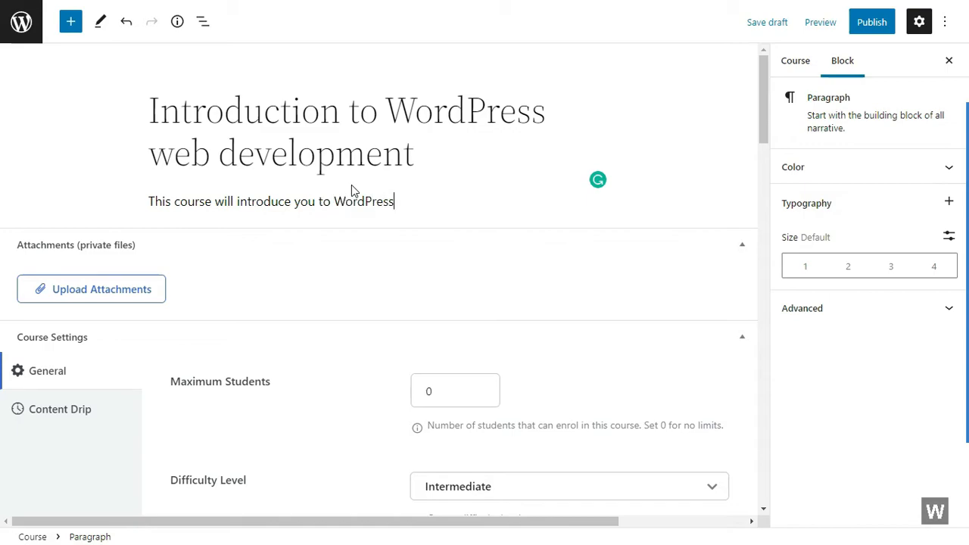
type(".")
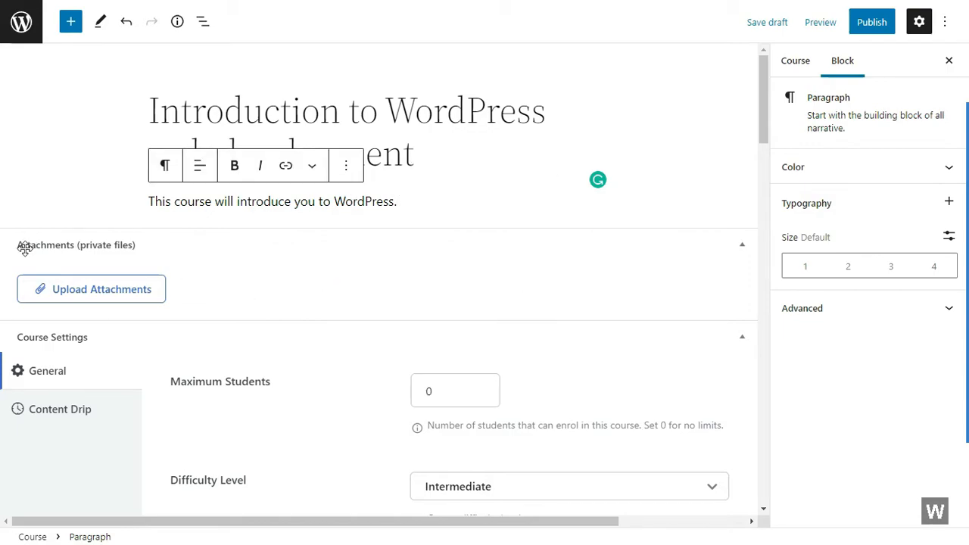
mouse_move(91, 289)
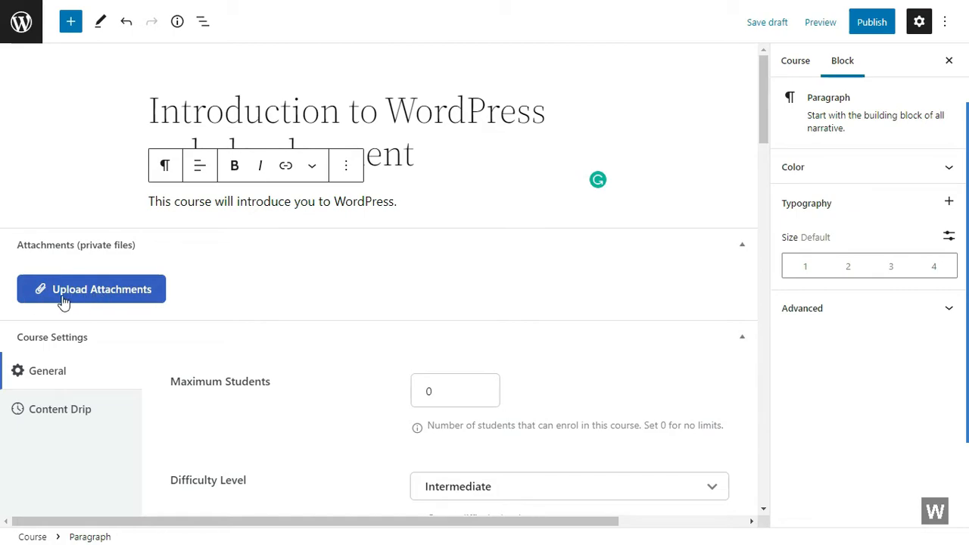
Set the maximum number of students to 50 in Course Settings.
scroll("down", 3)
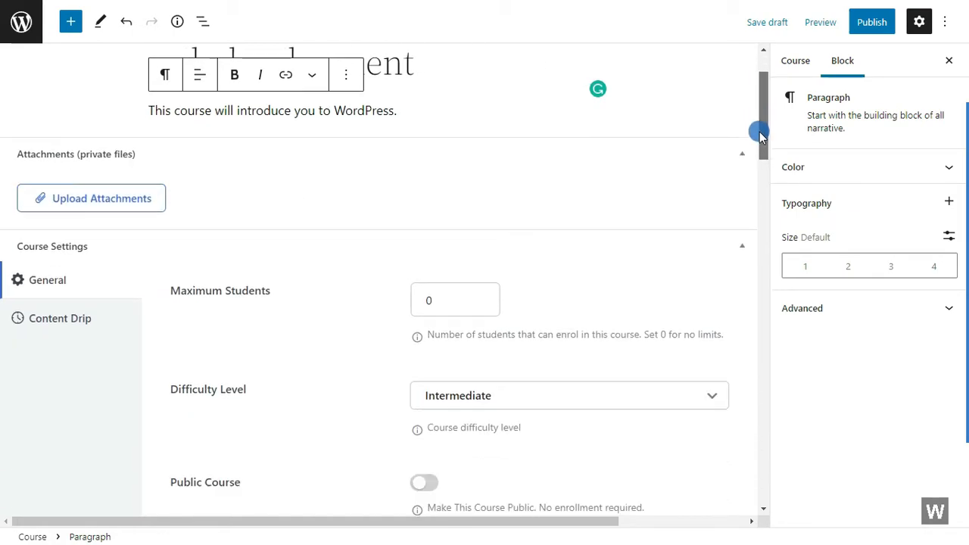
scroll("down", 3)
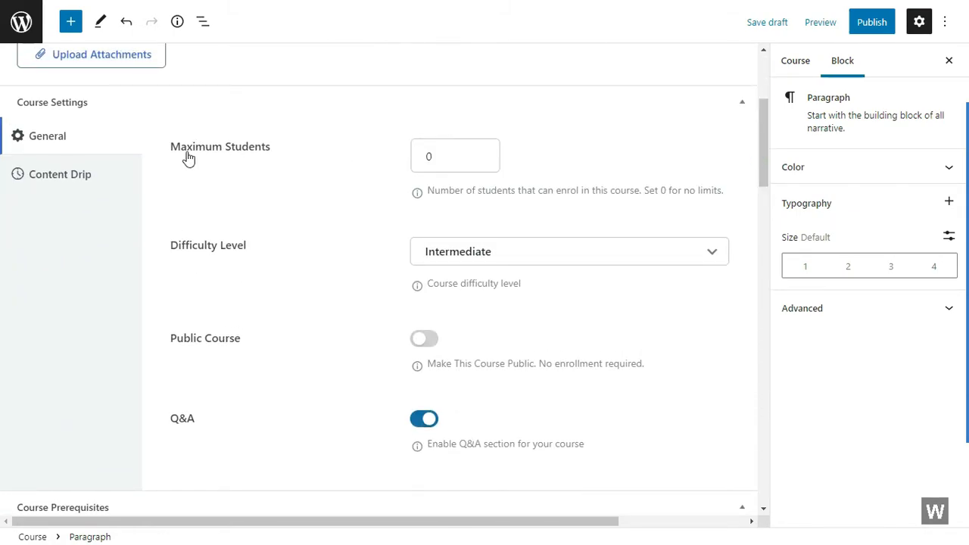
left_click(454, 156)
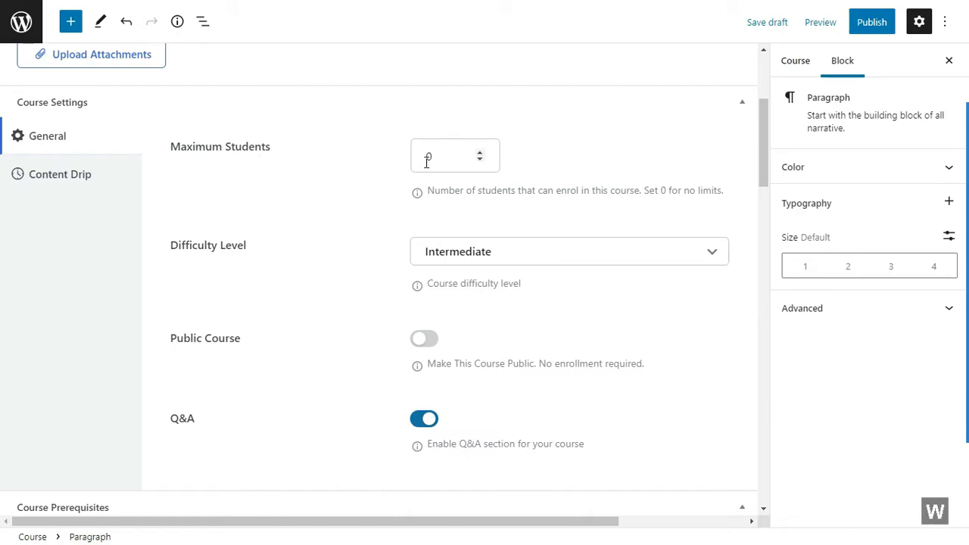
left_click(454, 154)
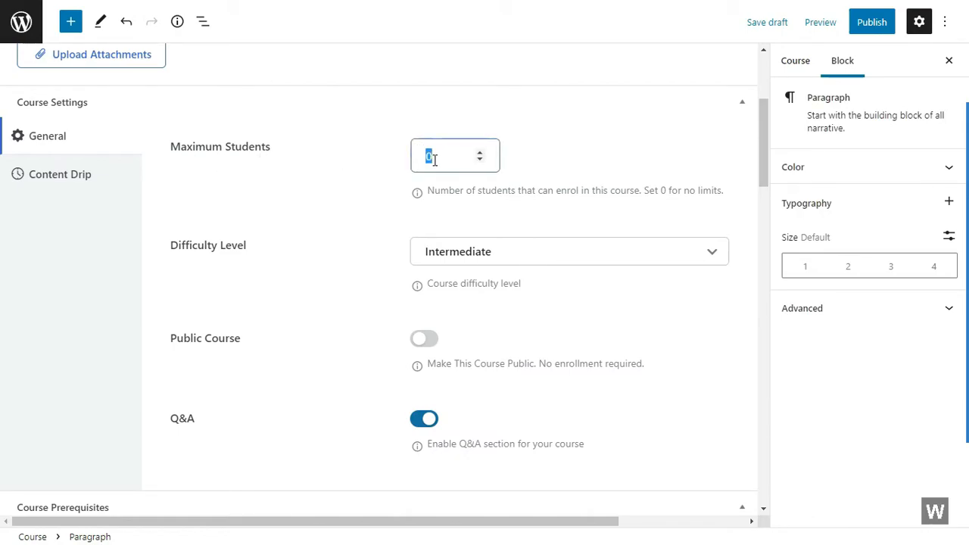
type("50")
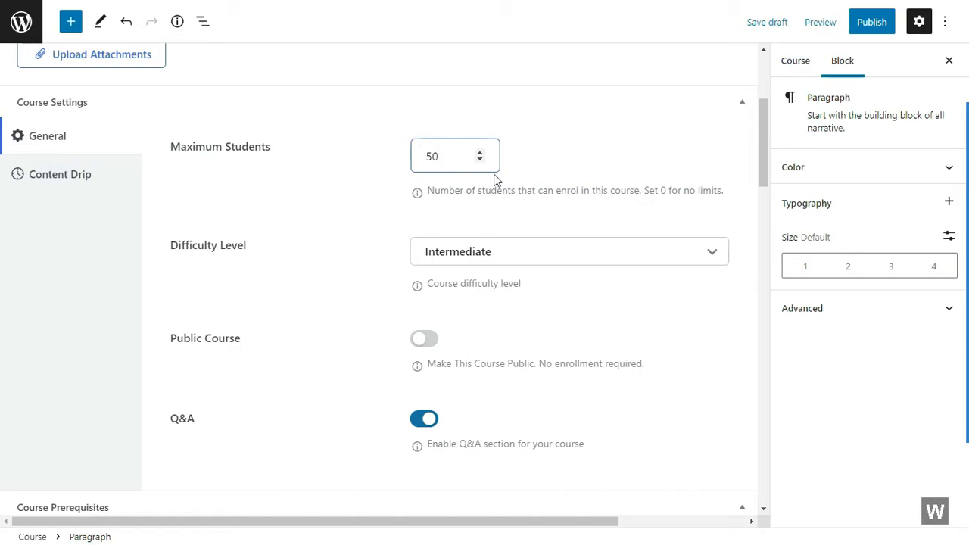
left_click(439, 156)
type("0")
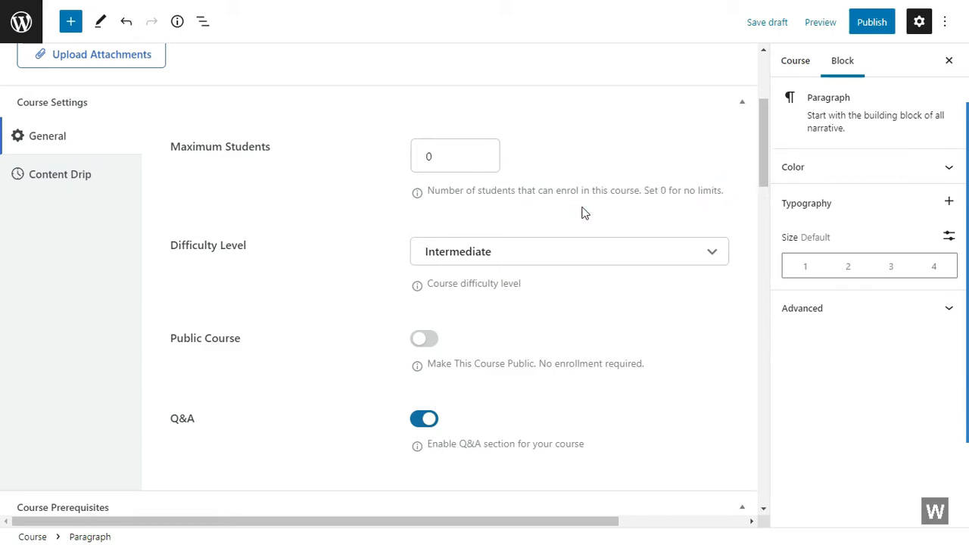
Set the course difficulty level to Beginner.
left_click(568, 251)
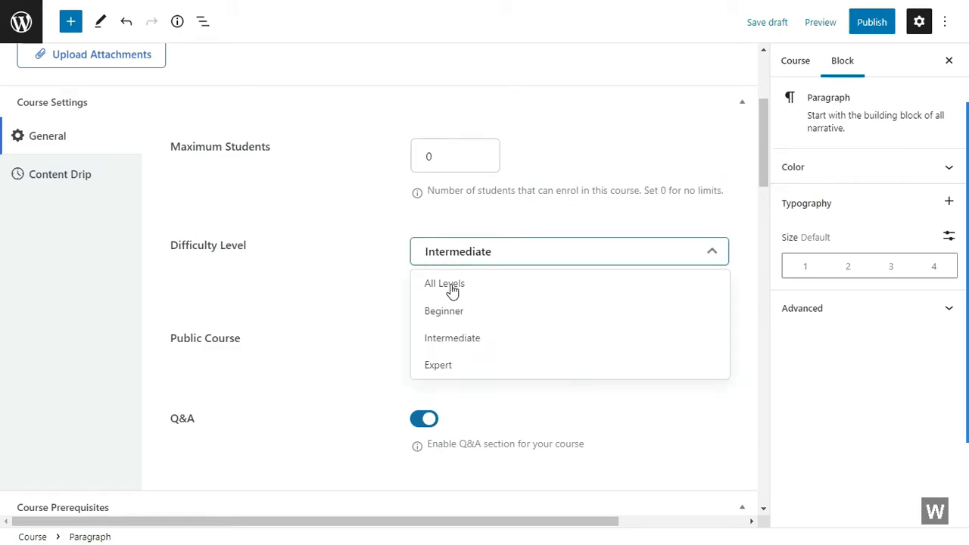
left_click(445, 283)
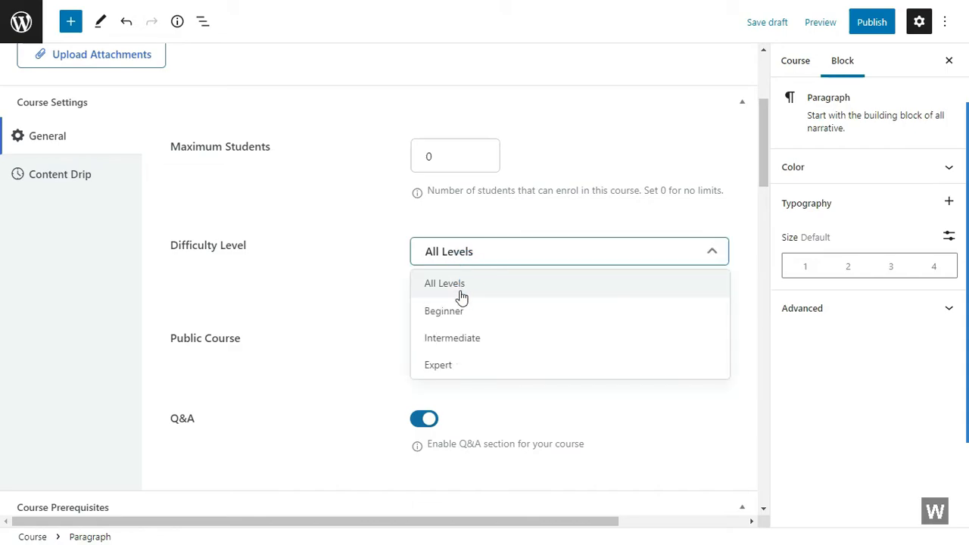
left_click(444, 311)
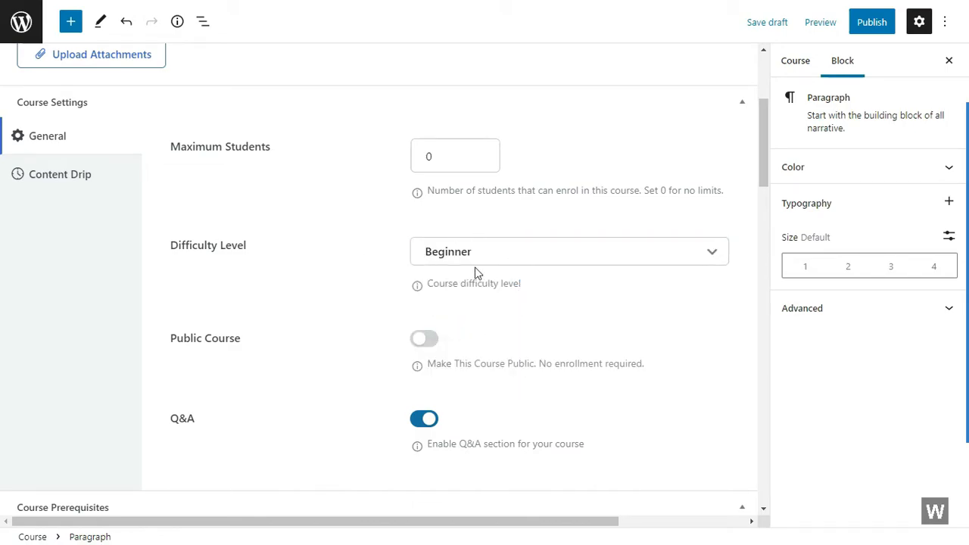
Toggle Public Course on and back off, leaving the course non-public.
scroll("down", 3)
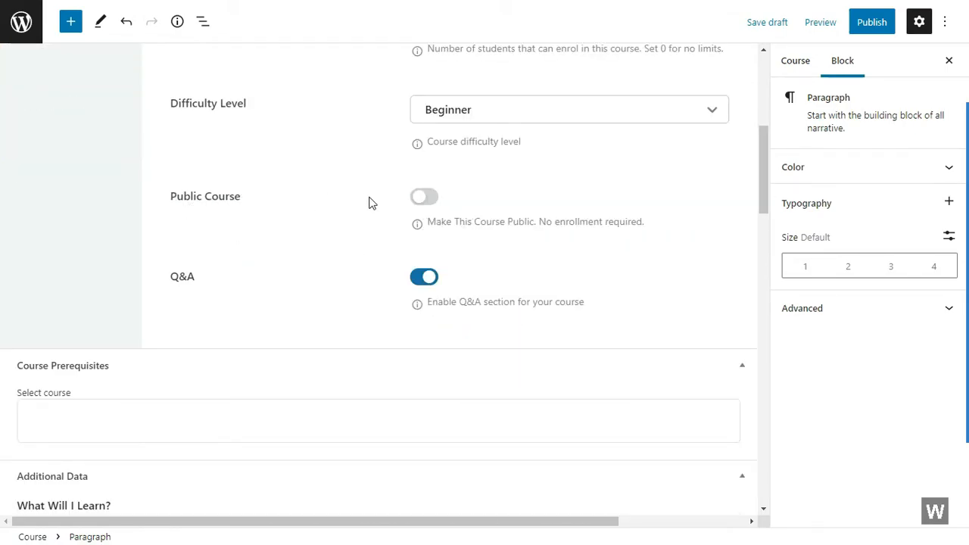
left_click(424, 196)
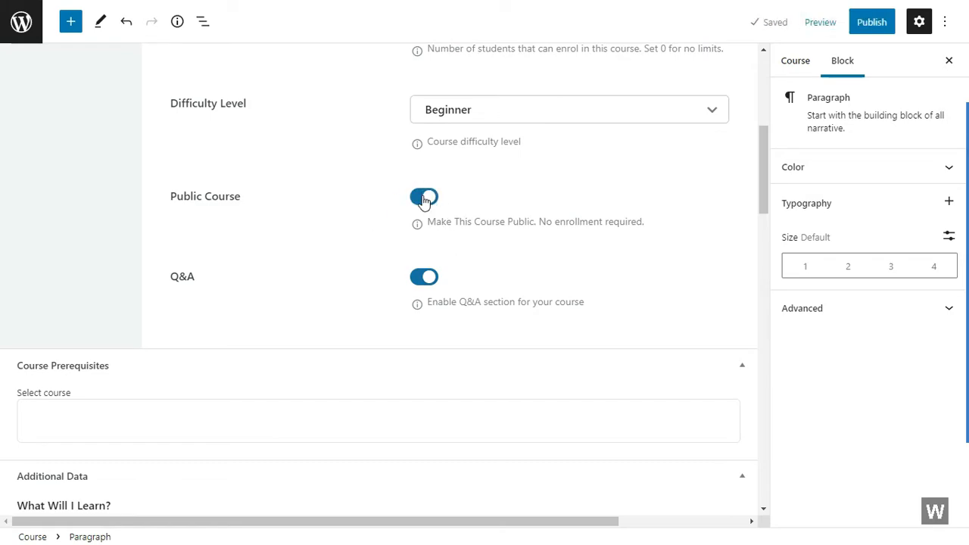
left_click(424, 197)
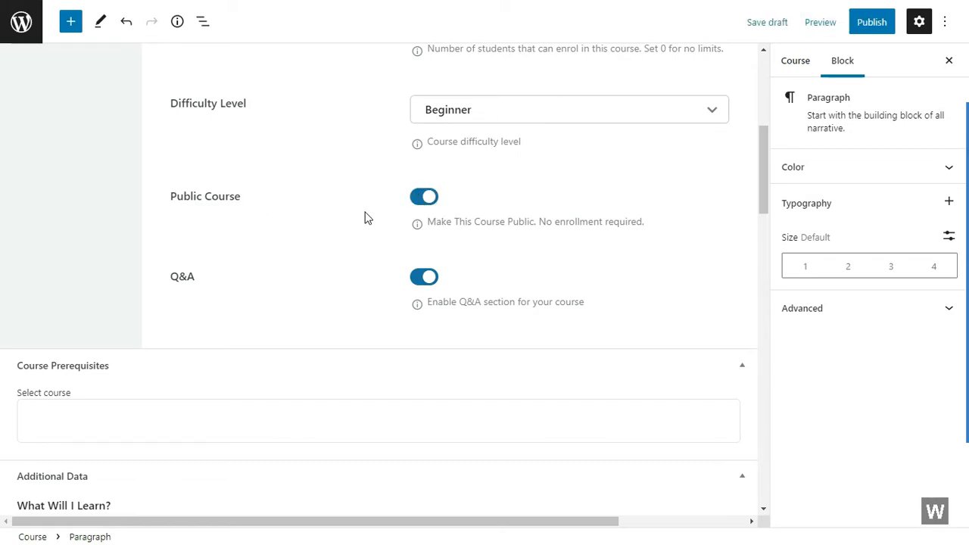
left_click(424, 197)
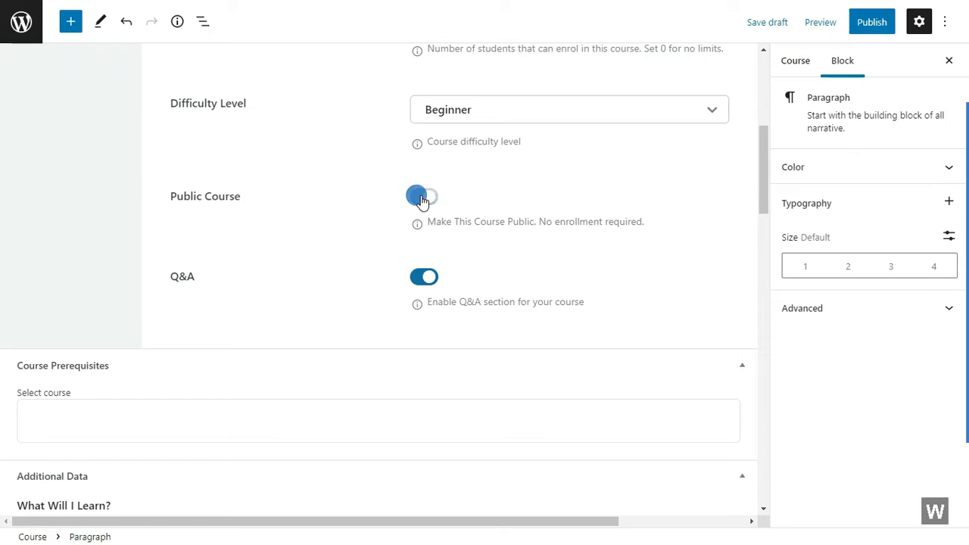
left_click(424, 197)
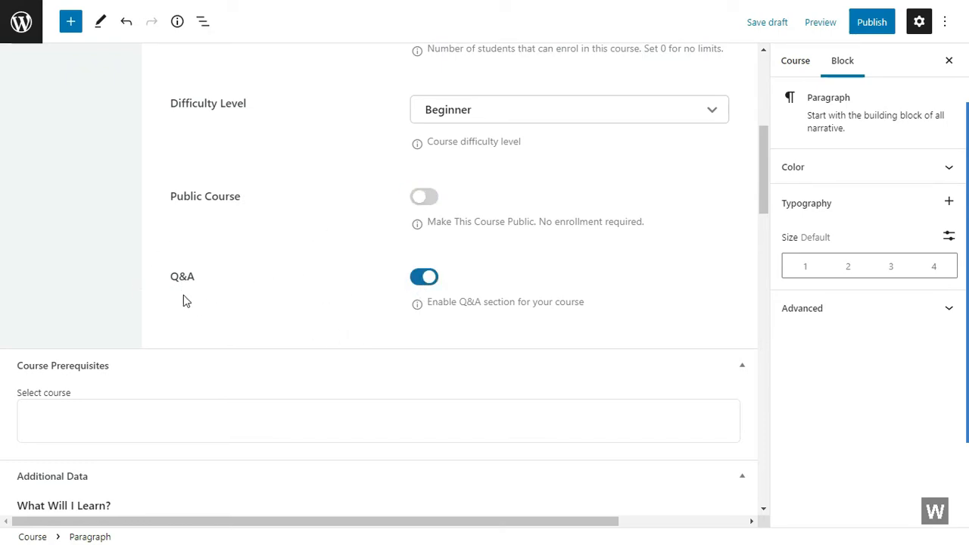
scroll("down", 3)
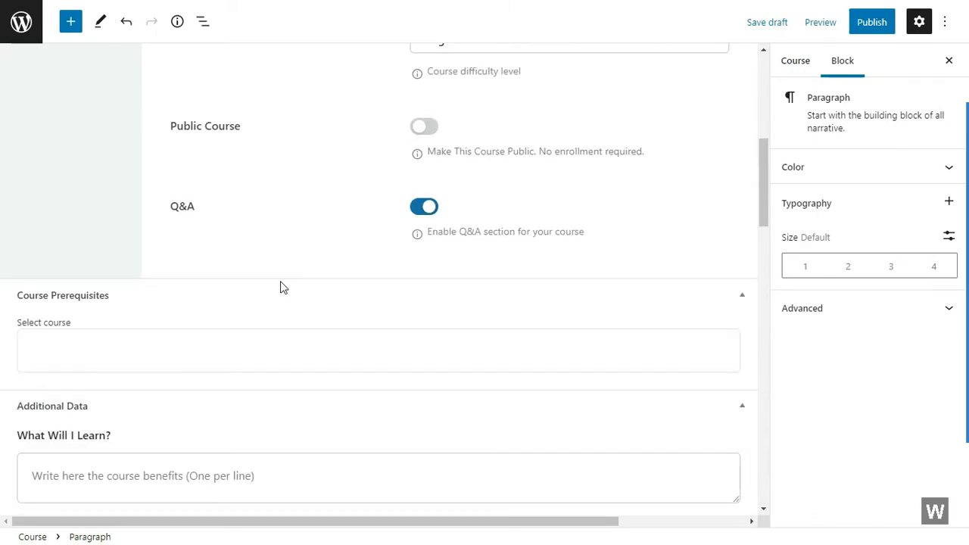
scroll("down", 3)
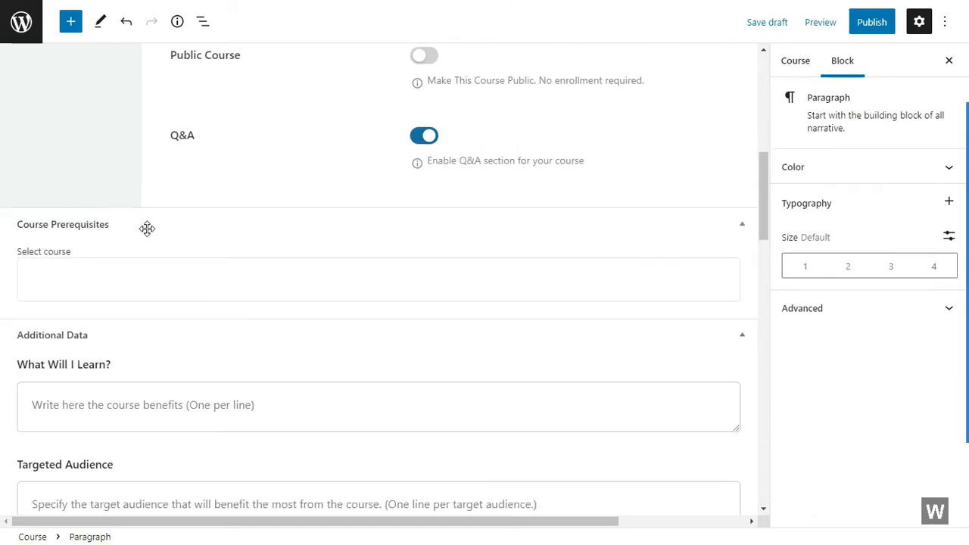
mouse_move(31, 236)
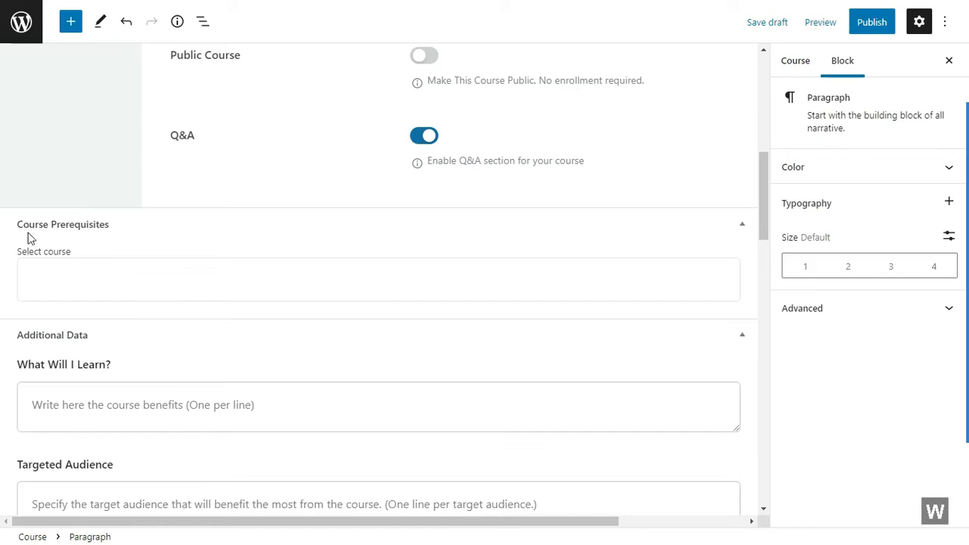
mouse_move(63, 260)
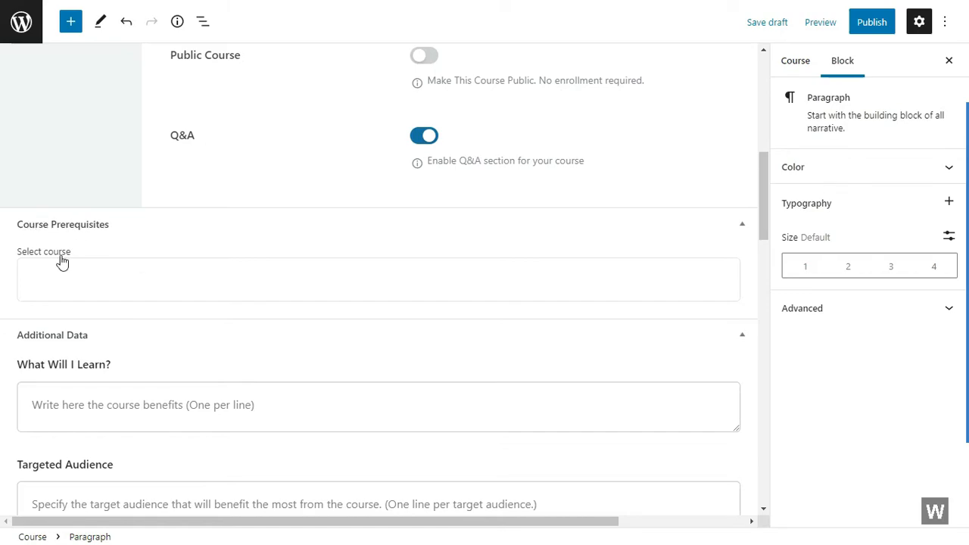
left_click(379, 279)
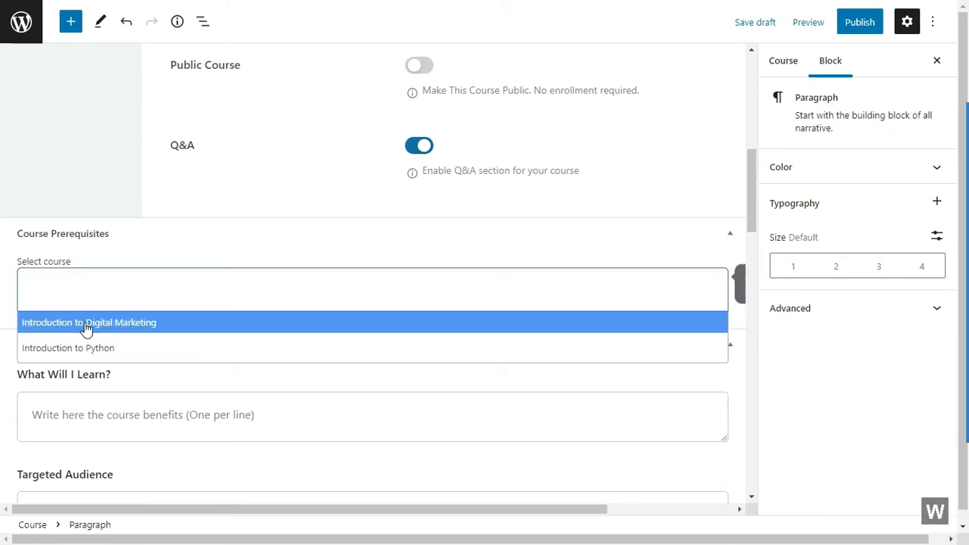
left_click(88, 321)
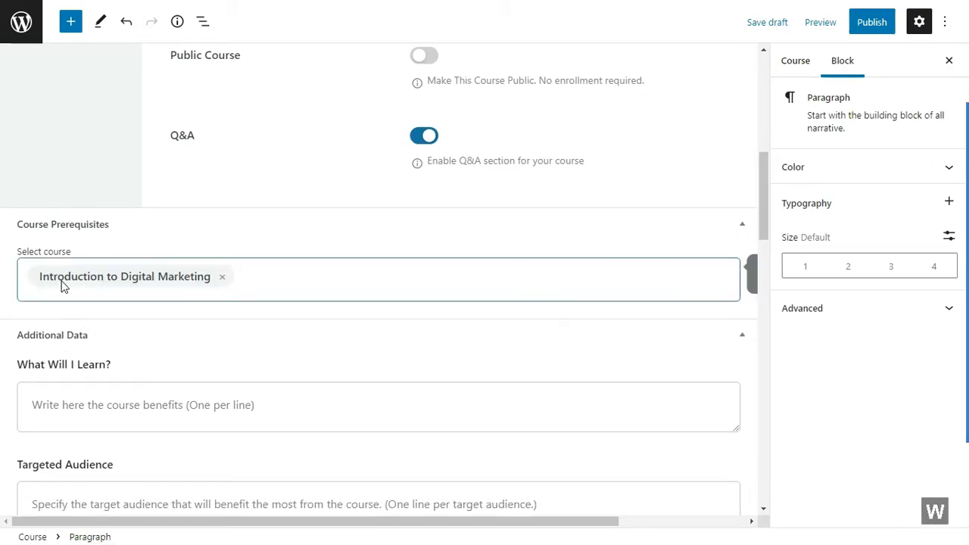
mouse_move(454, 180)
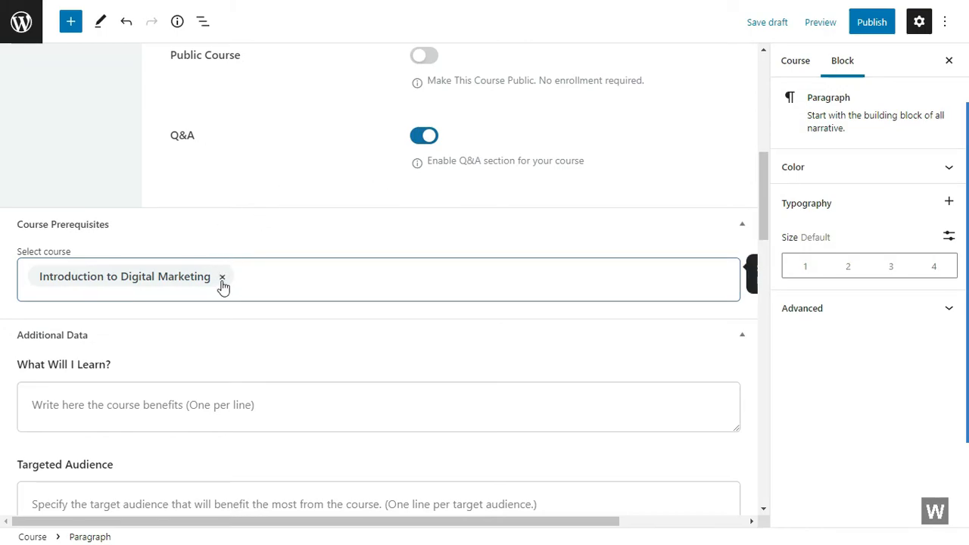
left_click(223, 276)
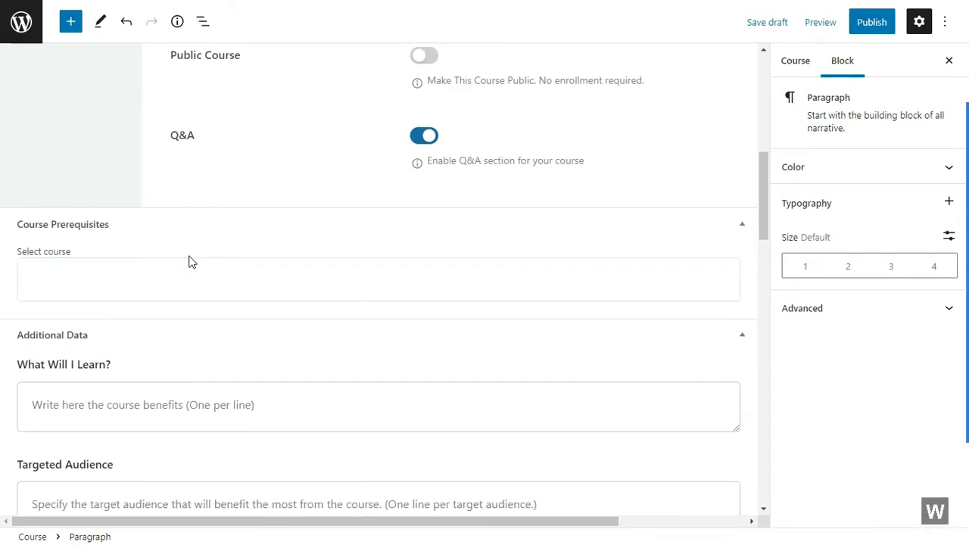
scroll("down", 3)
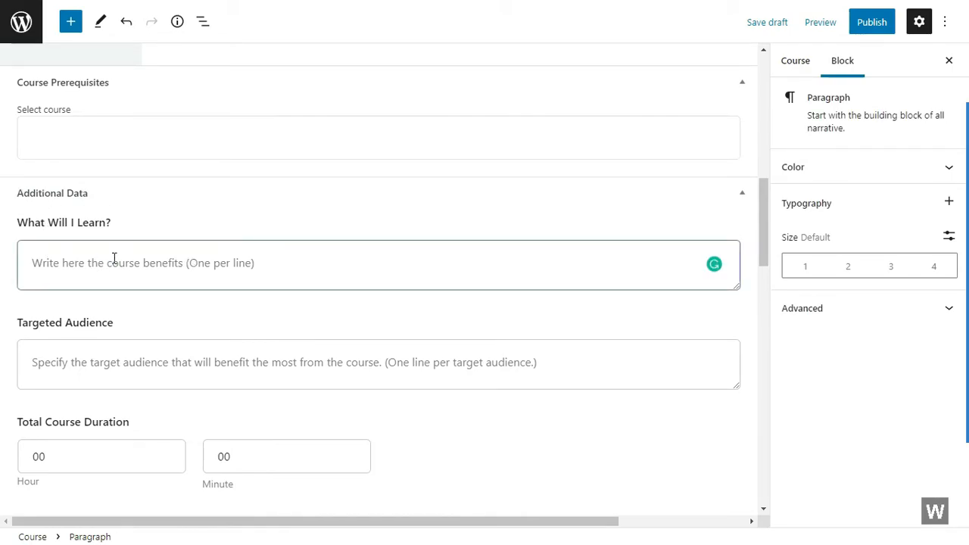
List learning outcomes: WordPress web development and the basics of web hosting.
type("You will learn")
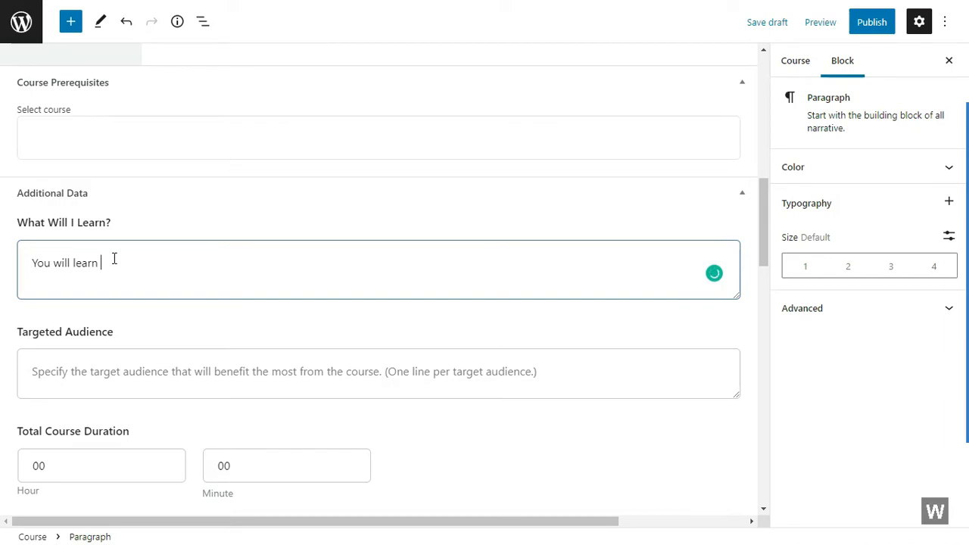
type("WordPress")
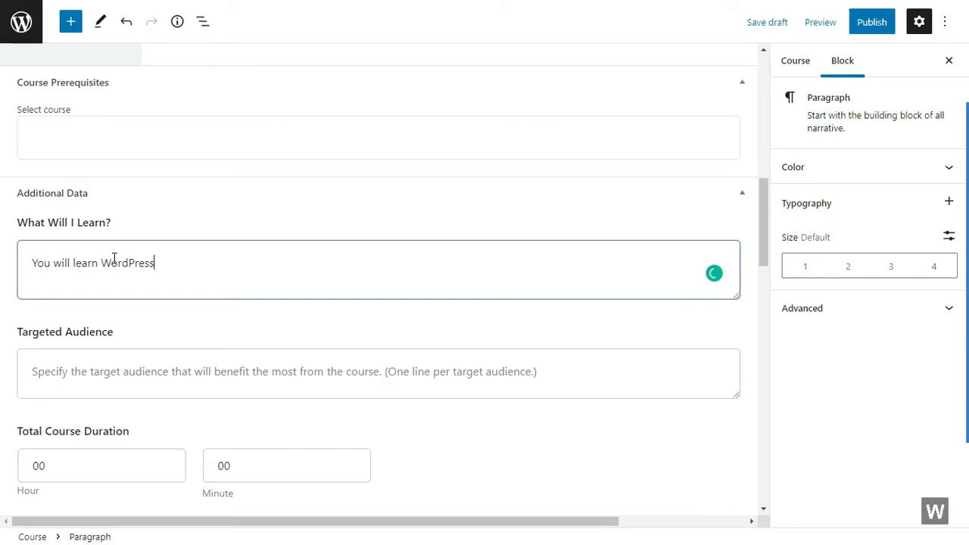
type("web developm")
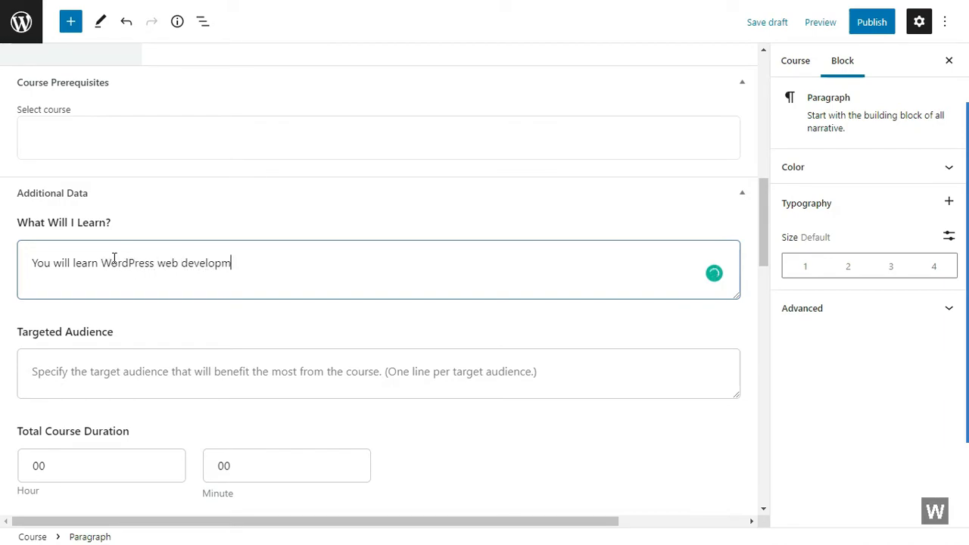
type("ent")
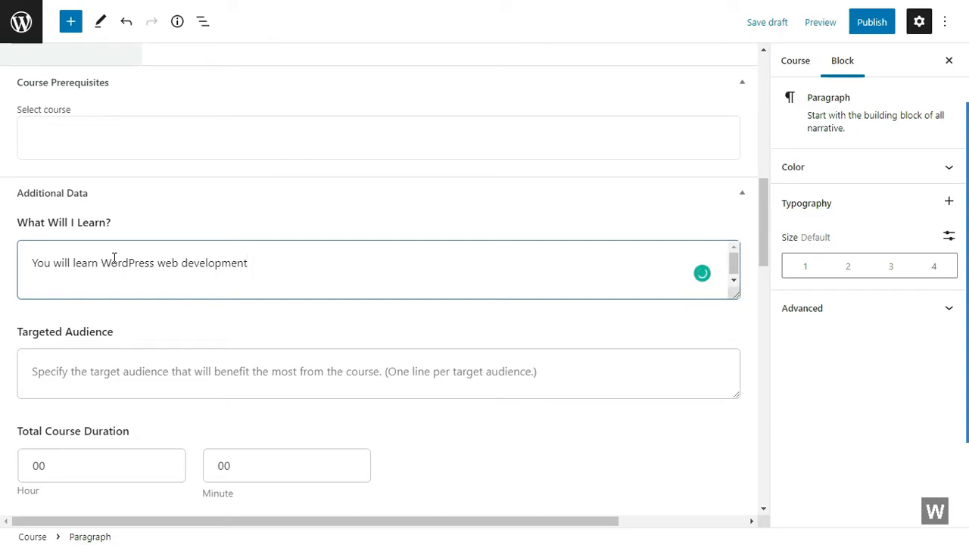
type("You will learn th")
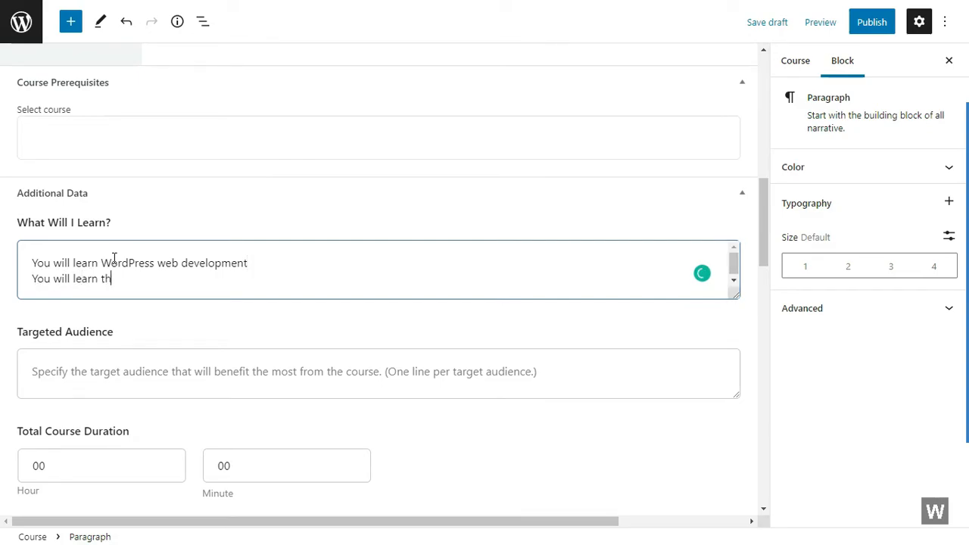
type("e basics of web hosting")
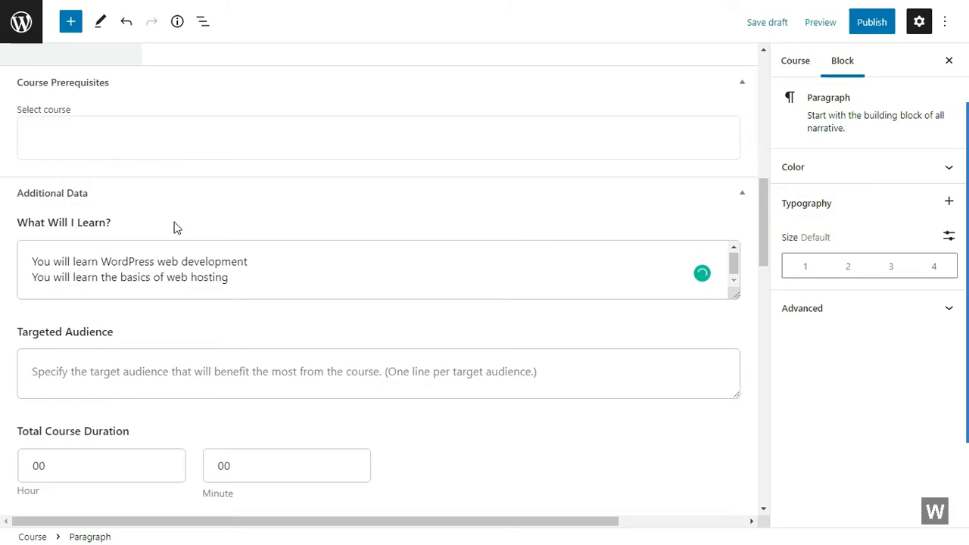
Set the total course duration to 3 hours.
scroll("down", 3)
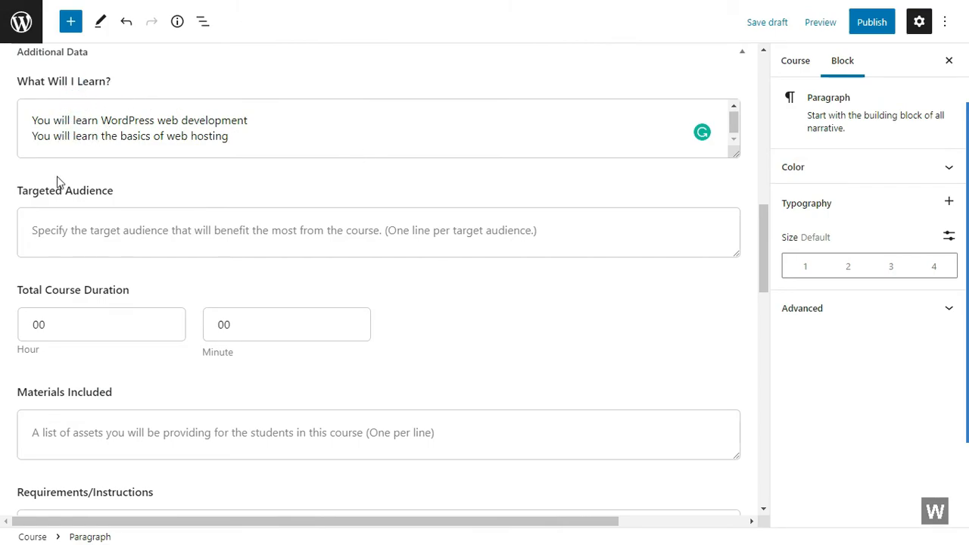
scroll("down", 3)
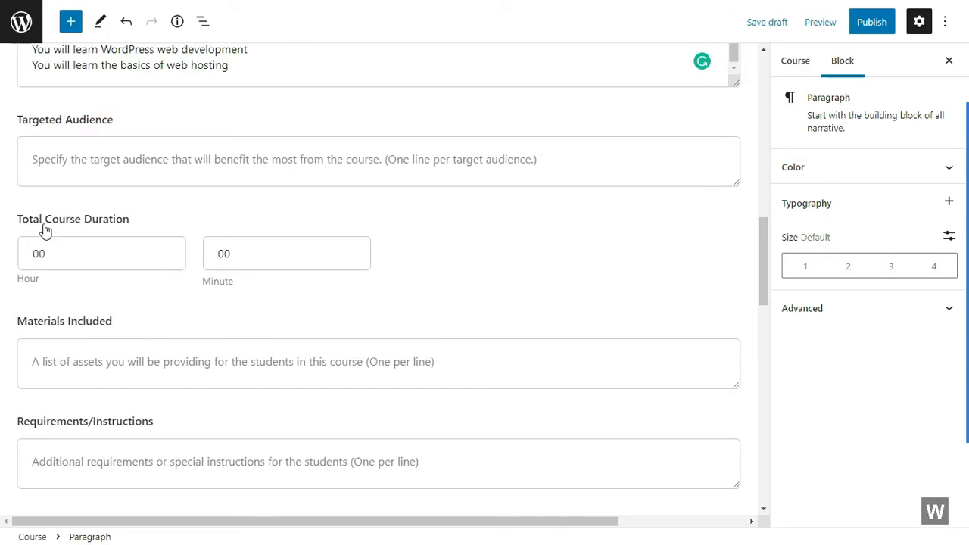
left_click(75, 254)
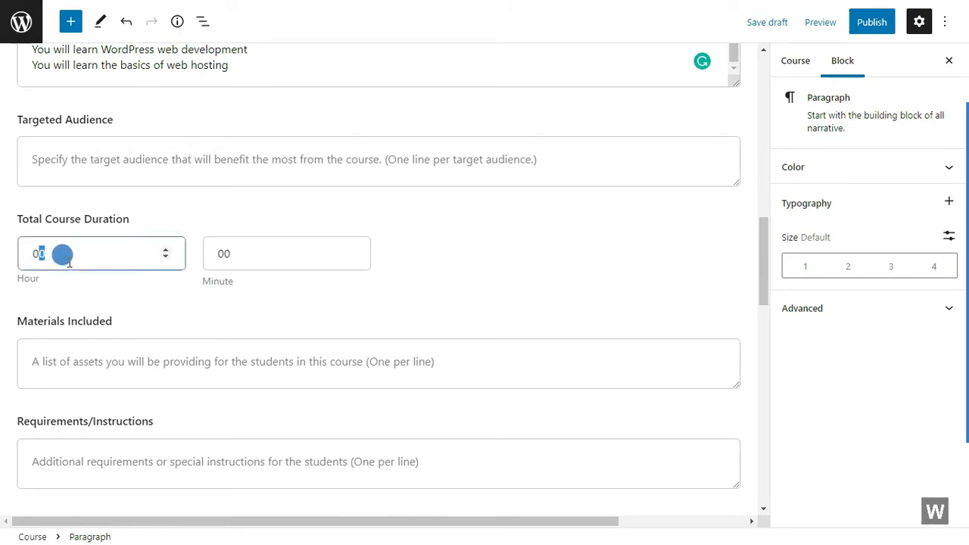
type("3")
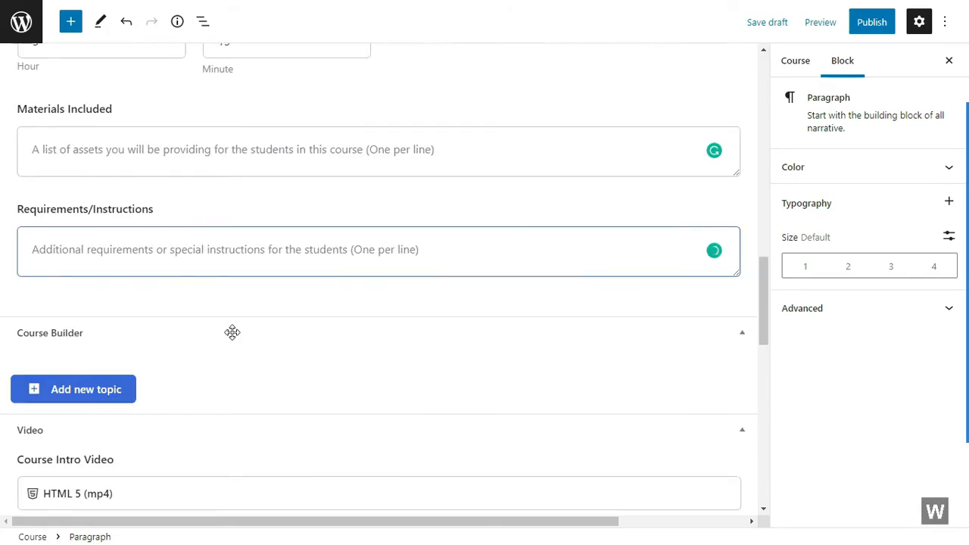
scroll("down", 3)
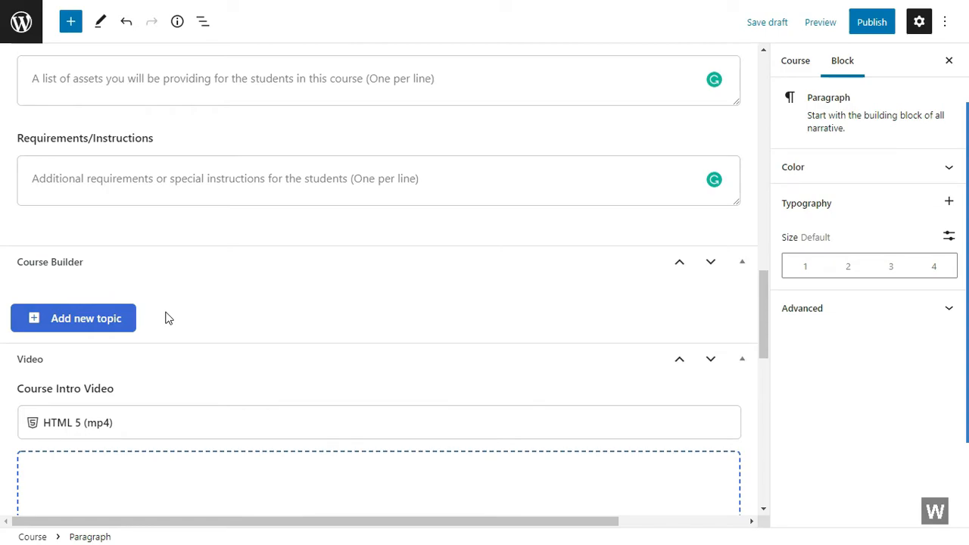
Add a course topic named 'Planning Your WordPress website'.
left_click(84, 318)
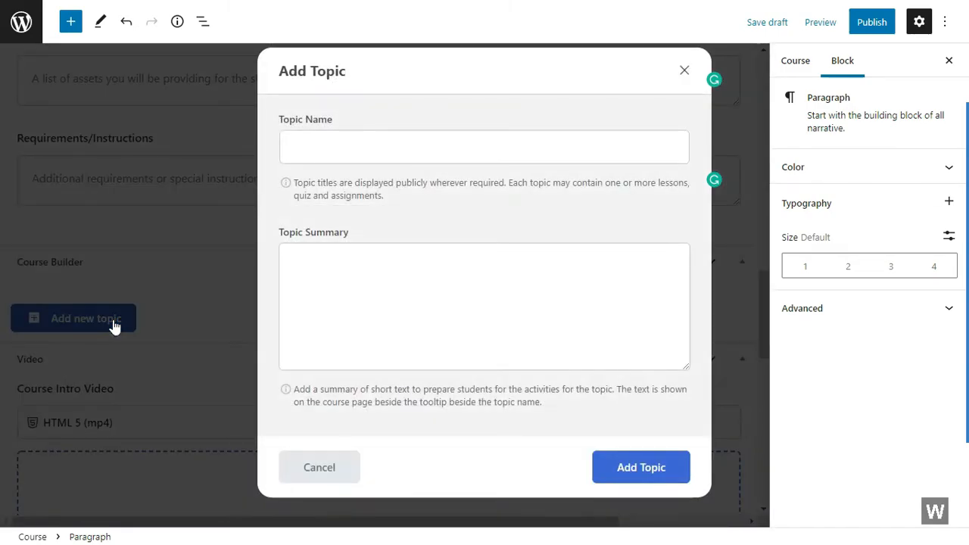
left_click(484, 147)
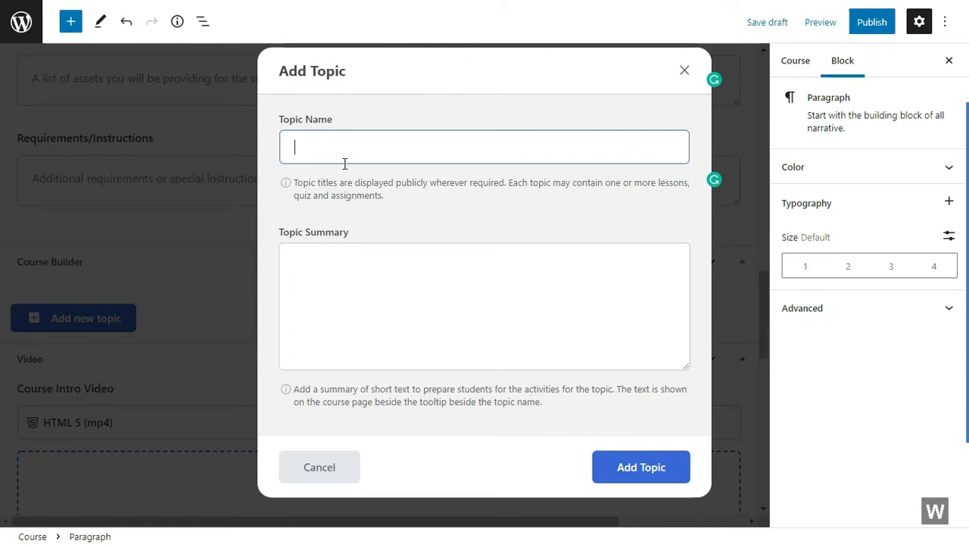
type("Planning")
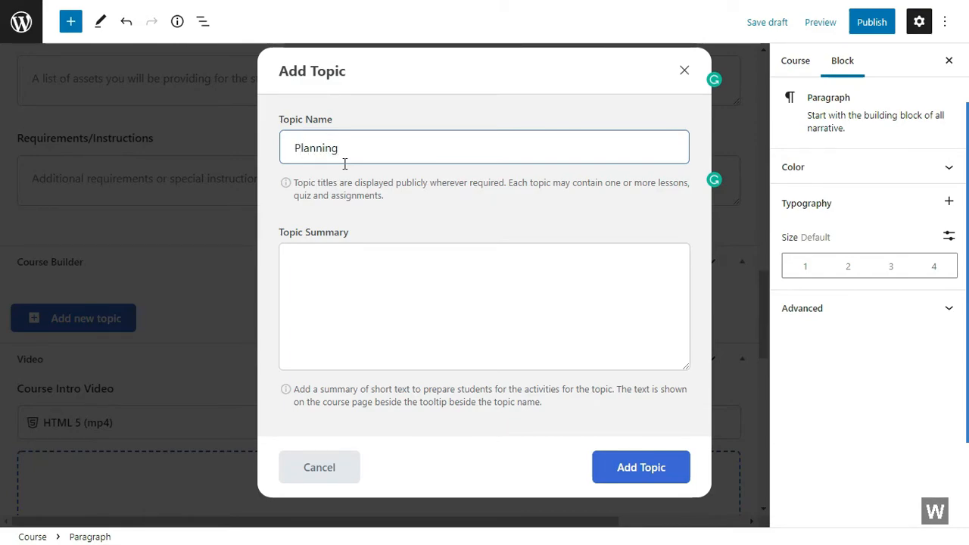
type("Your WordPress website")
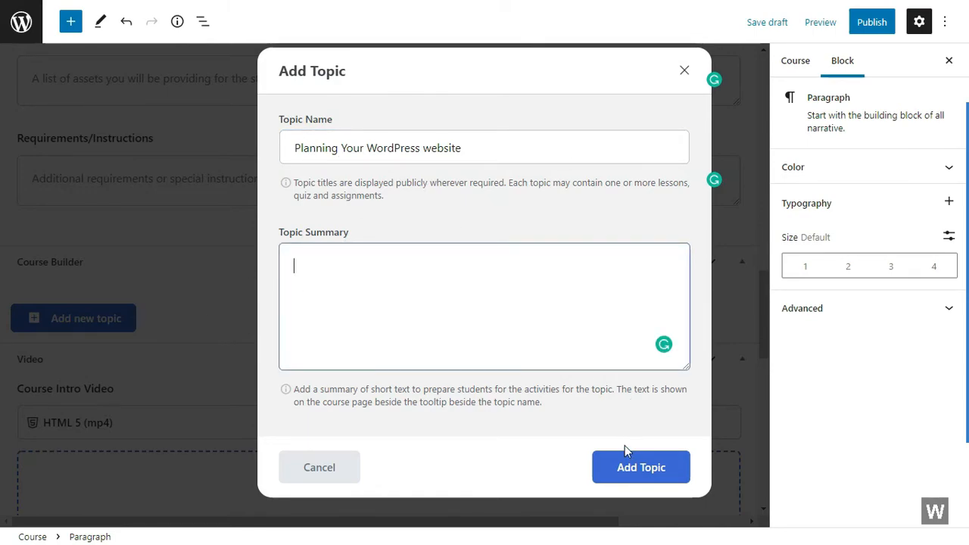
left_click(641, 466)
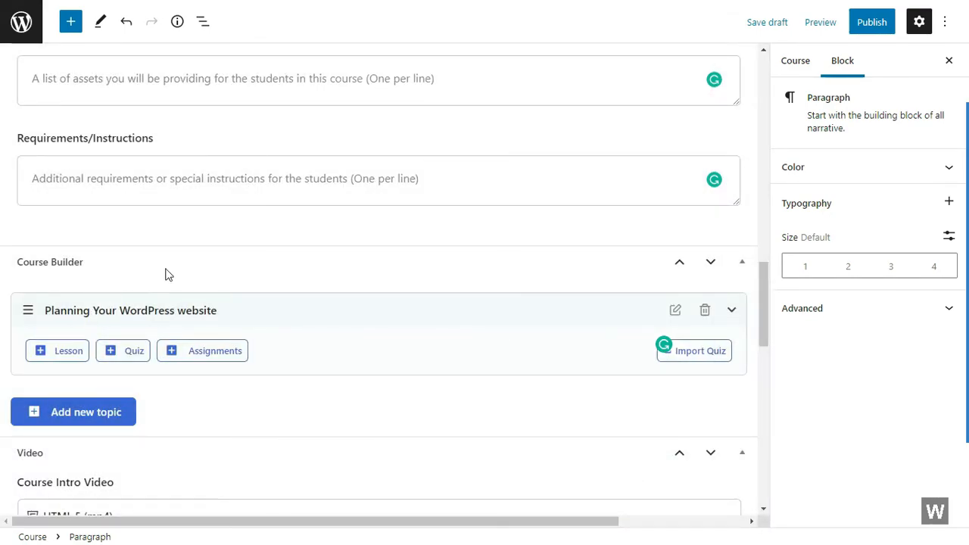
mouse_move(409, 309)
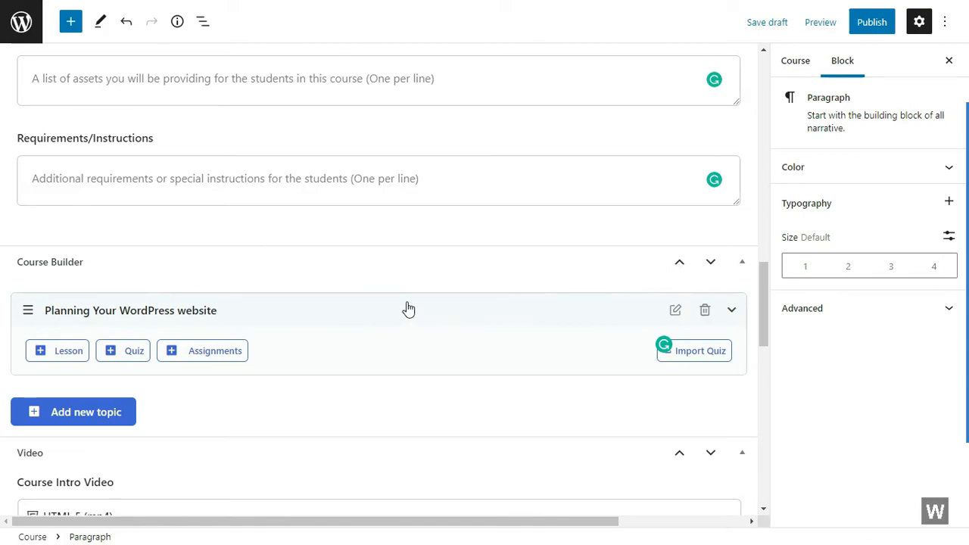
mouse_move(286, 296)
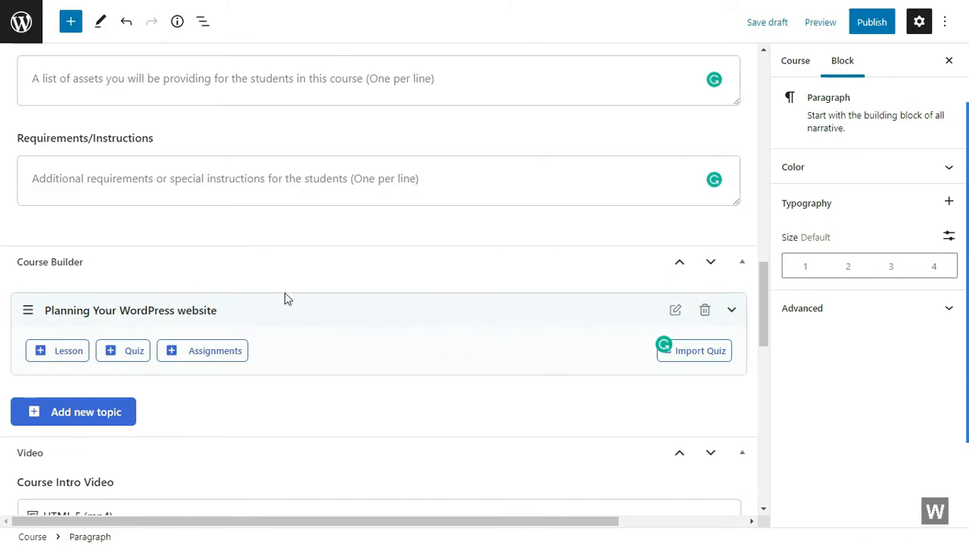
mouse_move(145, 373)
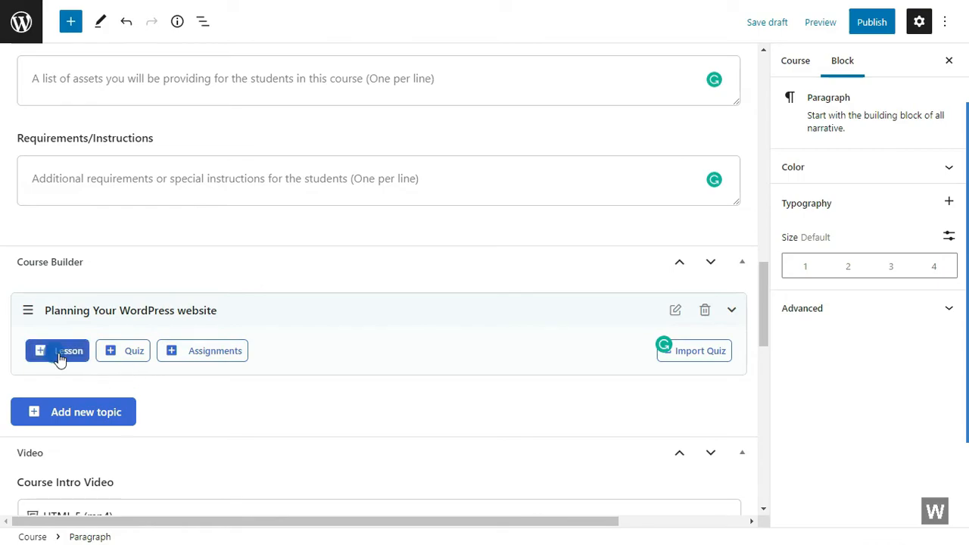
Start a new lesson in the topic, initially named 'Lesson 1'.
left_click(57, 351)
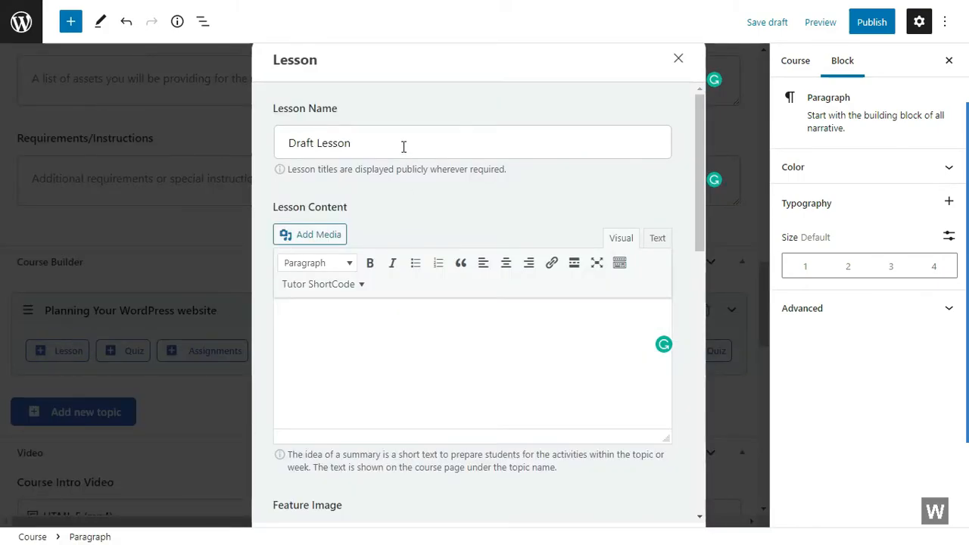
type("Lesson")
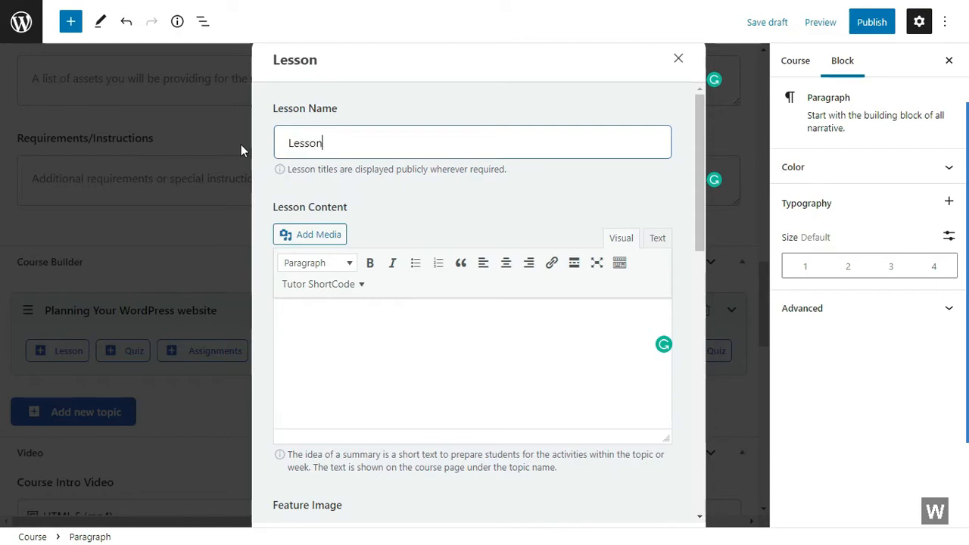
type("1")
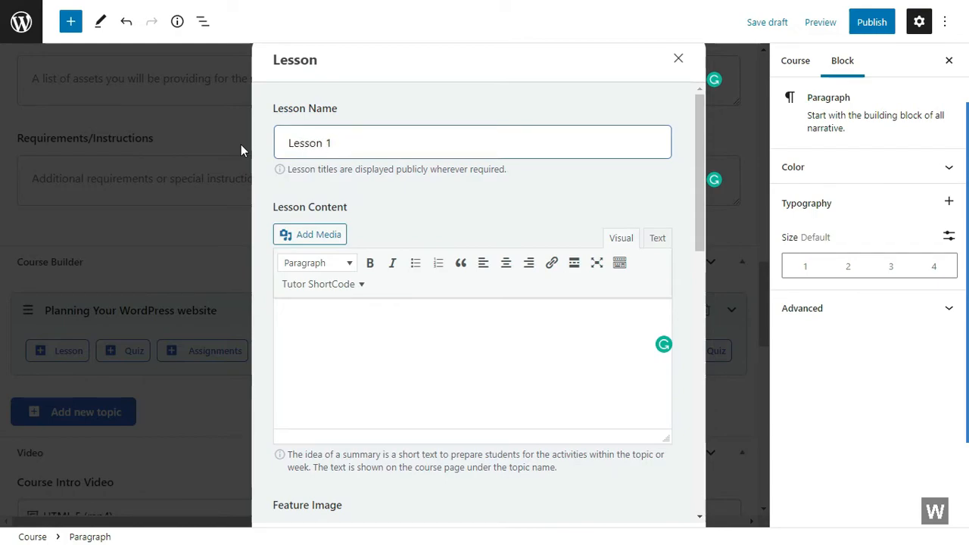
Rename the lesson to 'Introduction to WordPress web Development'.
left_click(473, 142)
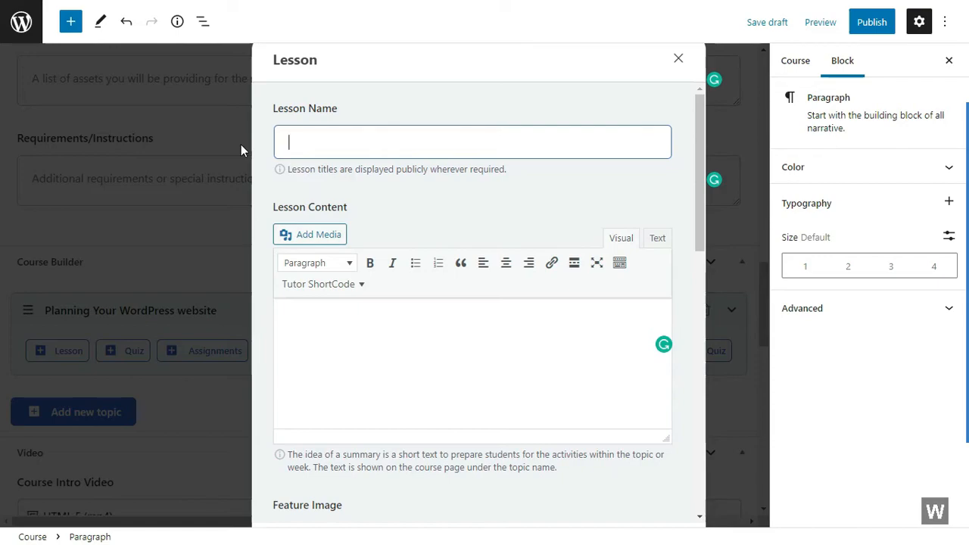
type("Introduction to Wor")
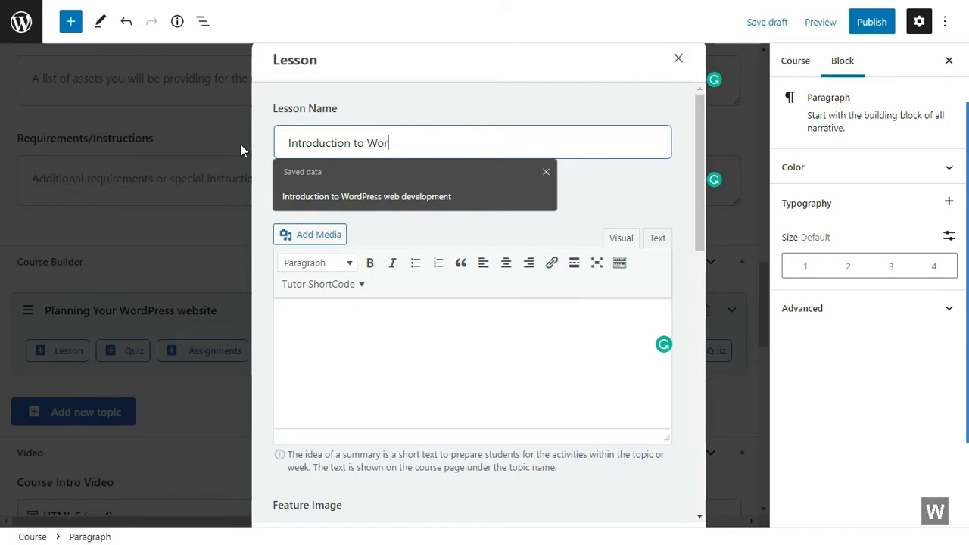
type("dPress web D")
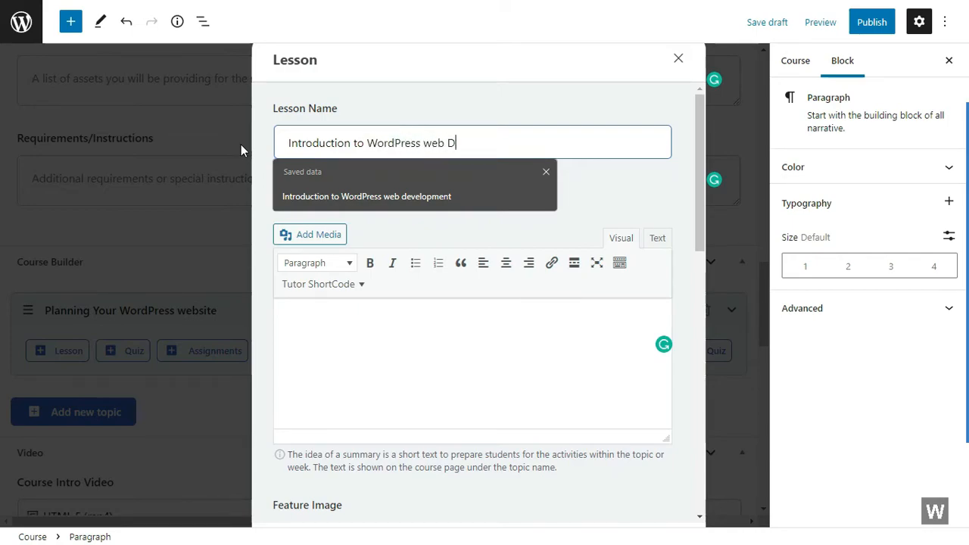
type("evelopment")
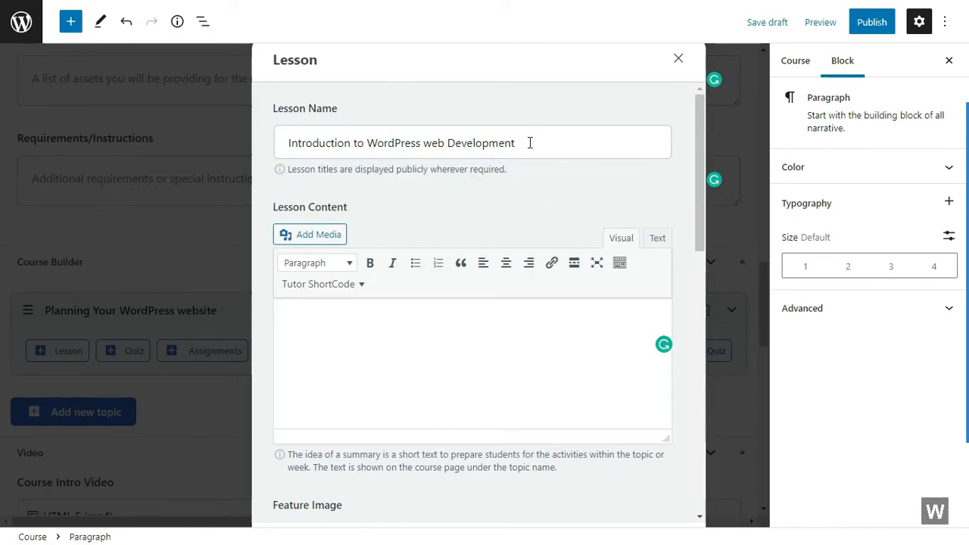
mouse_move(432, 173)
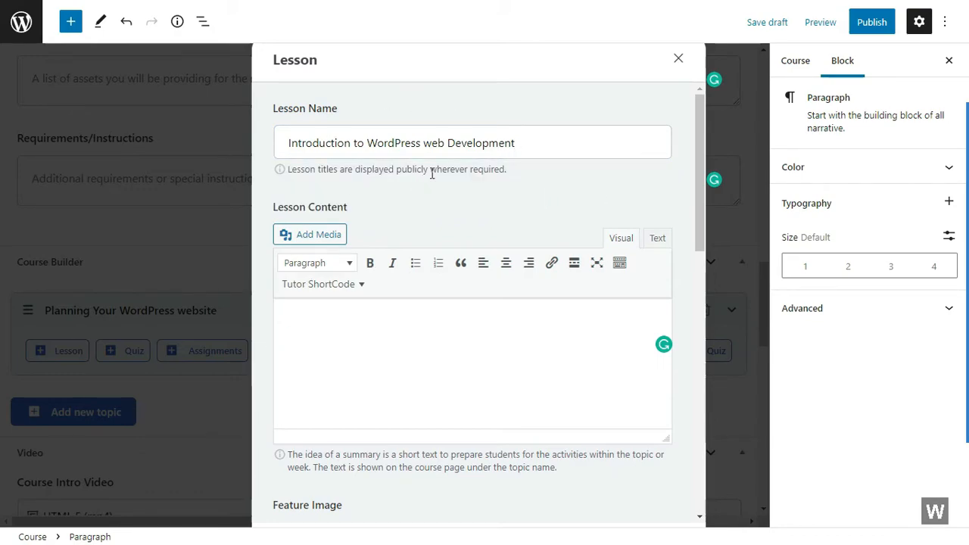
Review the lesson's content, video source and playback time fields, then save it.
left_click(356, 329)
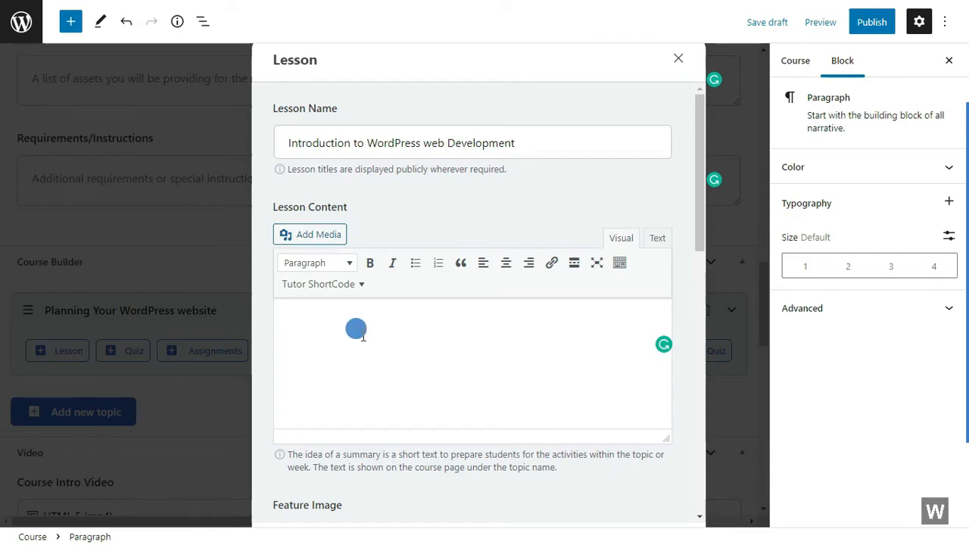
scroll("down", 3)
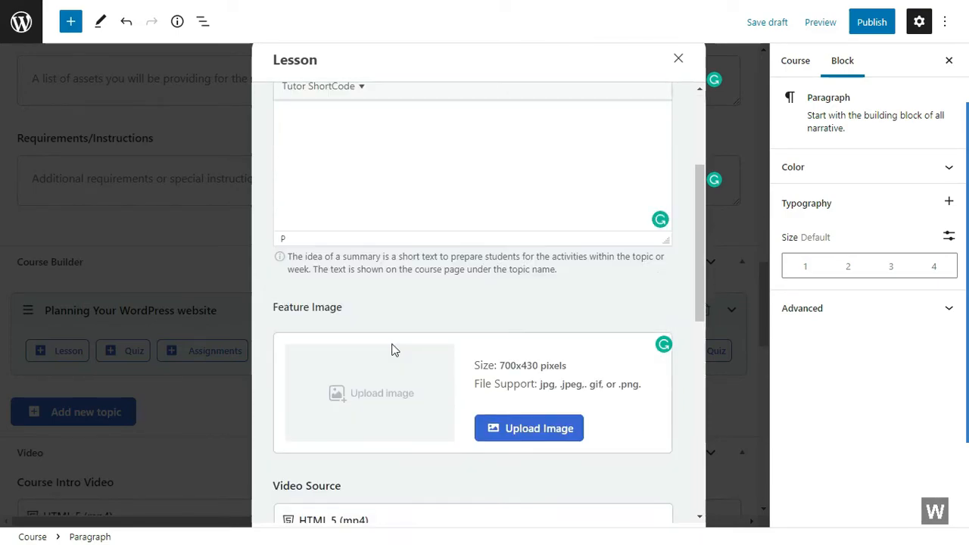
scroll("down", 3)
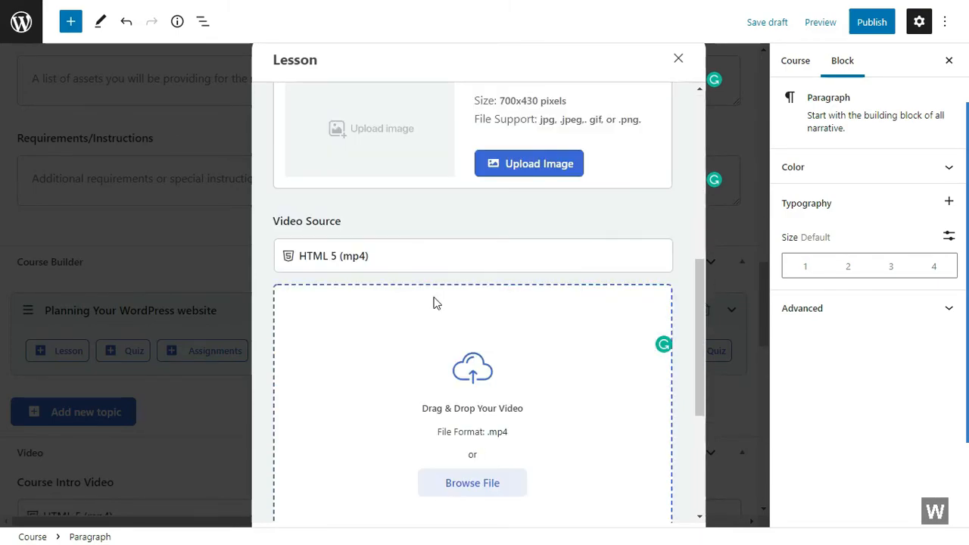
left_click(473, 255)
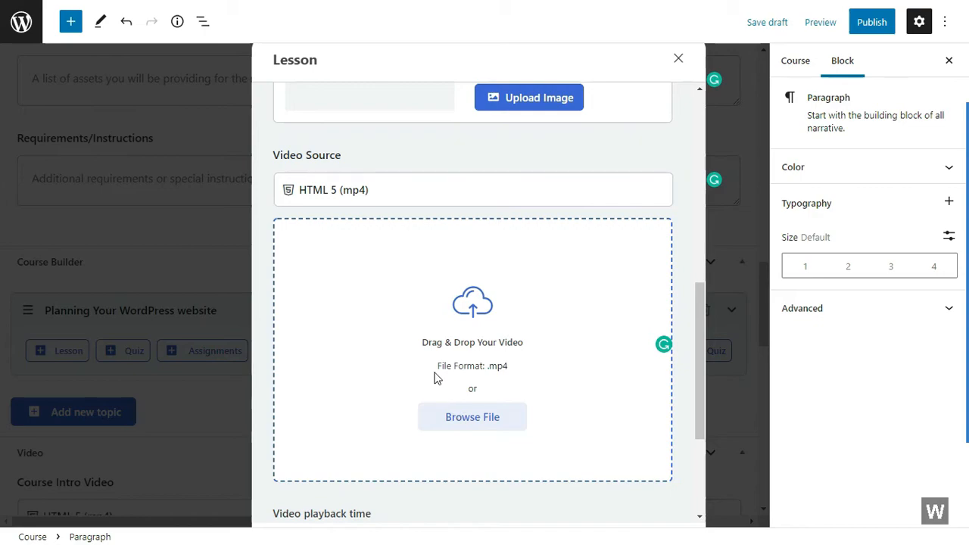
scroll("down", 3)
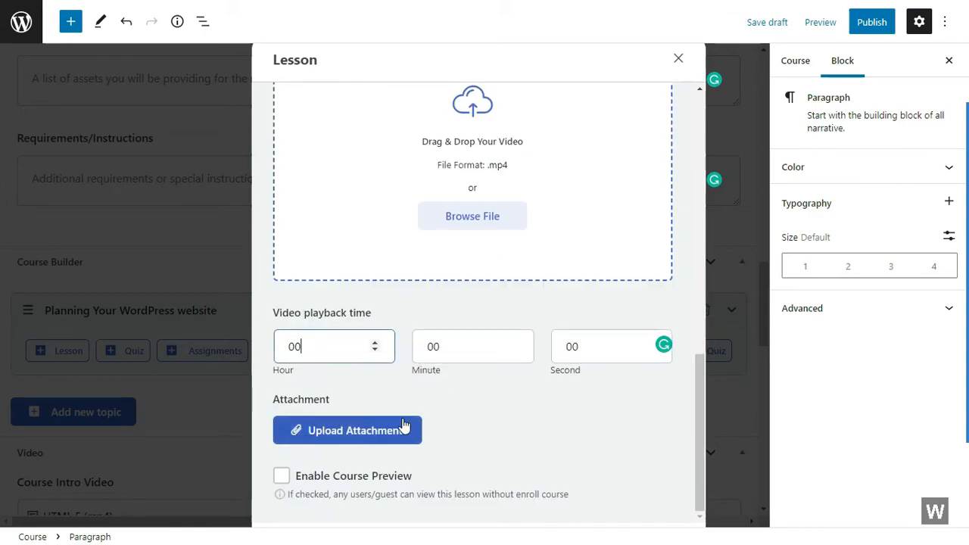
double_click(312, 476)
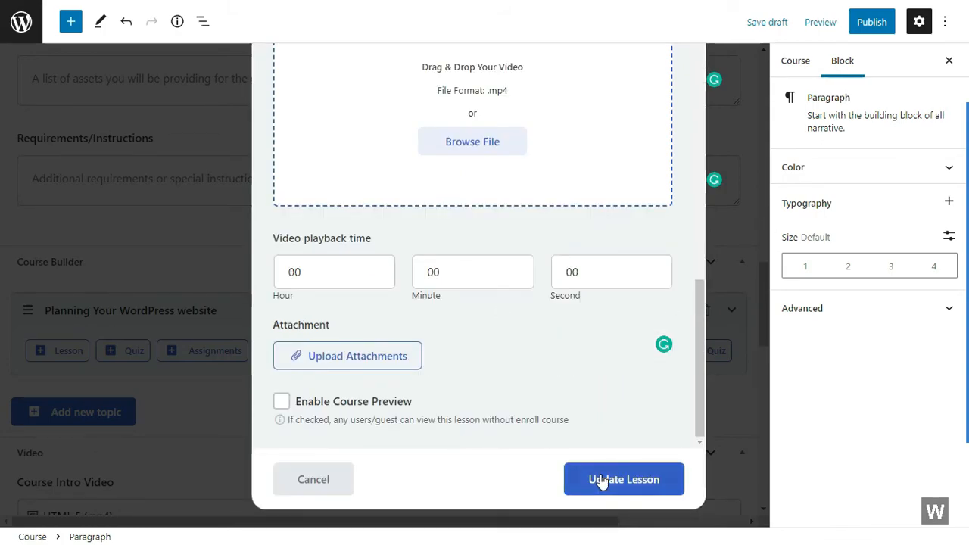
left_click(624, 478)
type("Prerequis")
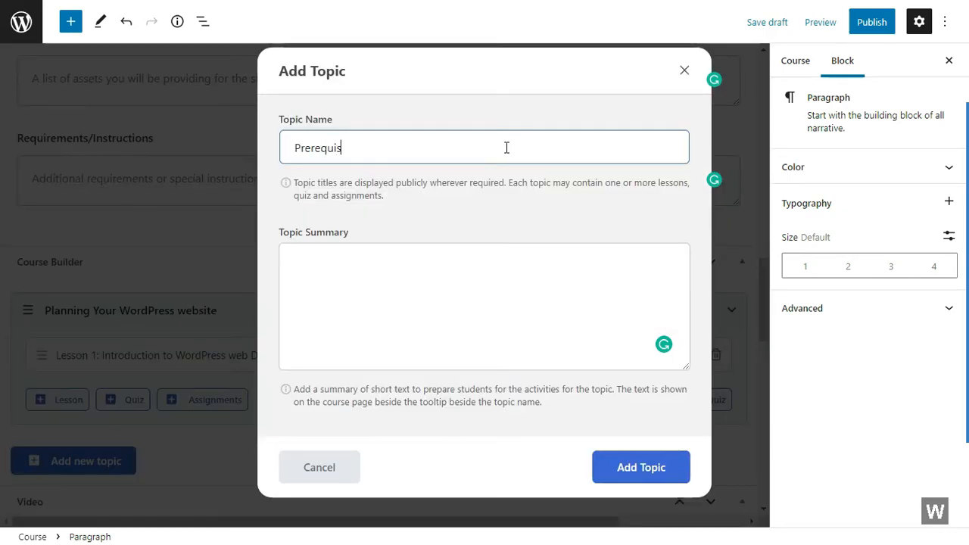
Add a second topic named 'Prerequisites for WordPress'.
type("ites for Wo")
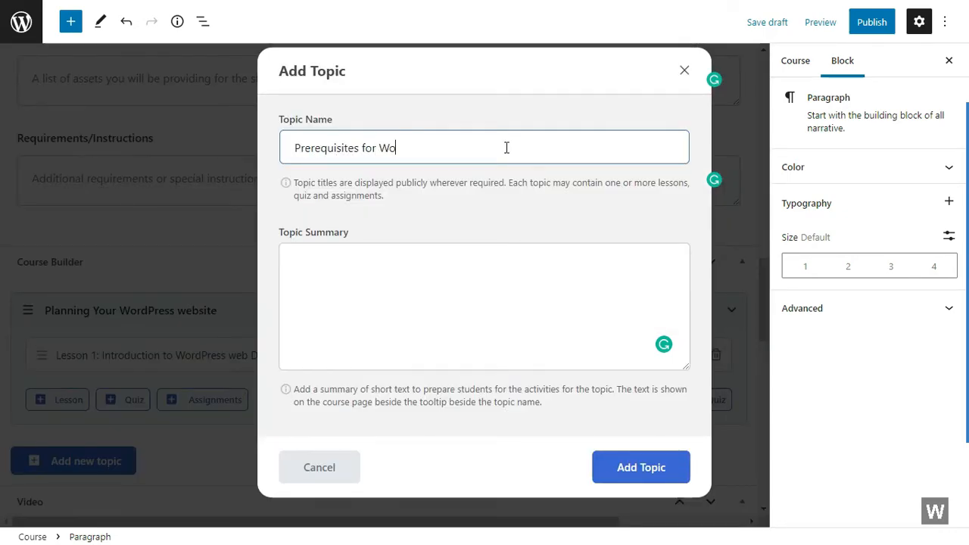
type("rdPress")
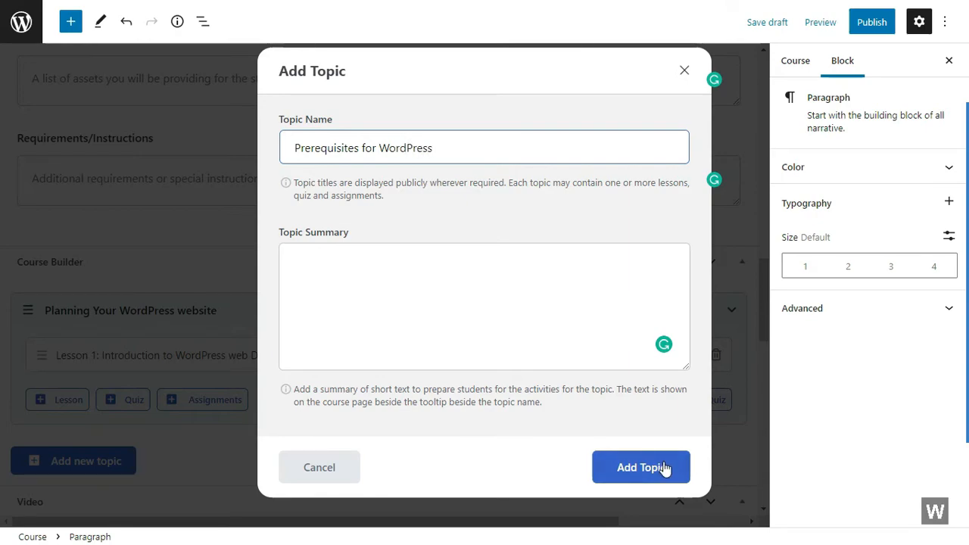
left_click(640, 467)
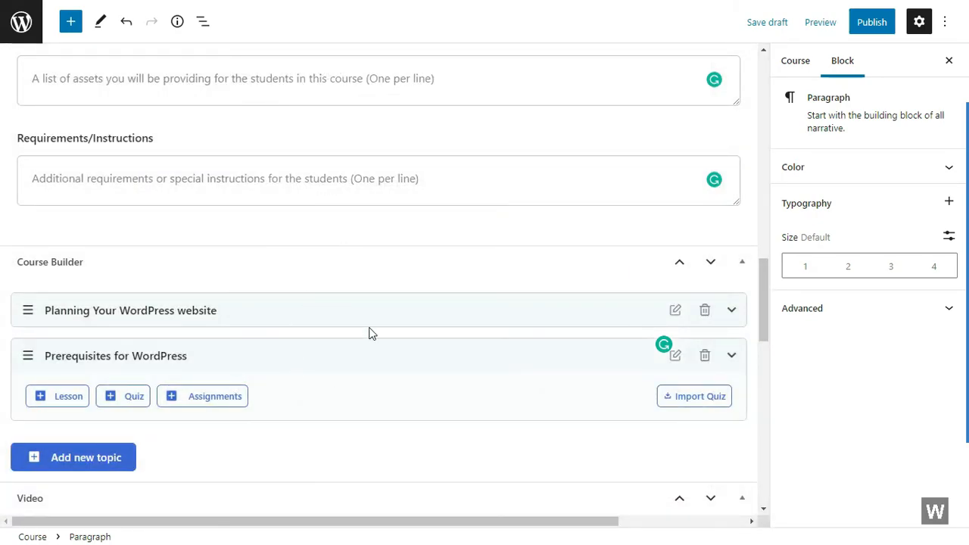
mouse_move(236, 346)
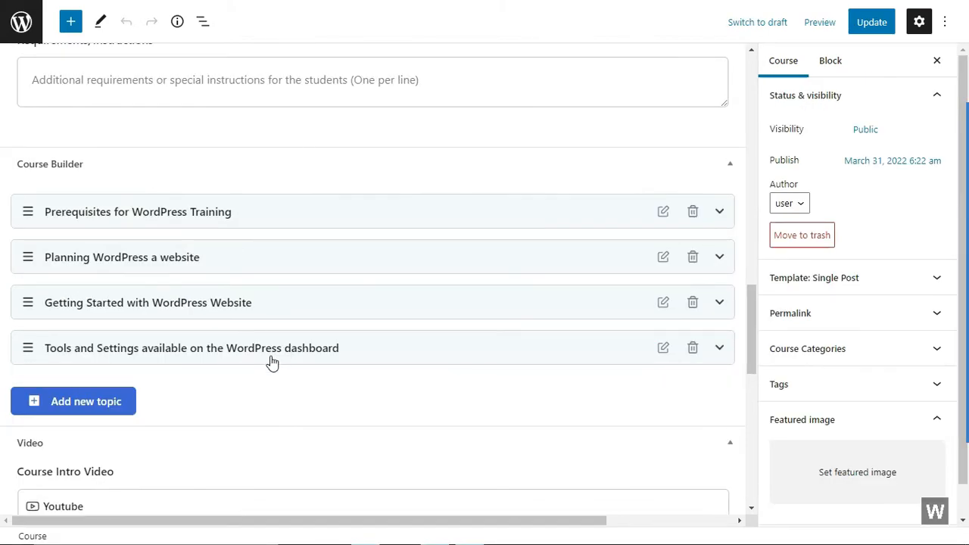
mouse_move(339, 152)
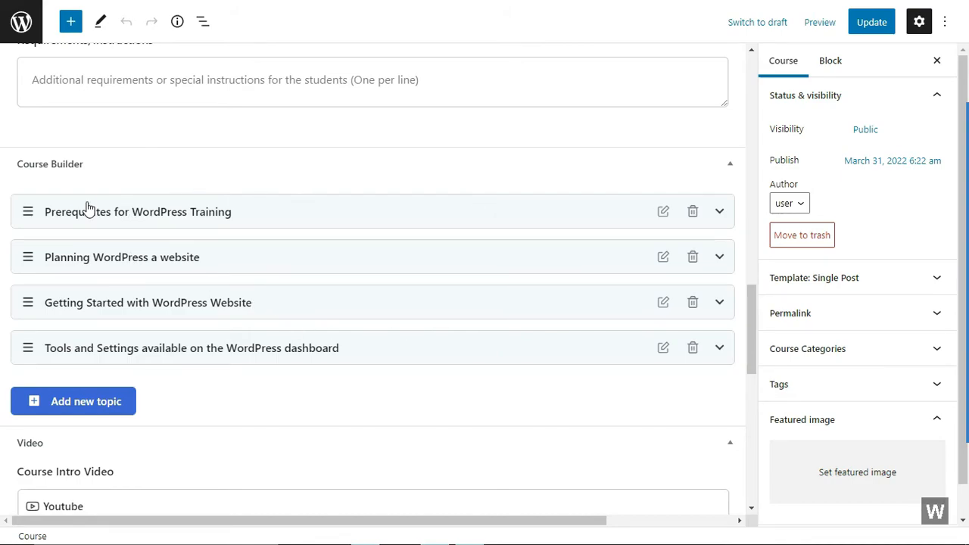
Expand the topic and move the Overview lesson to first place.
left_click(719, 212)
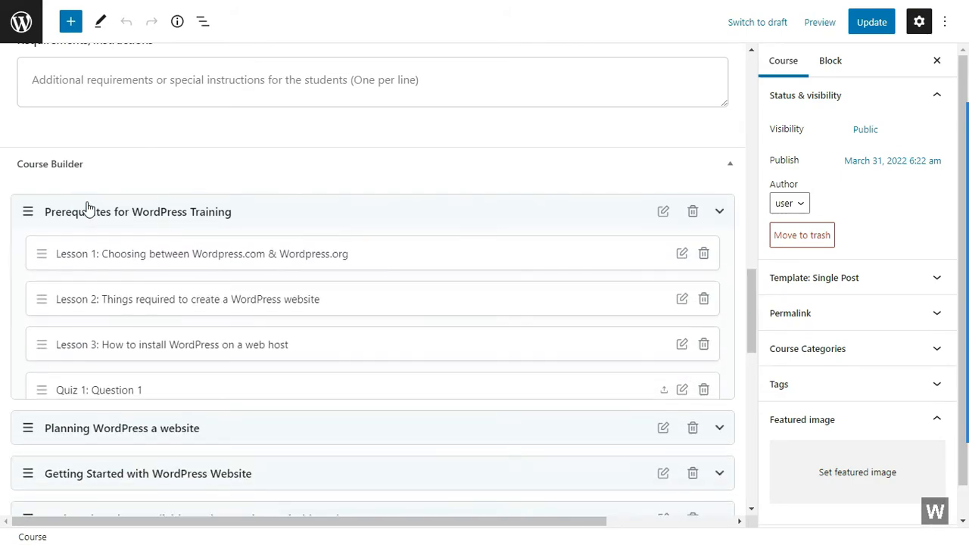
left_click(719, 212)
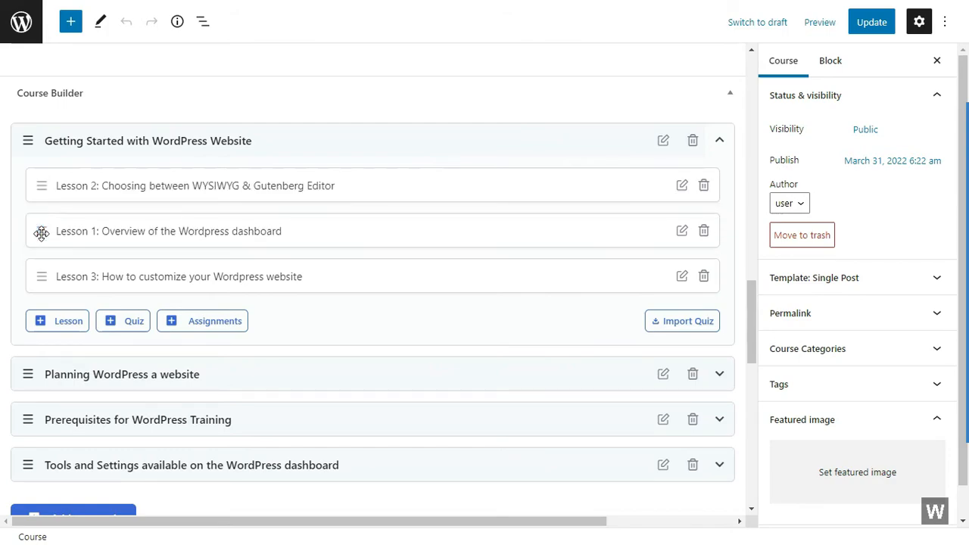
left_click_drag(41, 230, 41, 180)
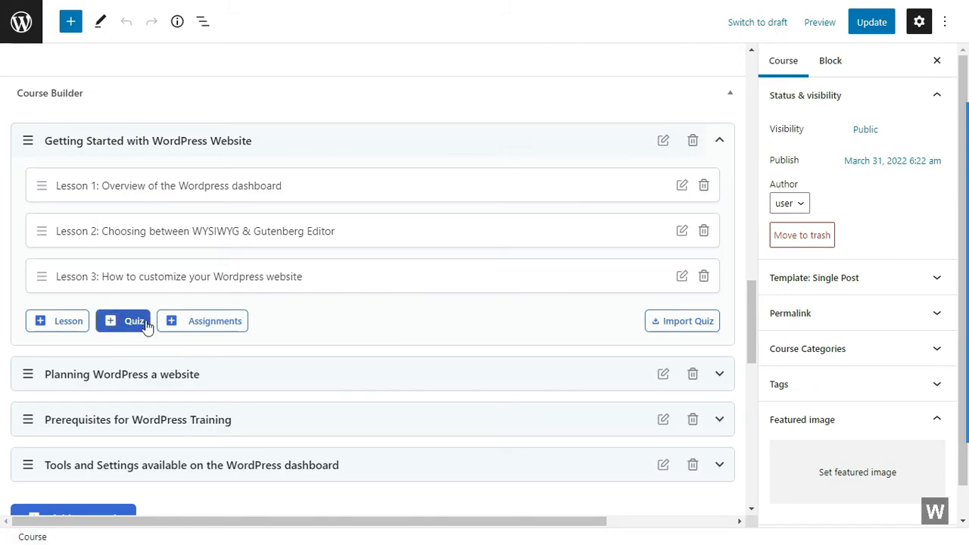
mouse_move(119, 330)
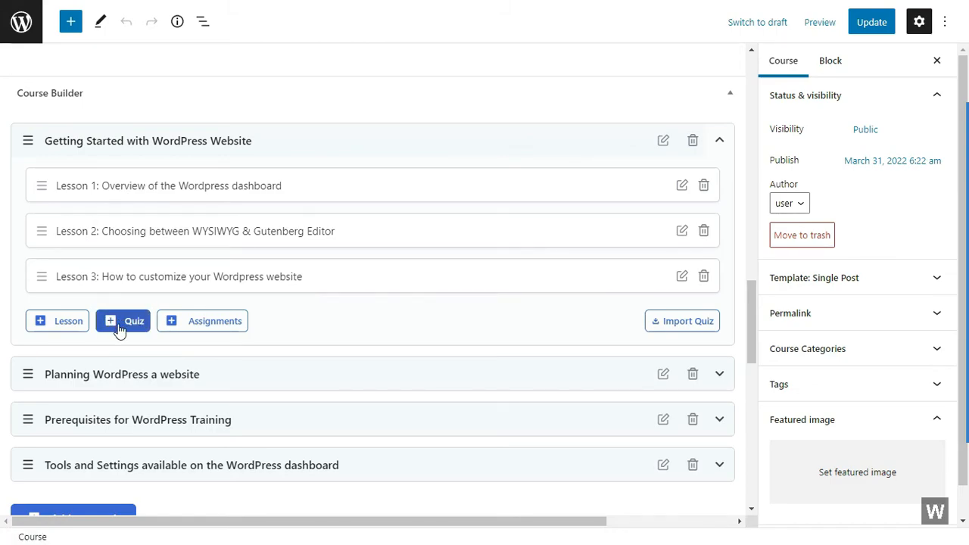
Create a quiz titled 'Question 1' in the Getting Started topic and begin adding a question.
left_click(123, 321)
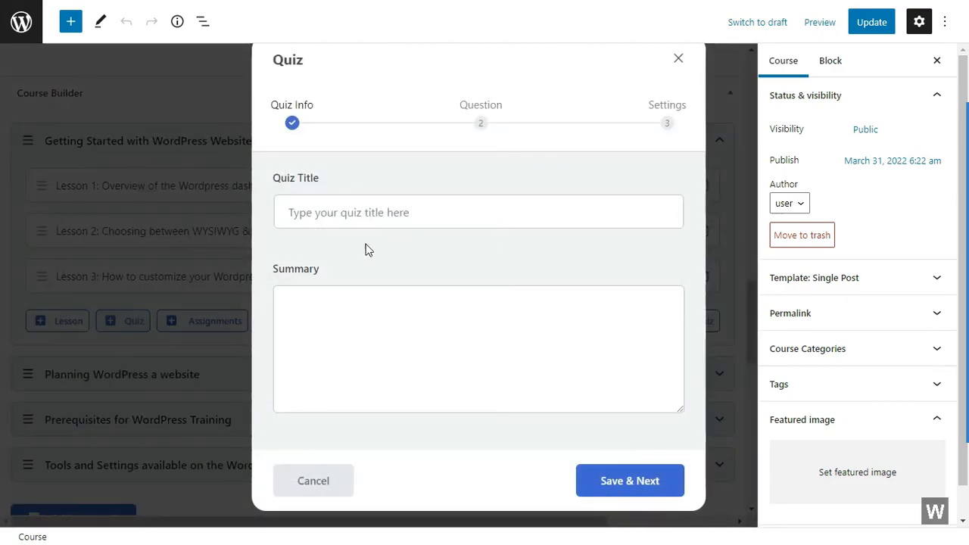
type("Que")
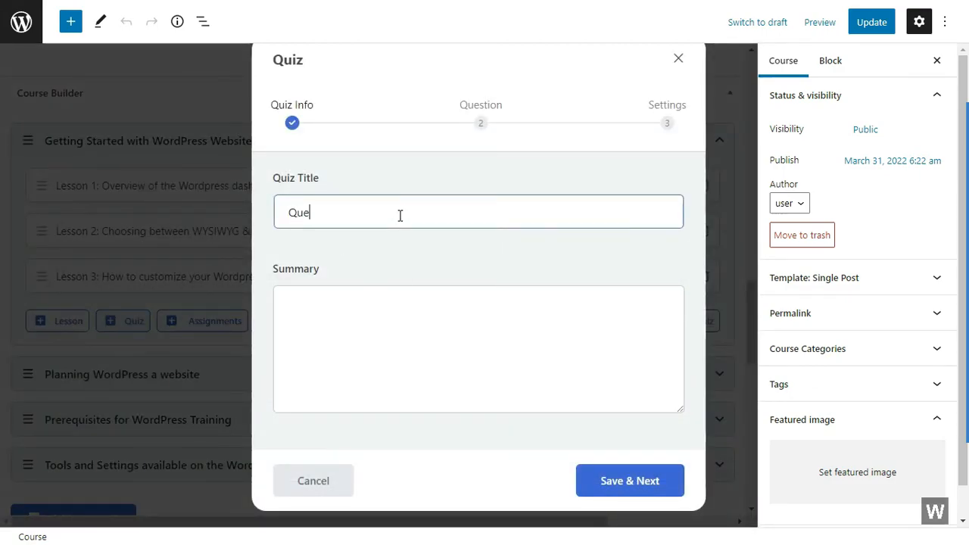
type("Question 1")
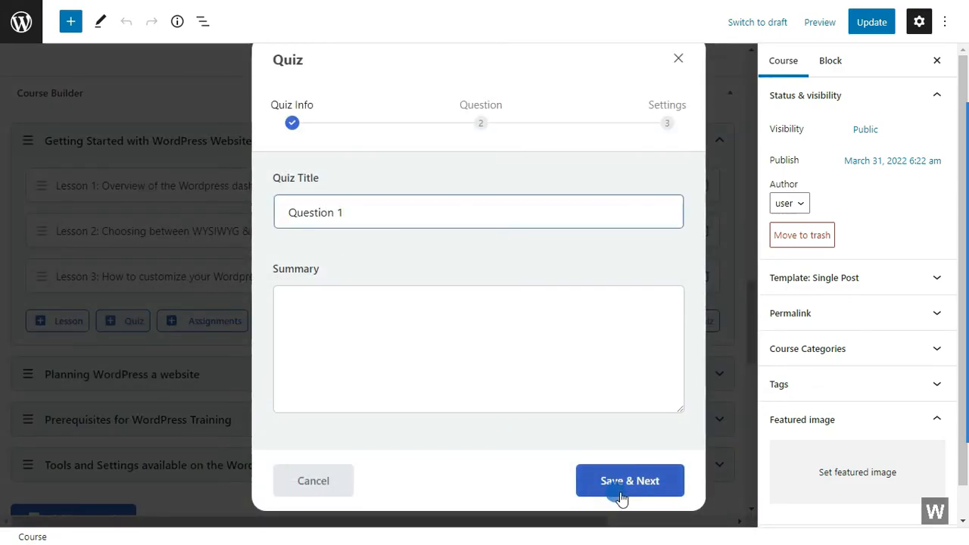
left_click(630, 480)
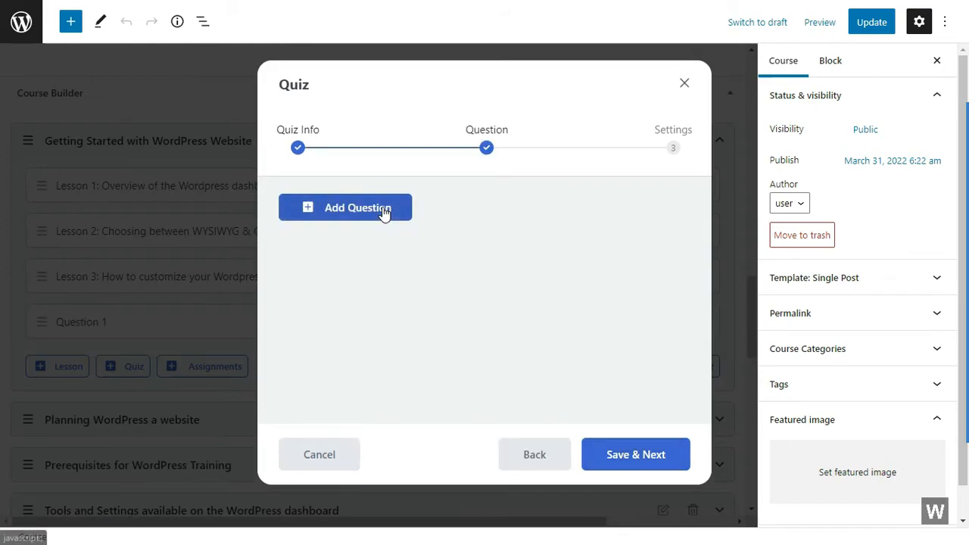
left_click(358, 208)
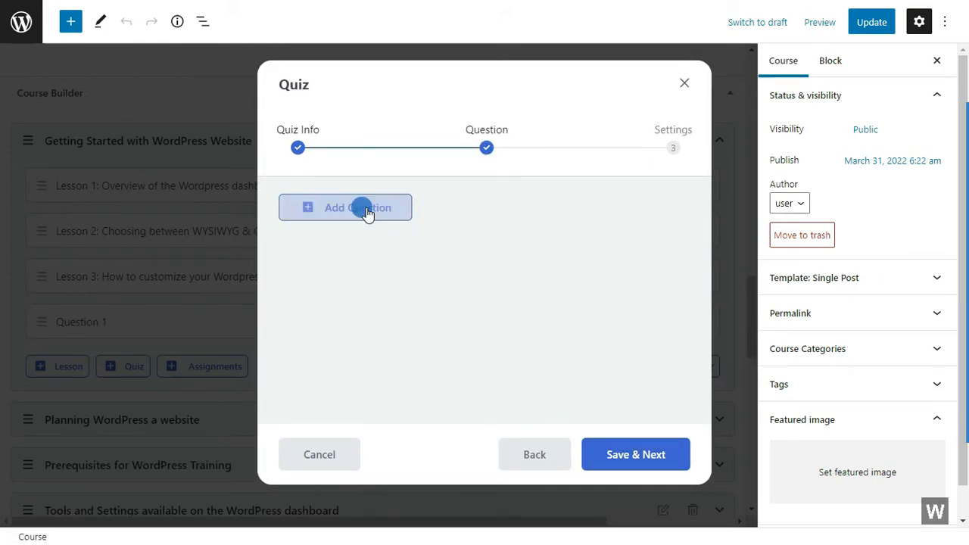
Make Question 1 a True/False question with Answer Required and Display Points on.
left_click(345, 208)
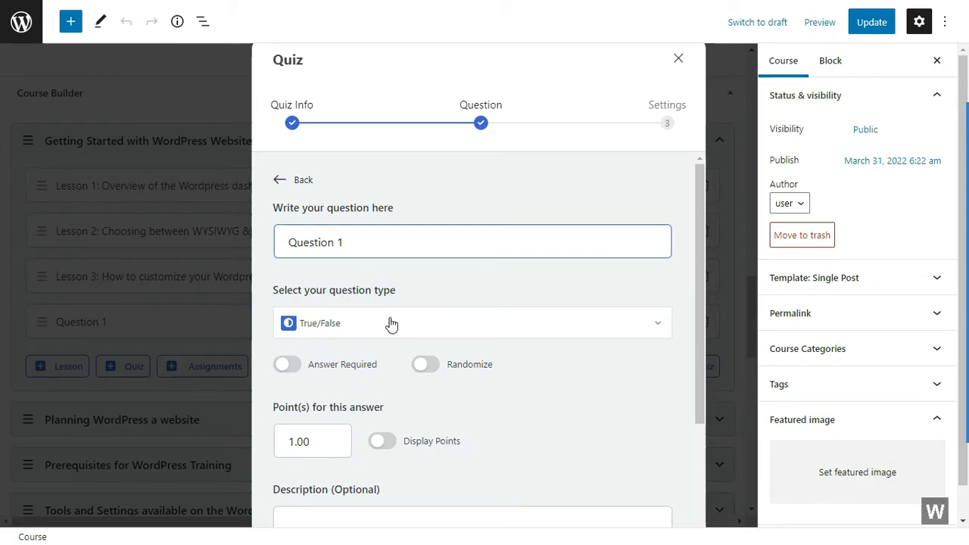
left_click(472, 324)
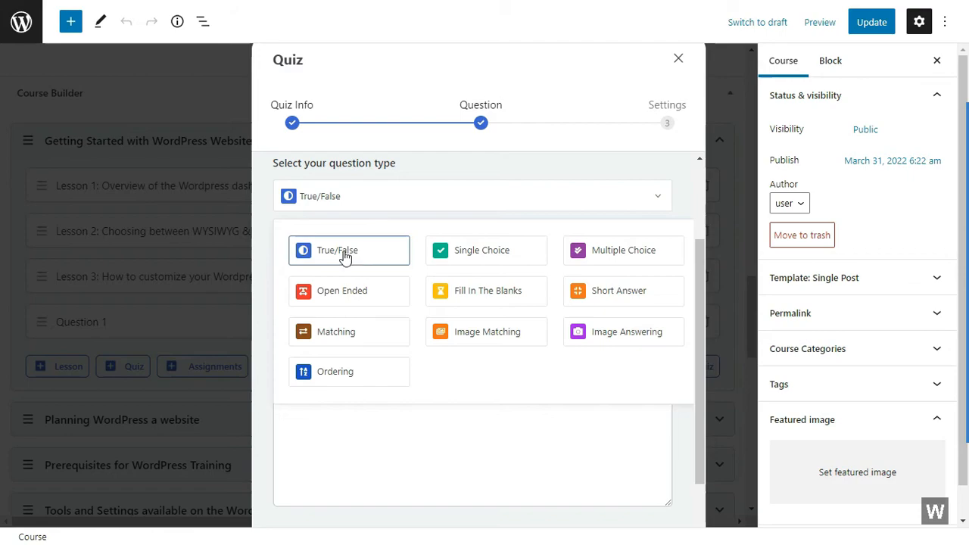
left_click(348, 250)
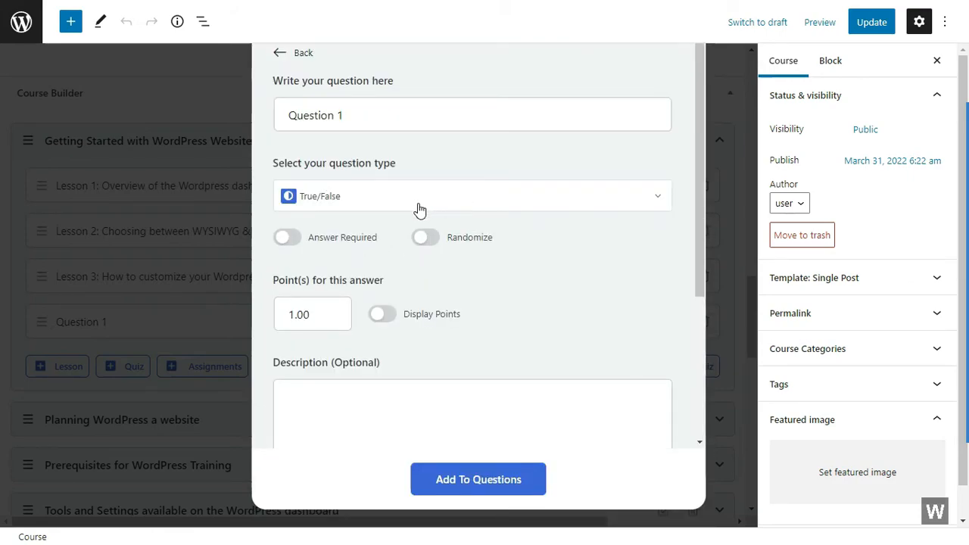
left_click(287, 236)
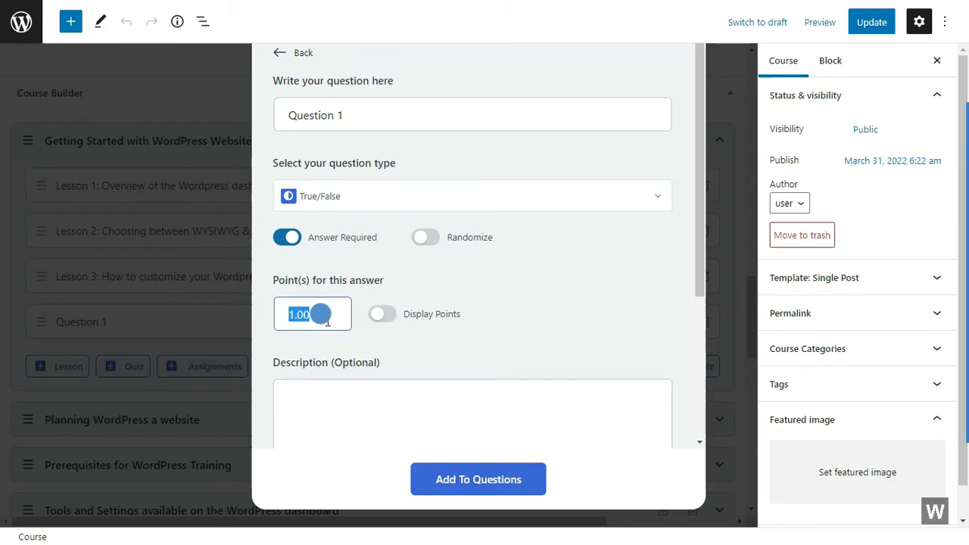
left_click(382, 313)
type("WordPress is the most popular CMS in the world.")
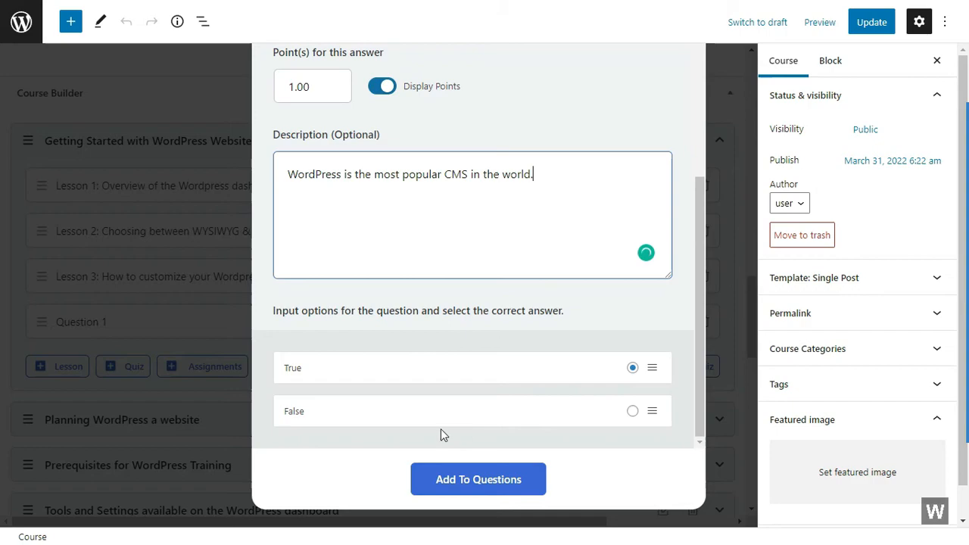
Mark True as the correct answer and add the question to the quiz.
left_click(633, 368)
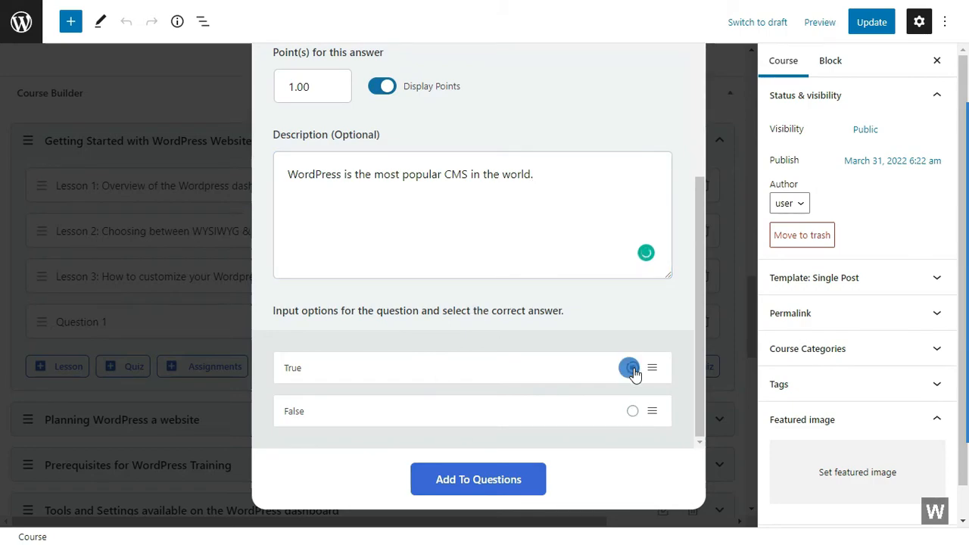
left_click(633, 367)
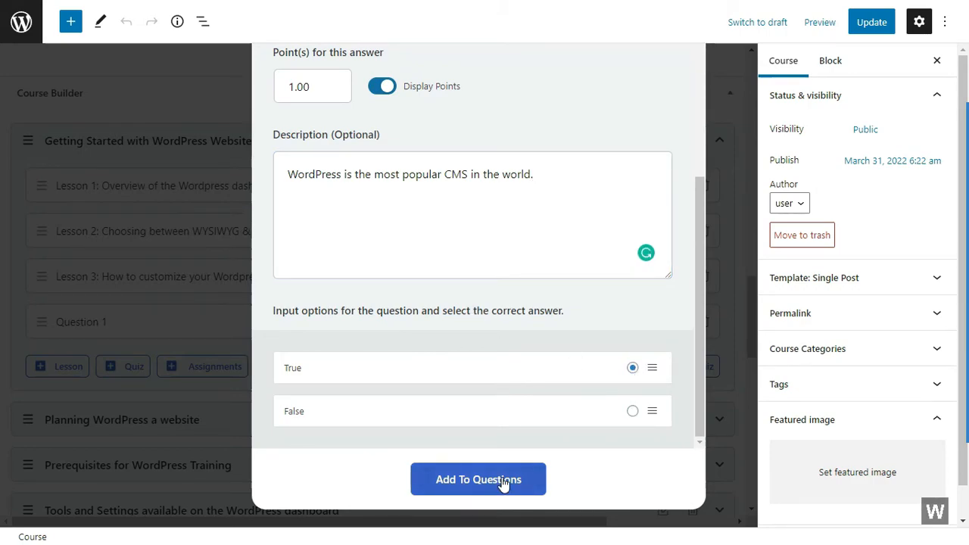
left_click(479, 478)
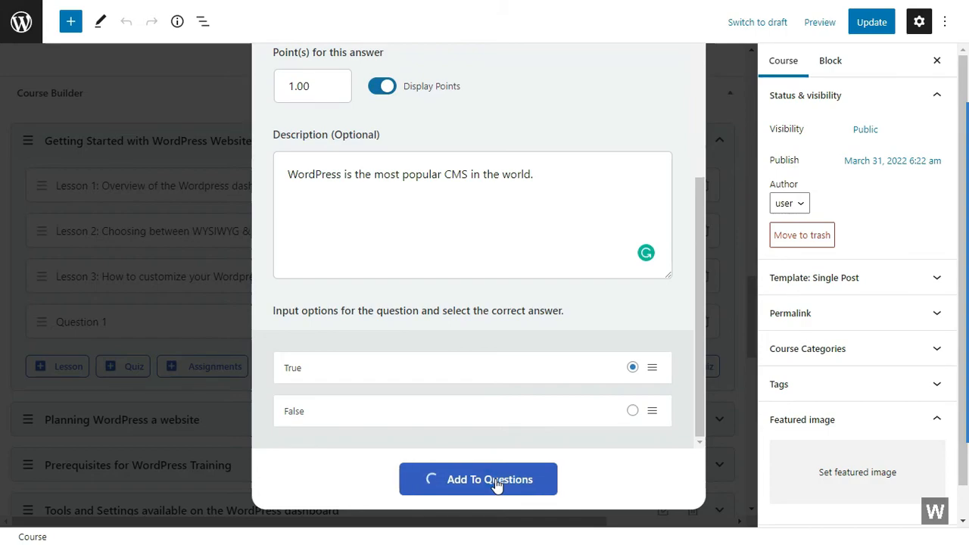
left_click(478, 479)
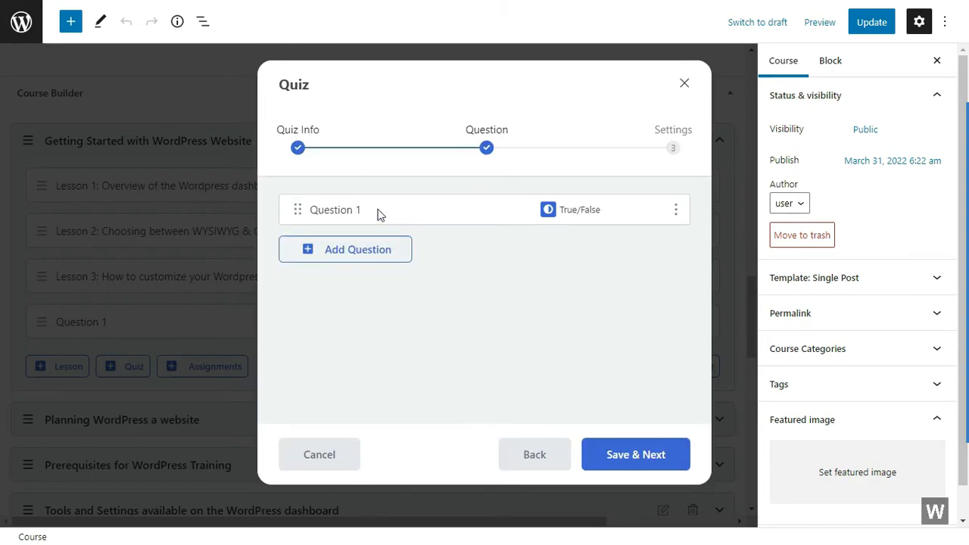
Add a second question of type Multiple Choice asking for a great SEO plugin.
left_click(345, 248)
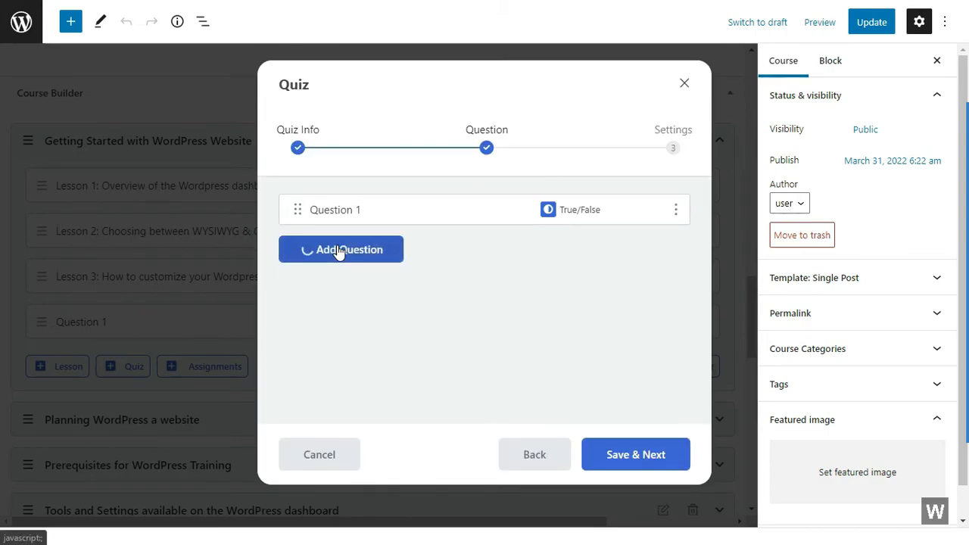
left_click(340, 248)
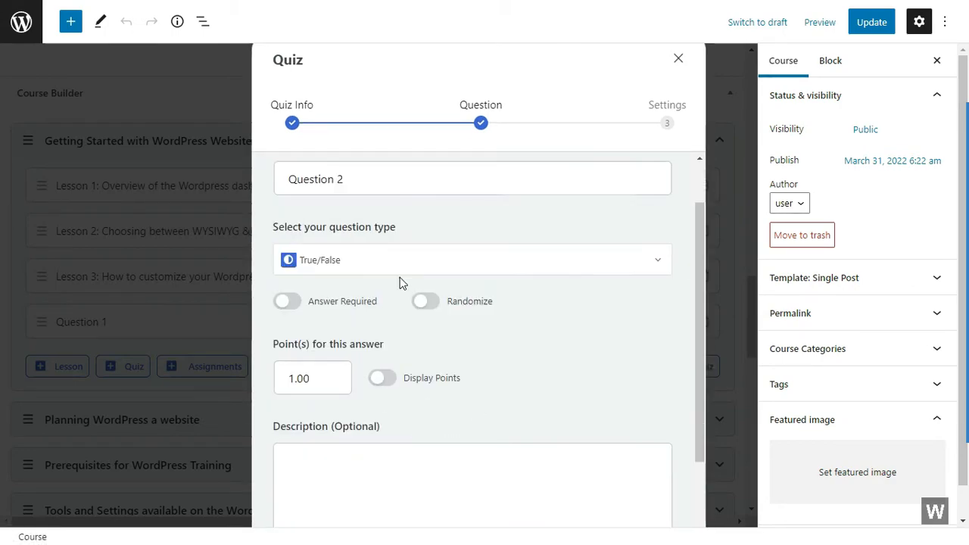
left_click(472, 260)
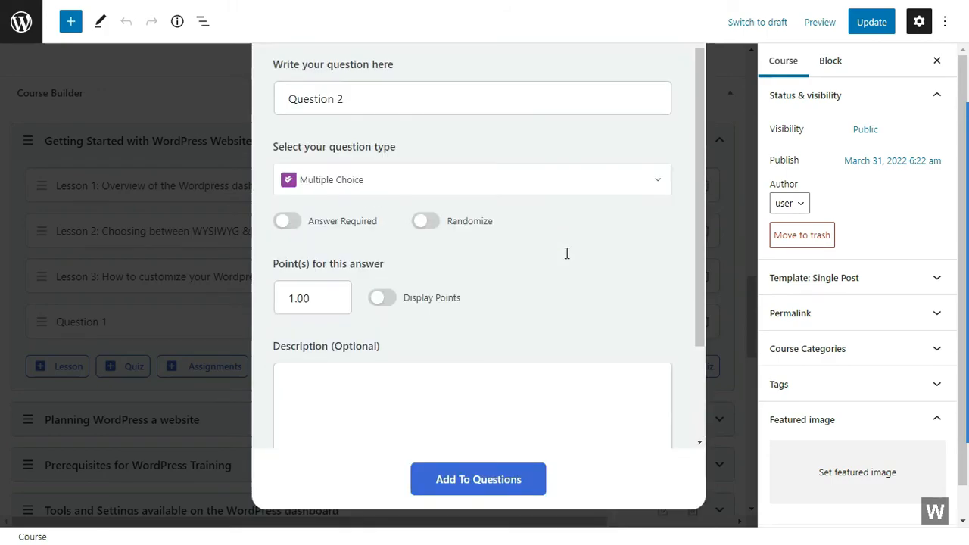
left_click(288, 221)
type("What is a great plugin for SEO?")
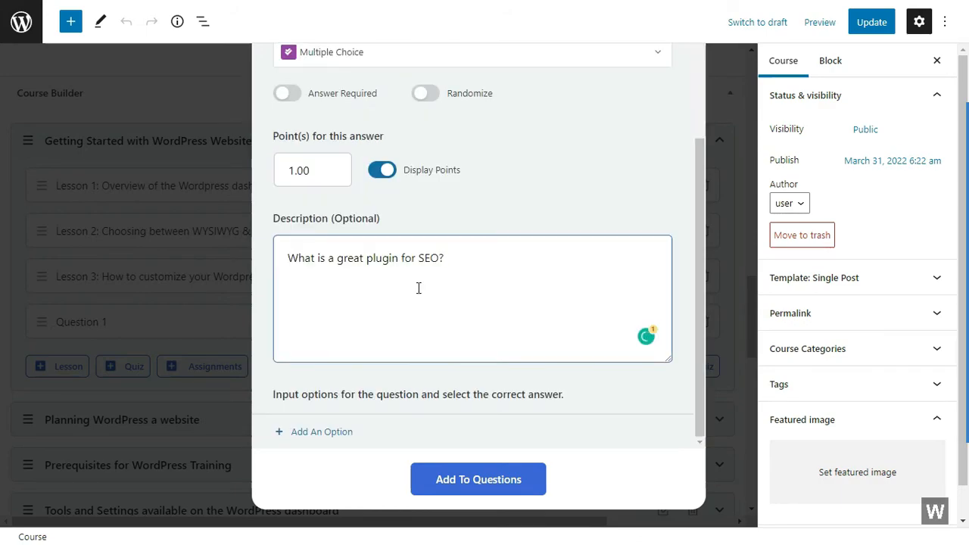
Add the answer options MailChimp and Yoast to Question 2.
left_click(321, 431)
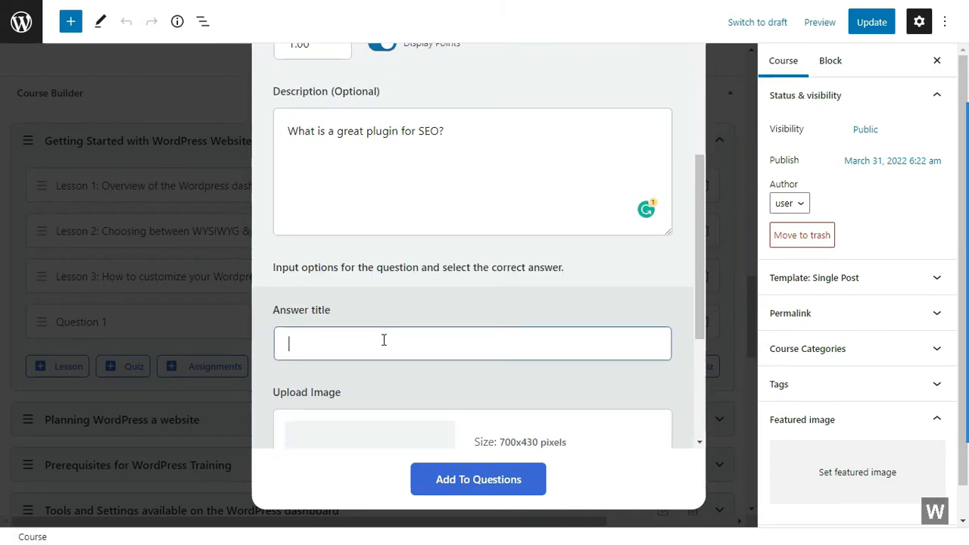
type("MailChi")
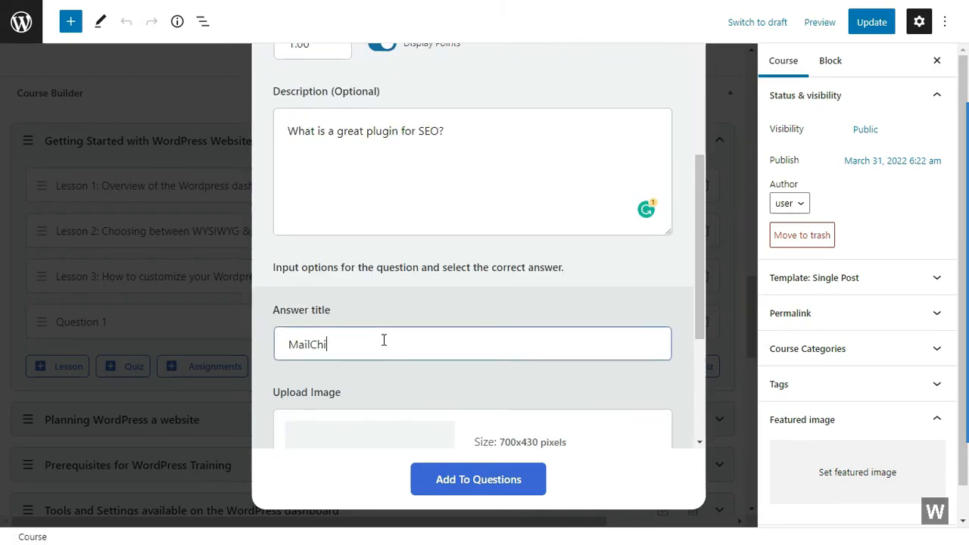
type("mp")
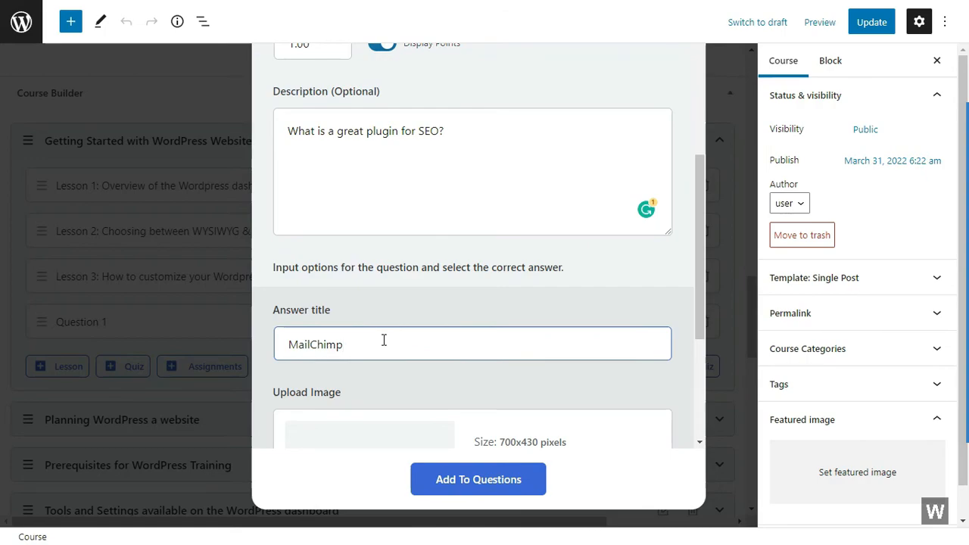
scroll("down", 3)
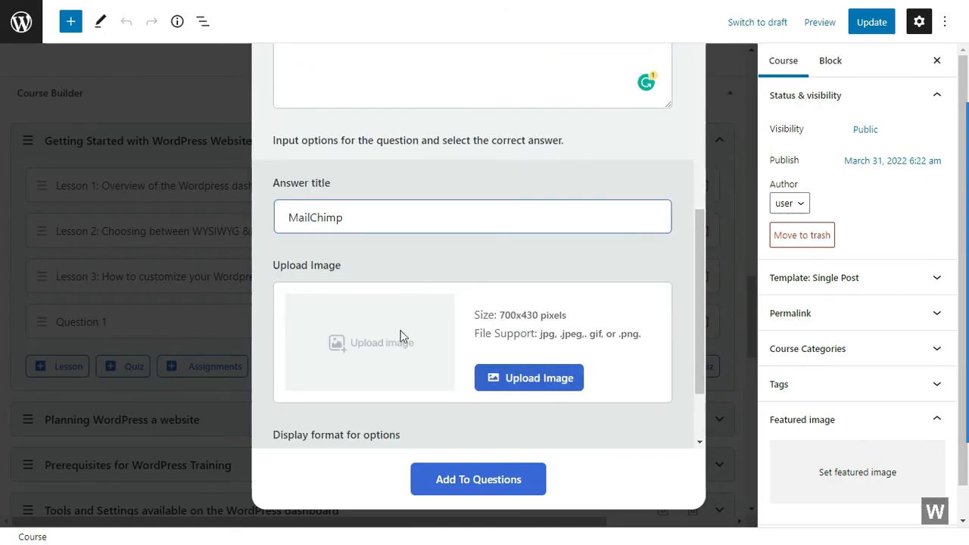
scroll("down", 3)
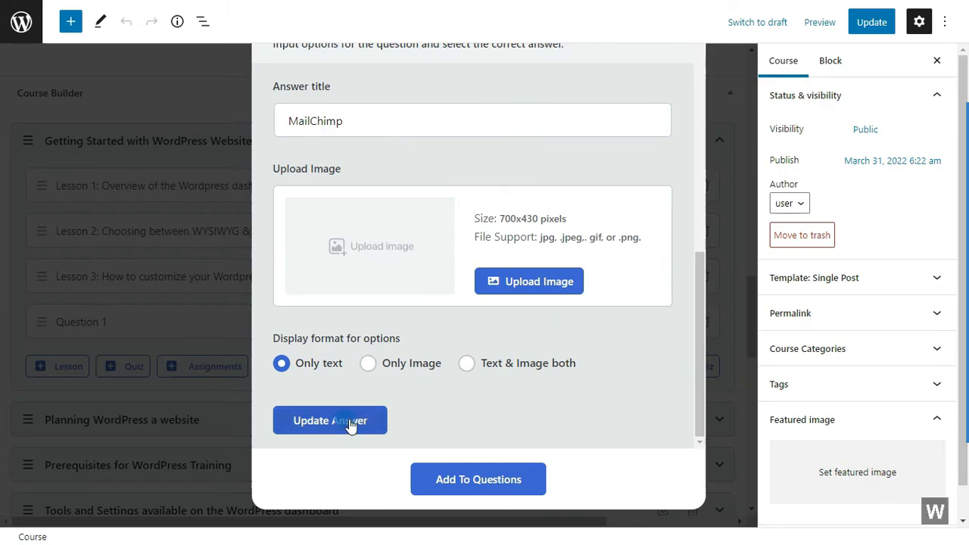
left_click(330, 421)
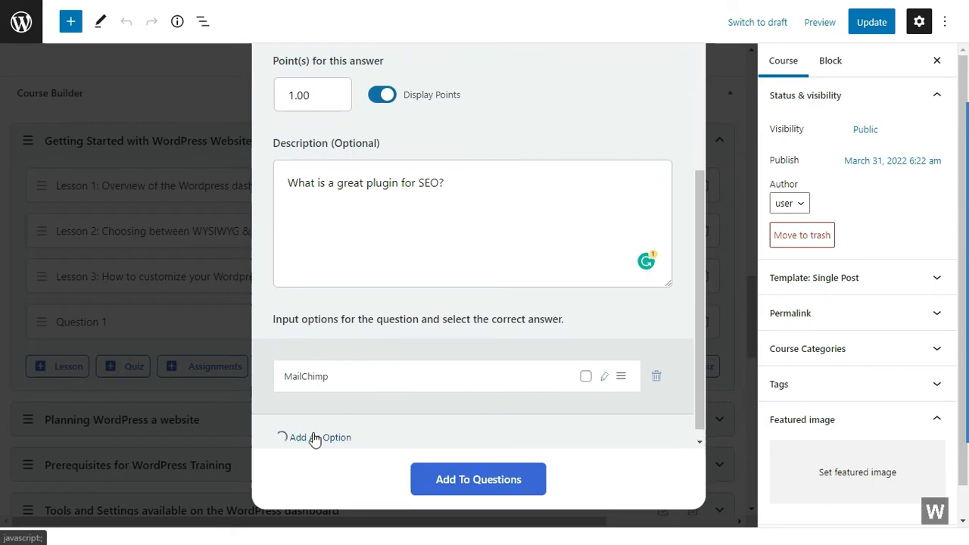
left_click(313, 437)
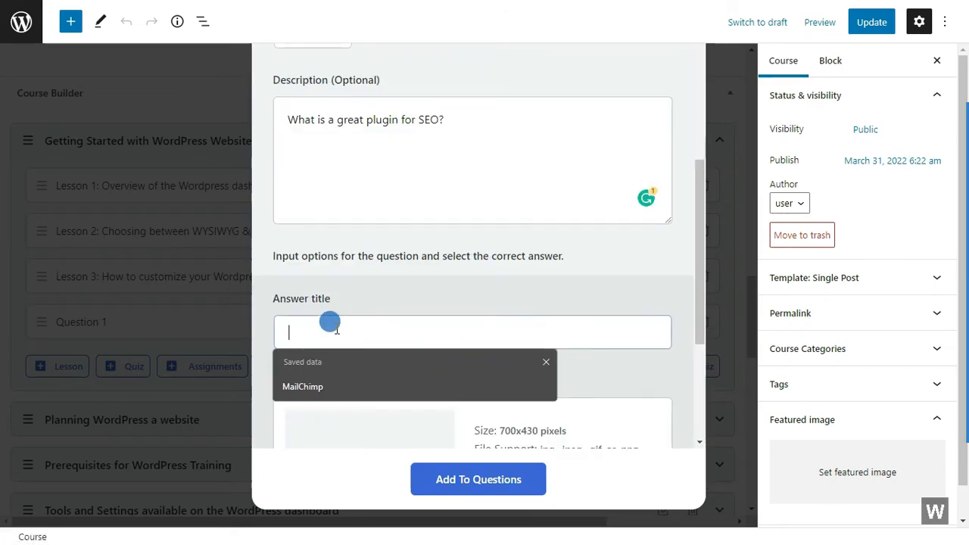
type("Yoast")
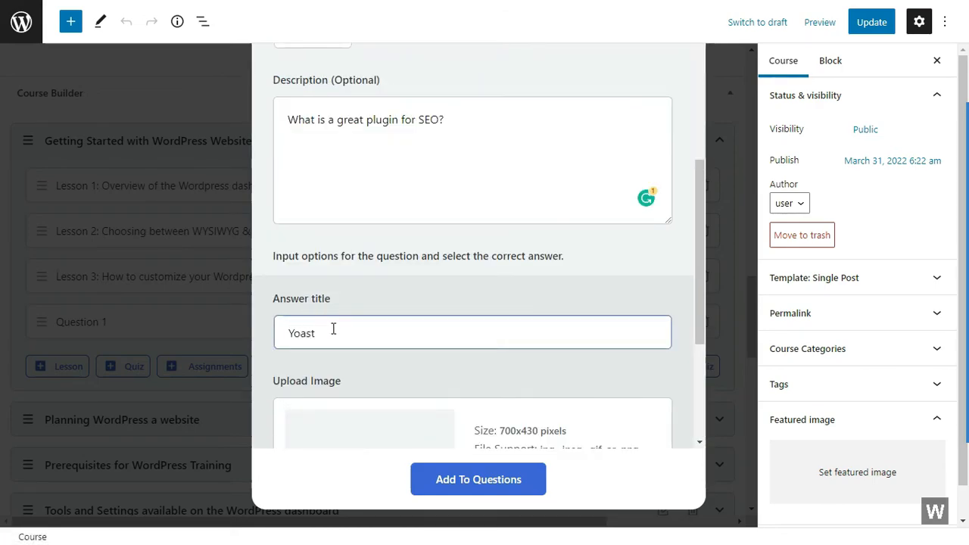
scroll("down", 3)
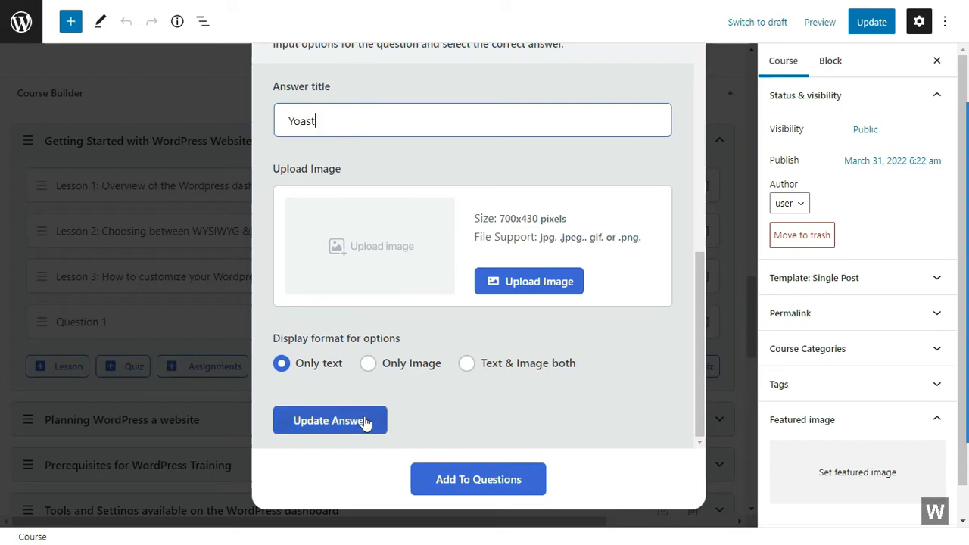
left_click(330, 421)
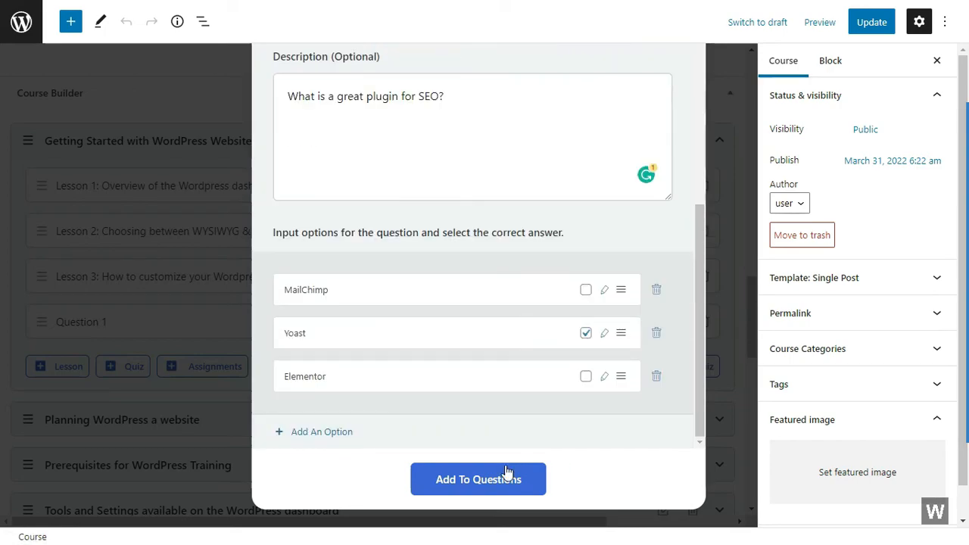
Save Question 2 into the quiz, keep Question 1 above it, and advance to settings.
left_click(478, 478)
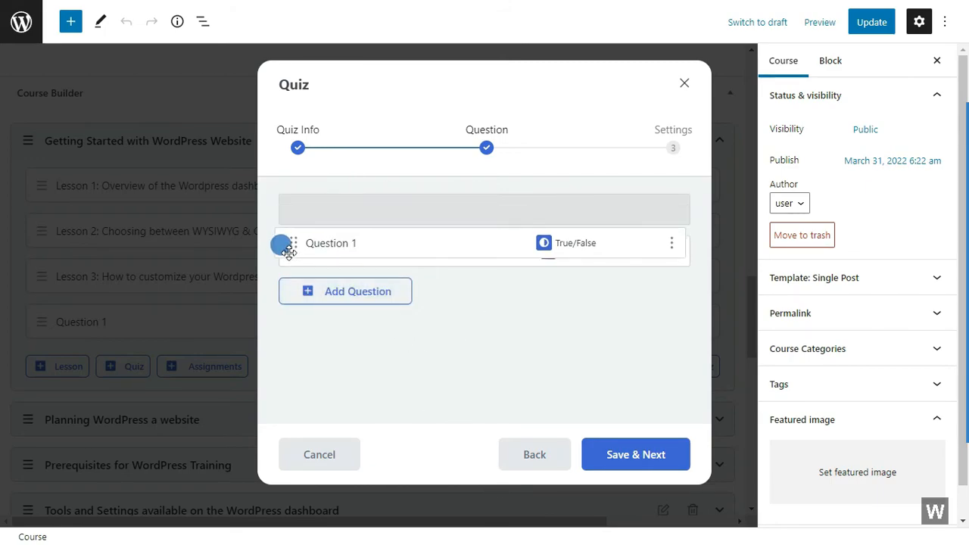
left_click(357, 291)
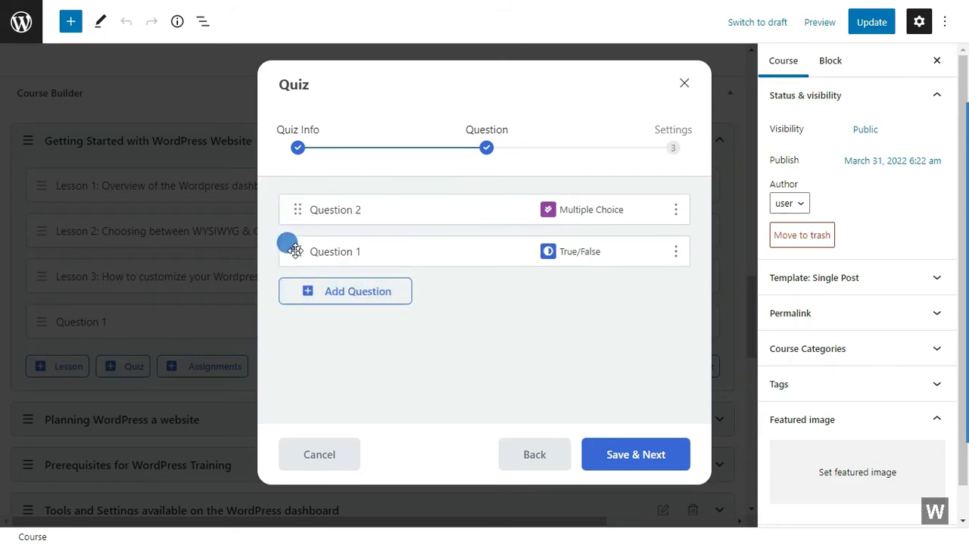
left_click_drag(297, 251, 297, 209)
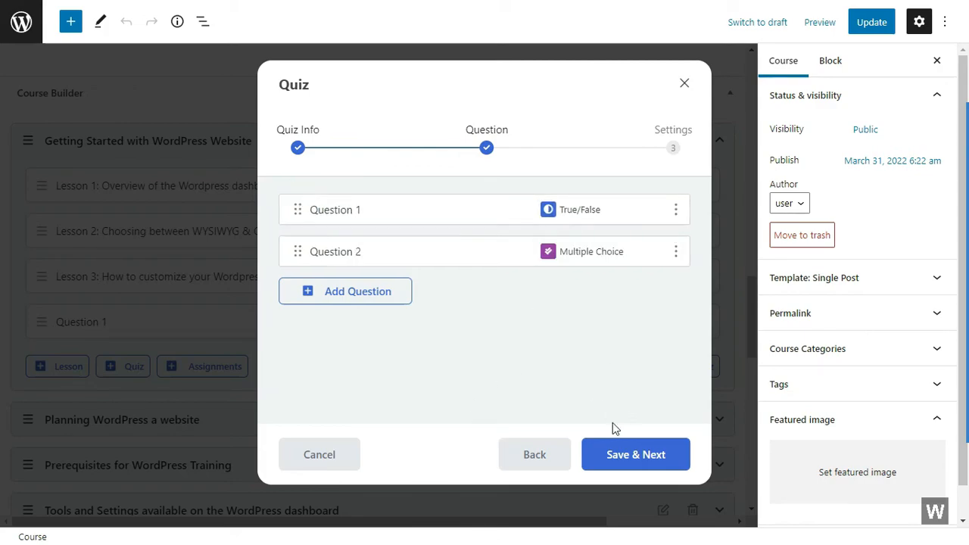
left_click(636, 454)
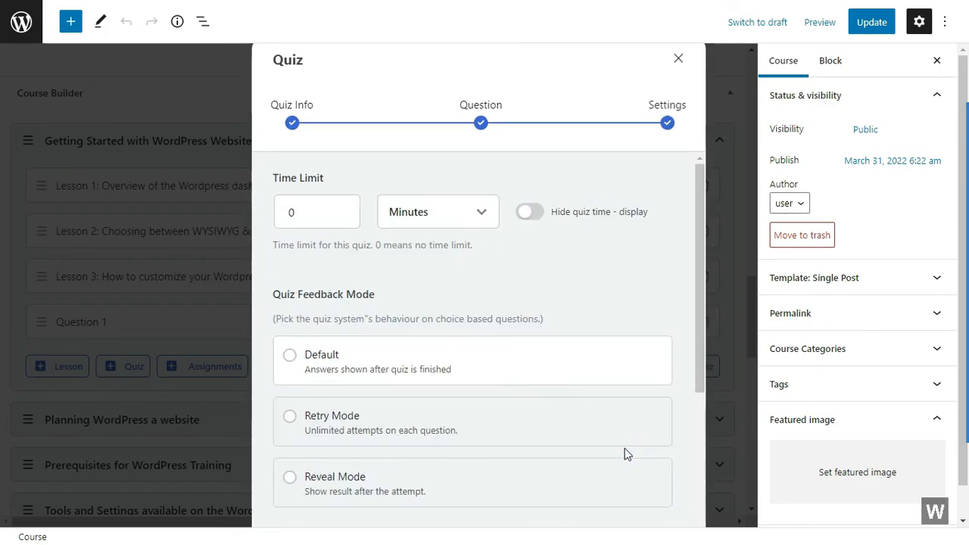
mouse_move(250, 200)
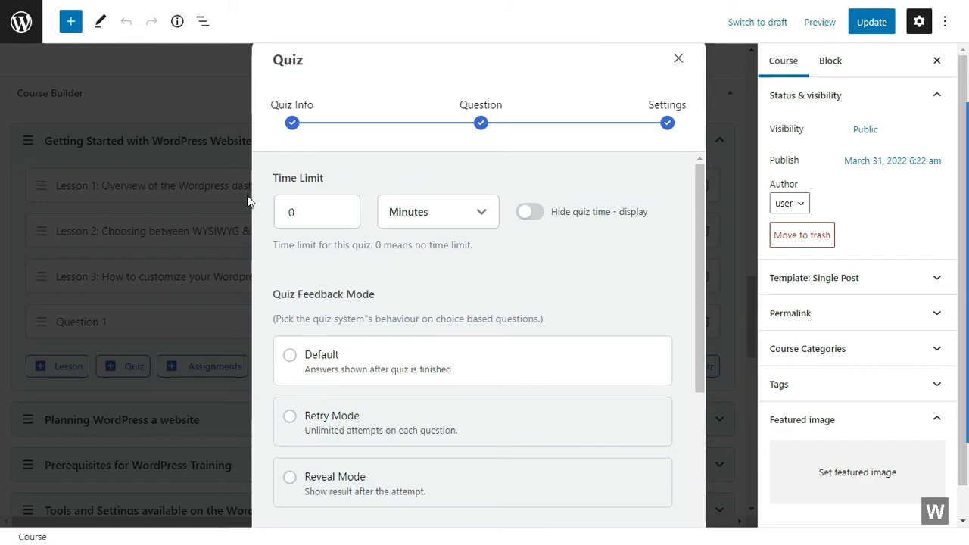
Set quiz feedback to retry mode and allow 2 attempts.
left_click(438, 212)
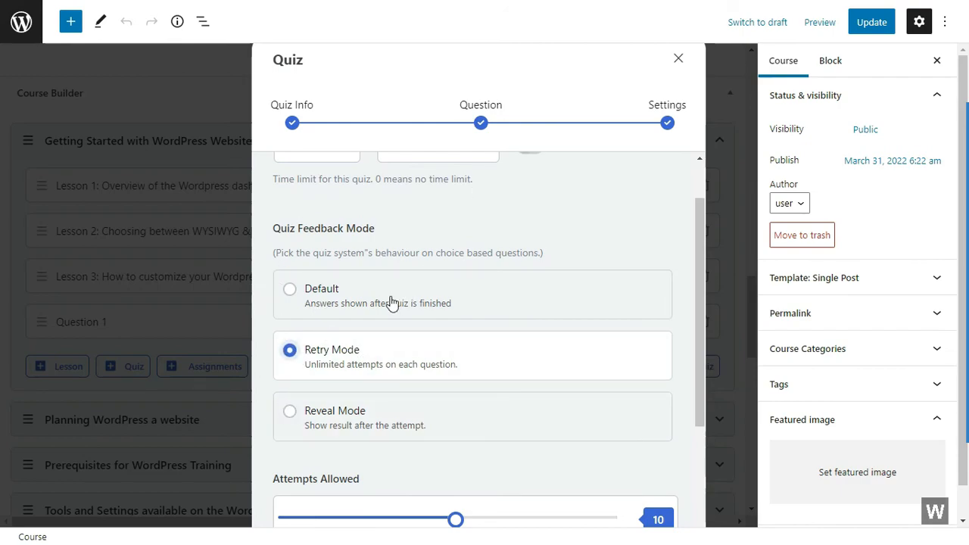
scroll("down", 3)
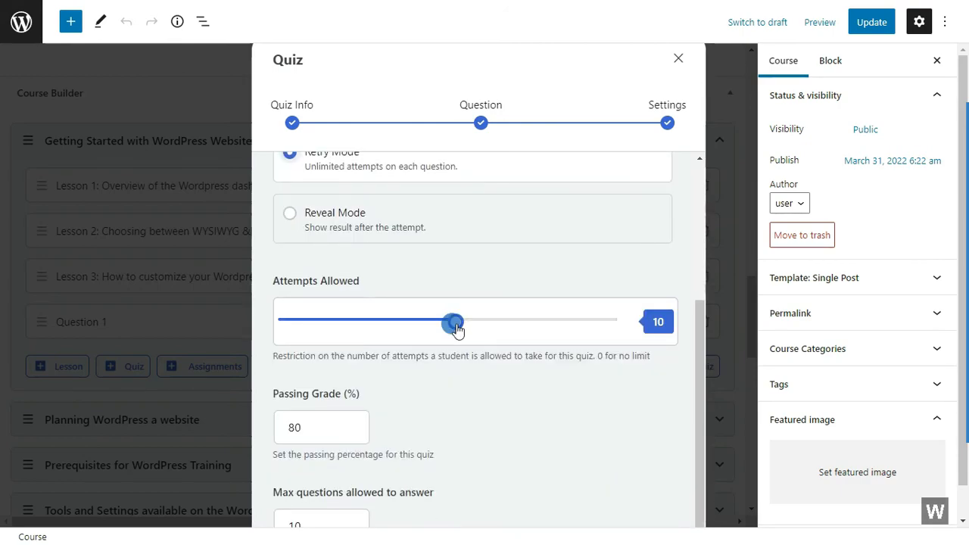
left_click_drag(452, 320, 302, 321)
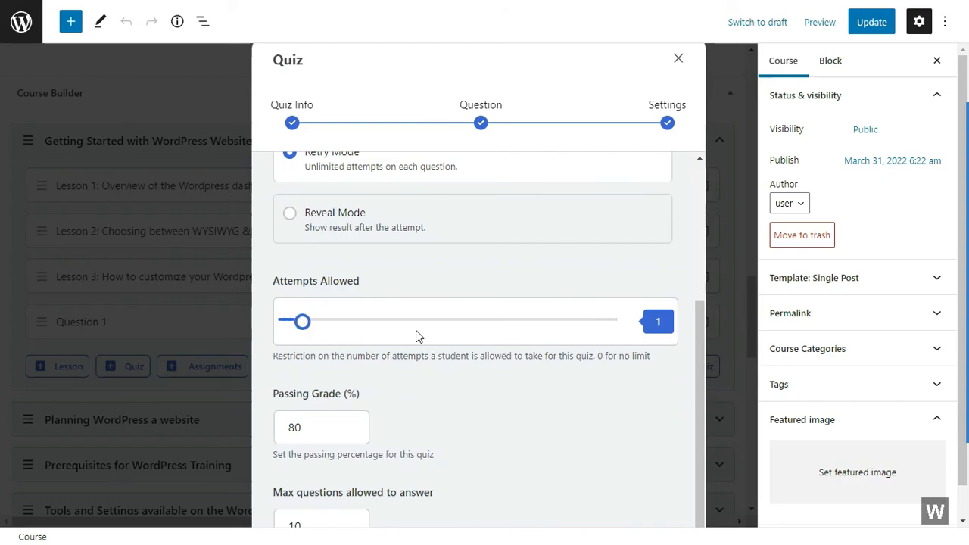
left_click_drag(303, 321, 318, 321)
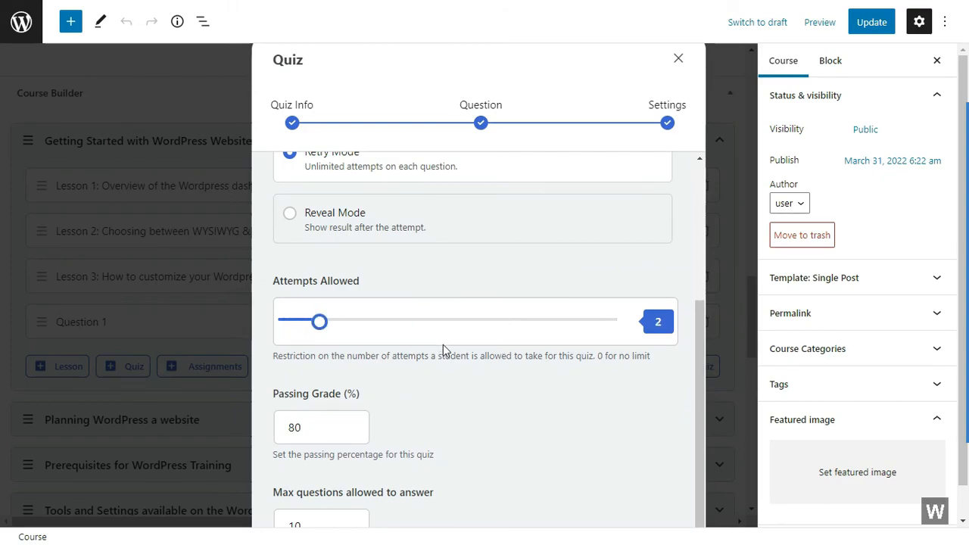
Review the advanced settings with 80% passing grade and 10 questions, then save the quiz.
scroll("down", 3)
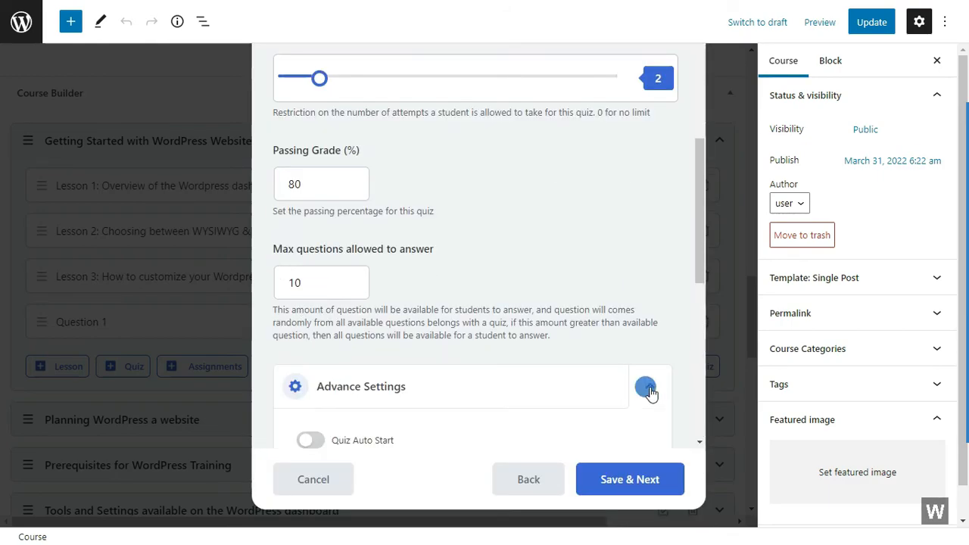
left_click(645, 386)
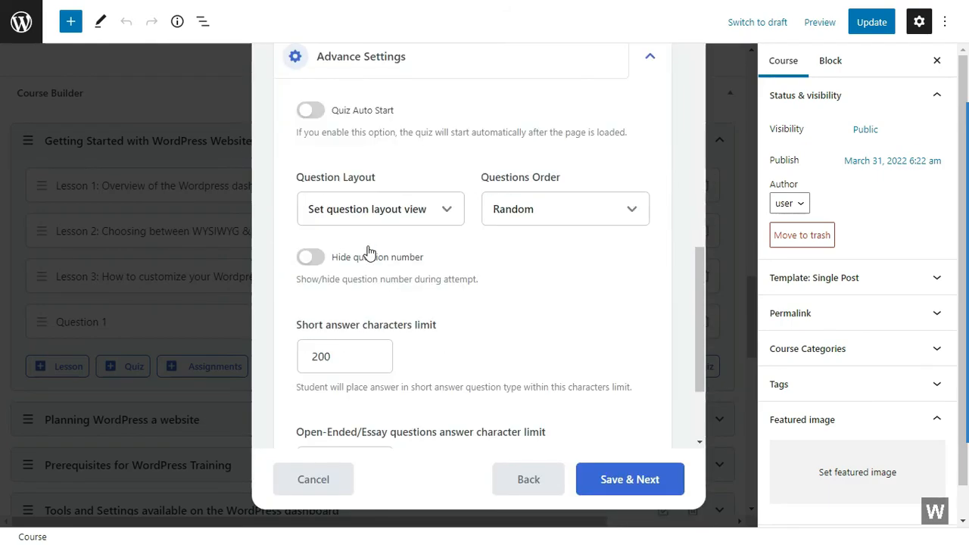
mouse_move(299, 190)
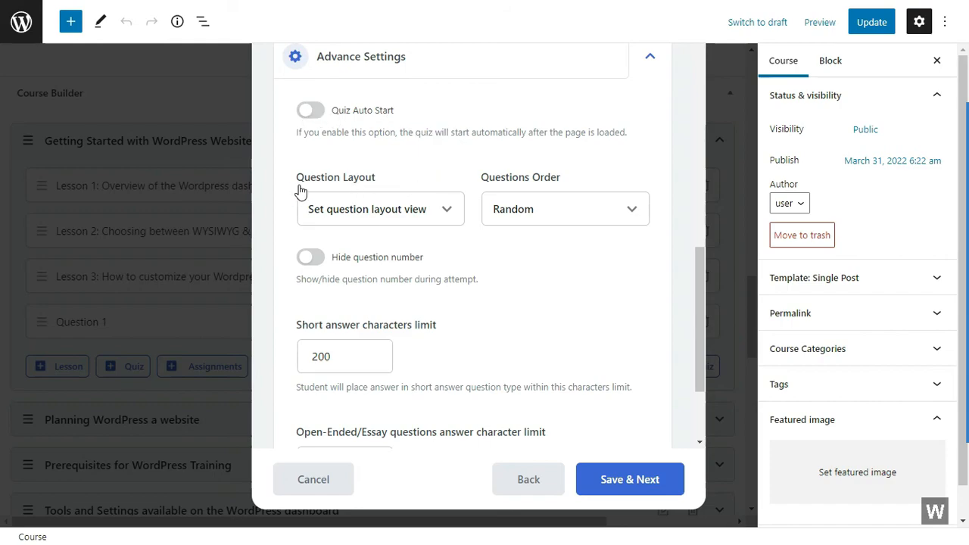
mouse_move(380, 336)
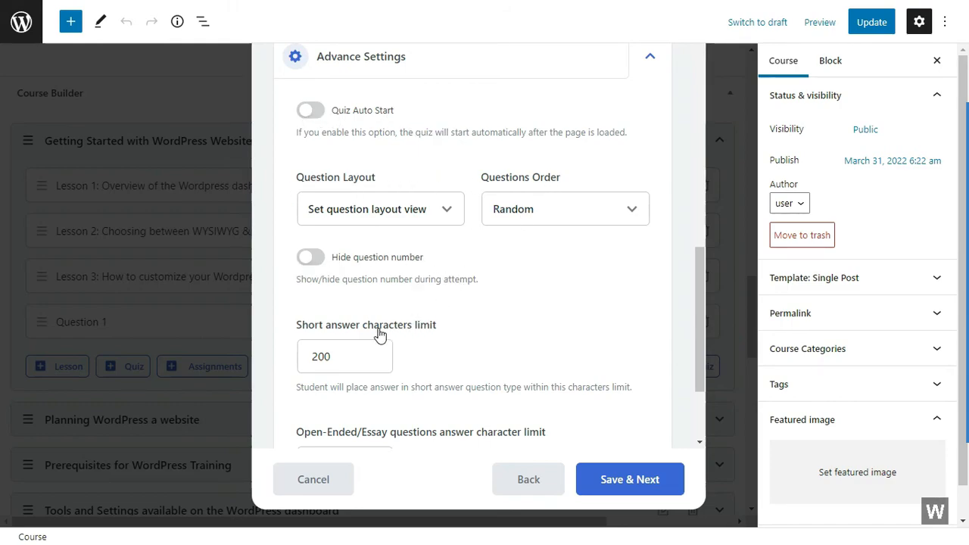
scroll("down", 3)
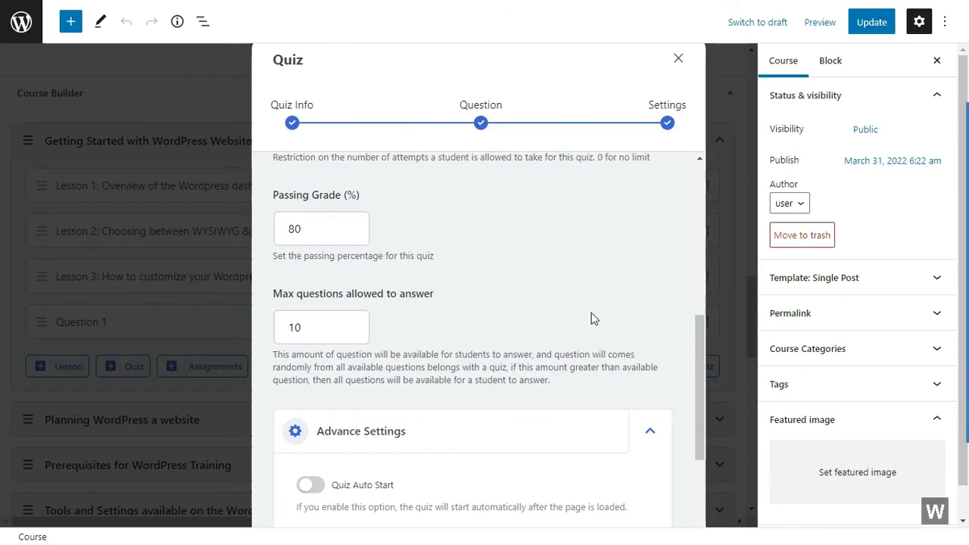
left_click(630, 479)
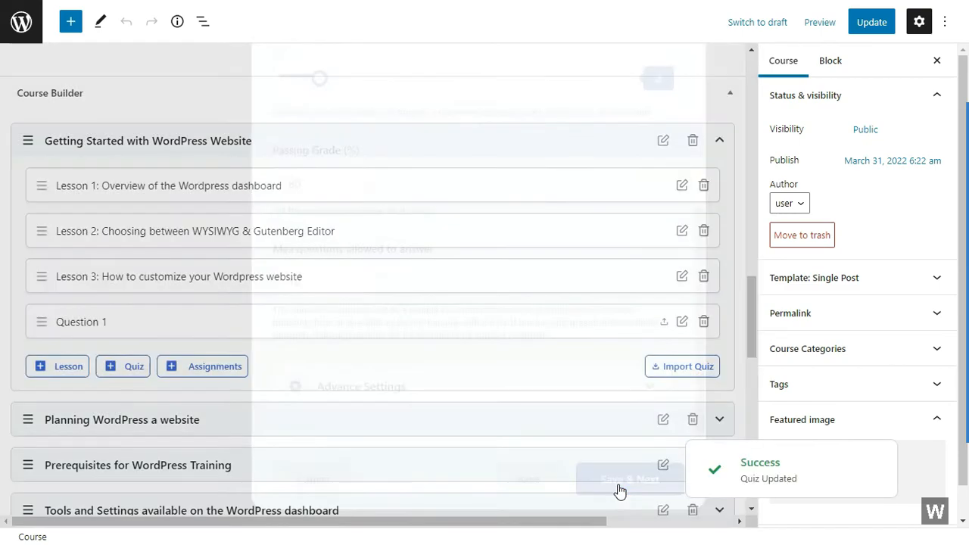
Collapse the Getting Started topic and make YouTube the course intro video source.
left_click(630, 478)
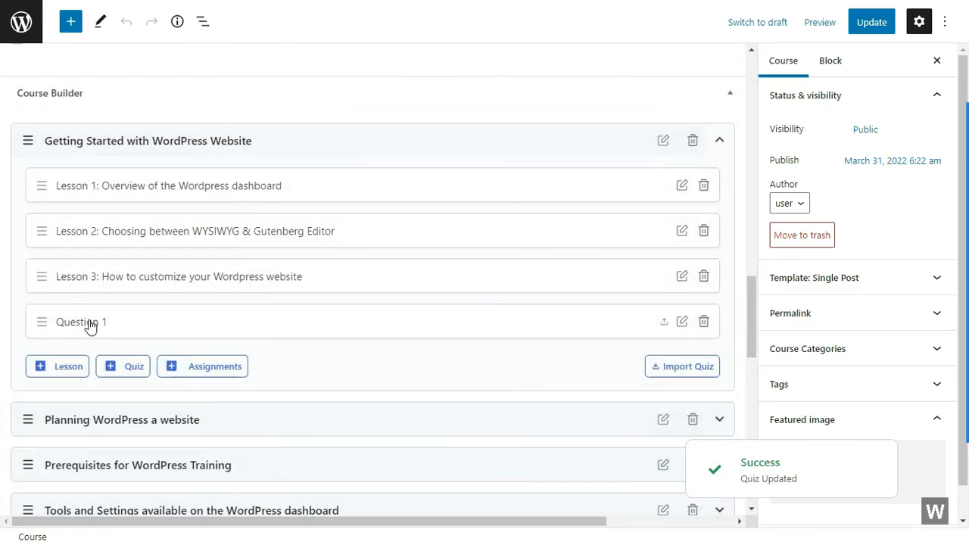
mouse_move(336, 278)
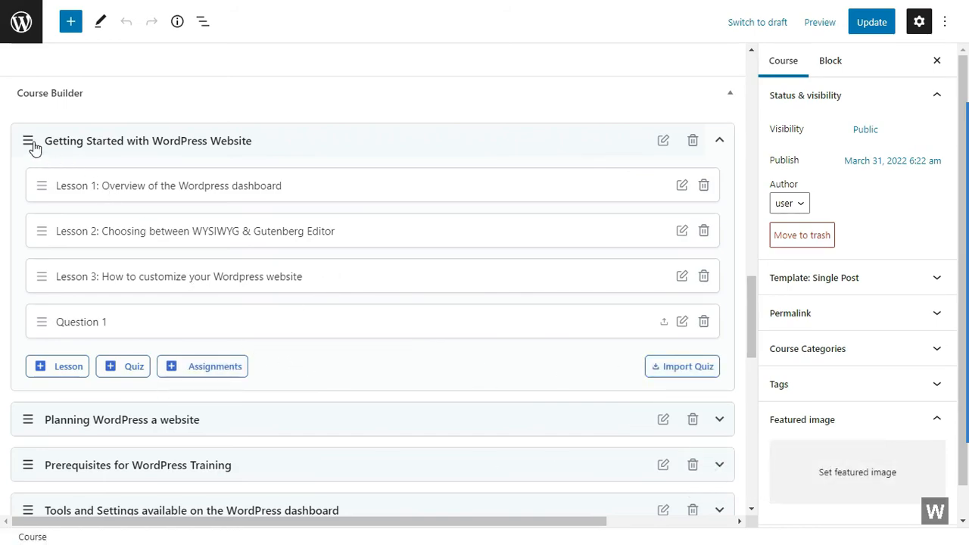
left_click(718, 139)
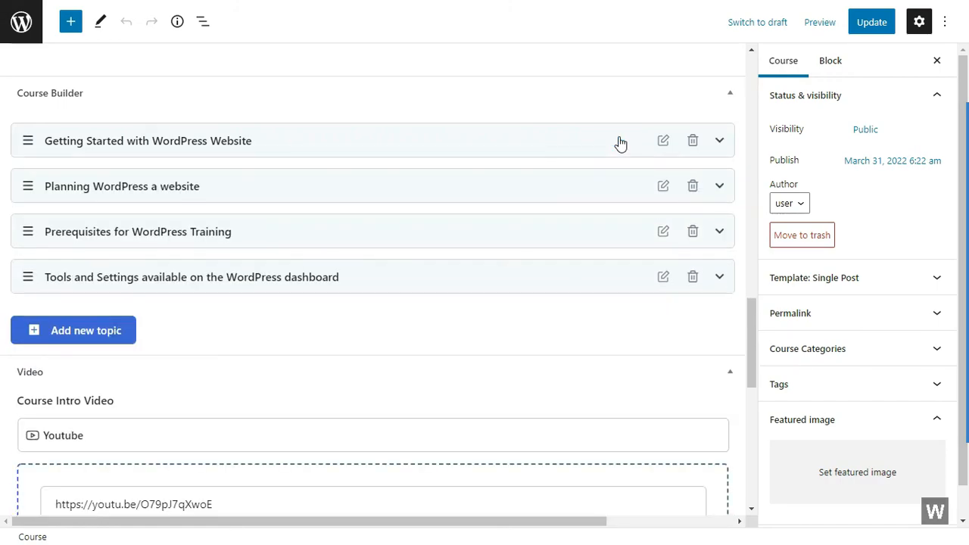
scroll("down", 3)
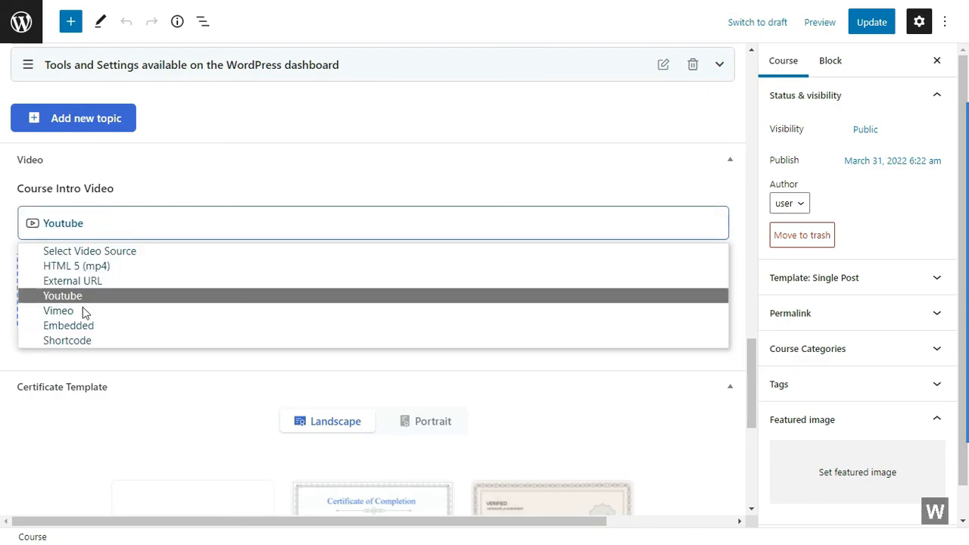
left_click(730, 160)
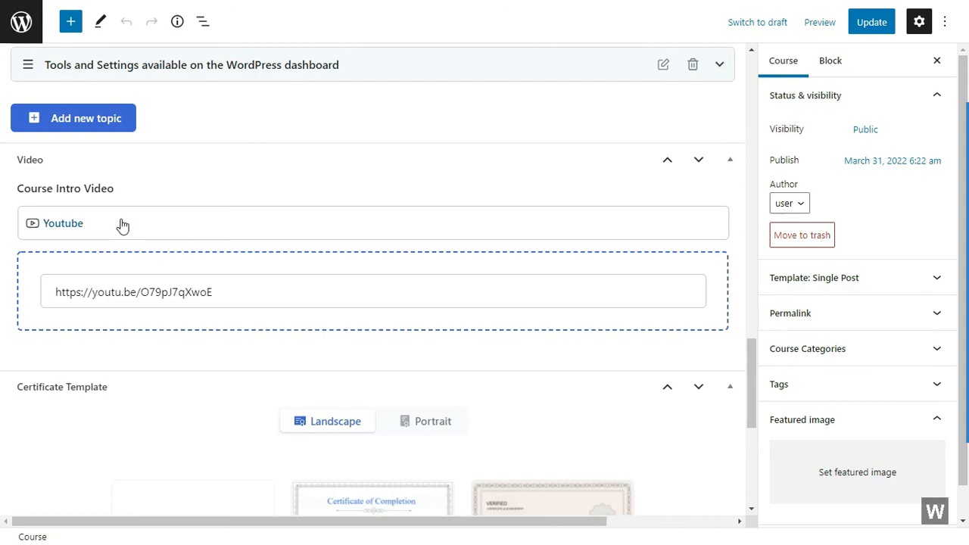
scroll("down", 3)
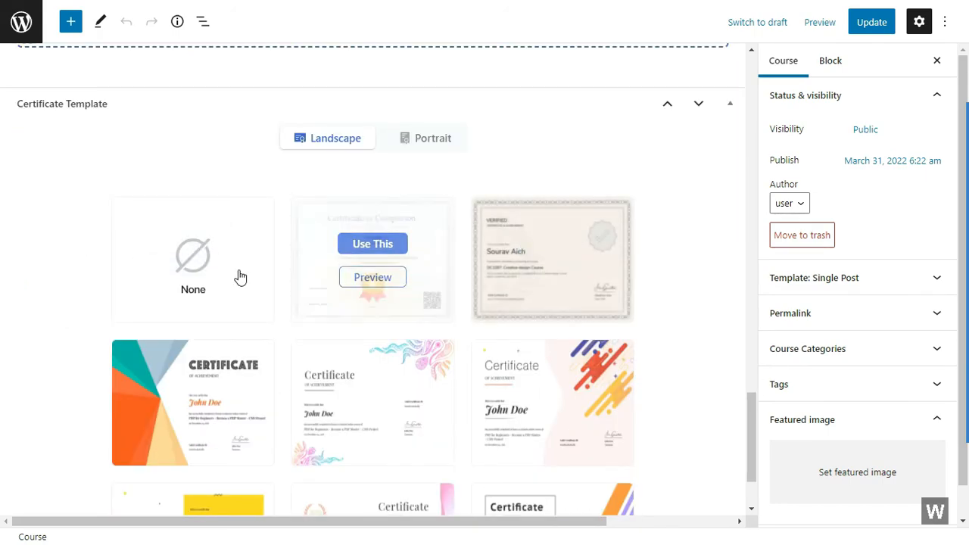
mouse_move(517, 300)
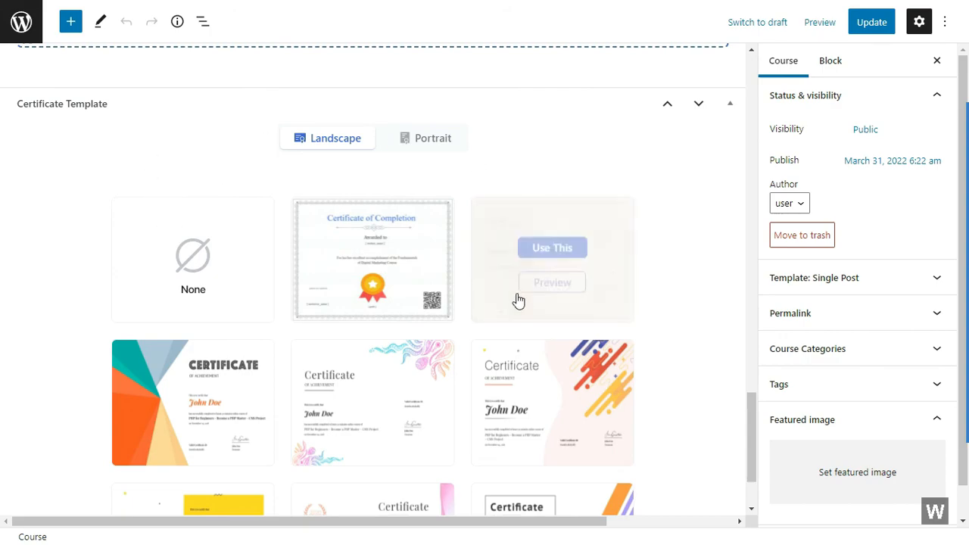
mouse_move(373, 259)
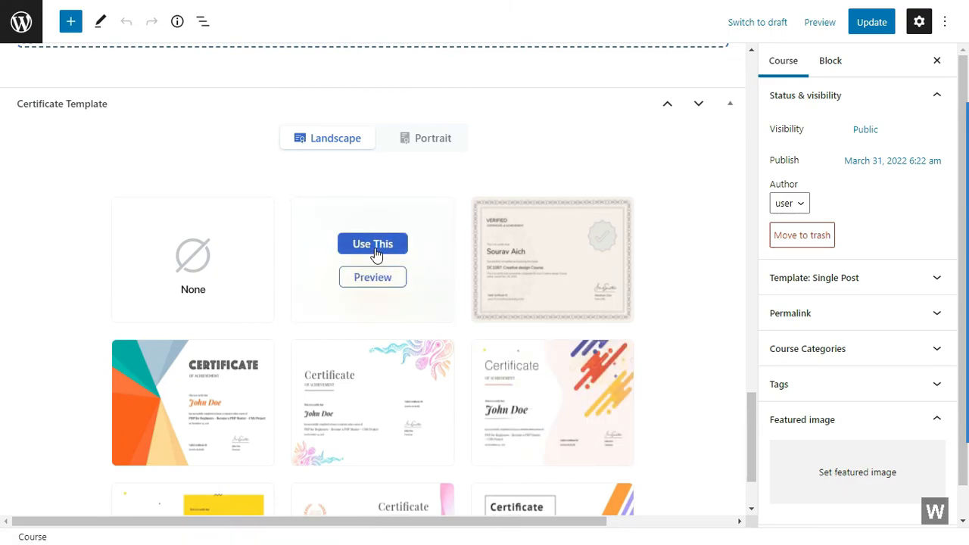
Use the Certificate of Completion template, update the course and view it on the live site.
left_click(372, 242)
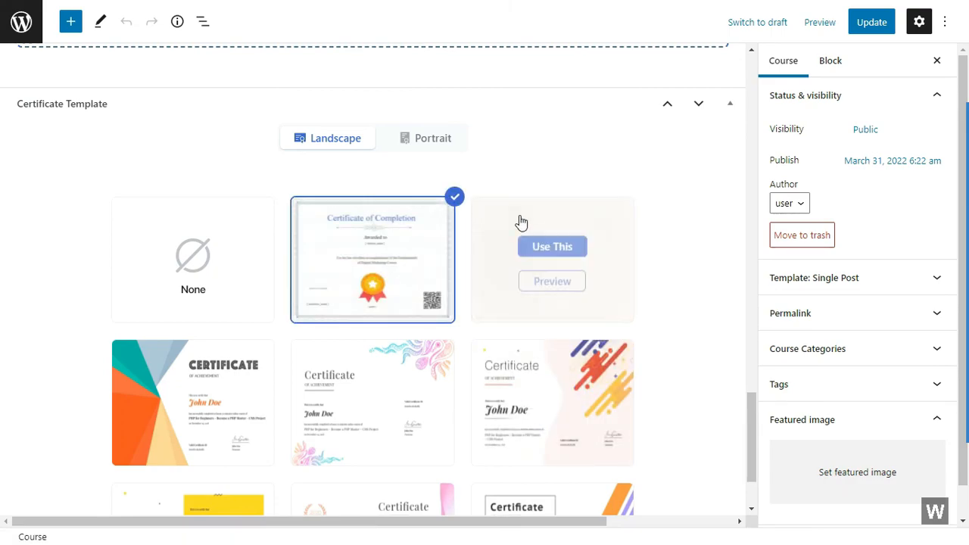
scroll("down", 3)
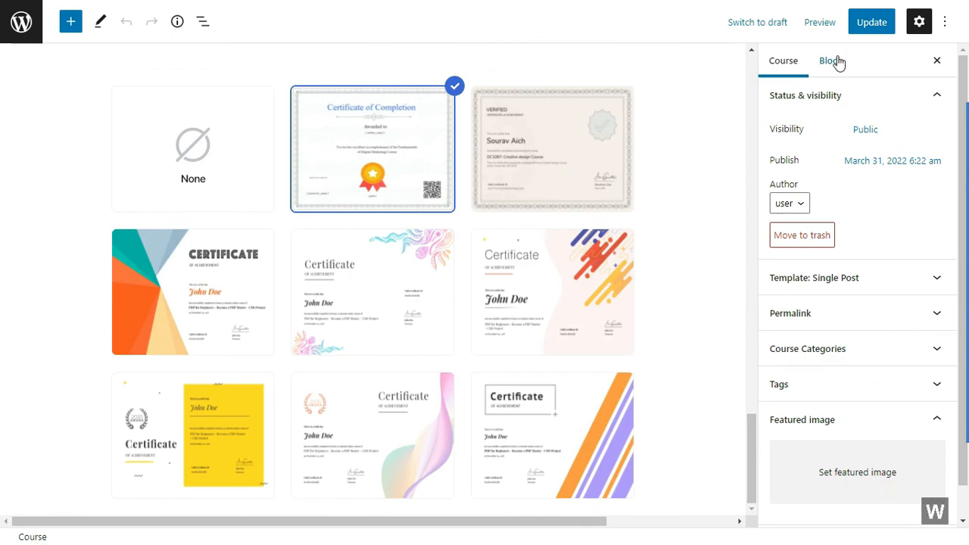
left_click(872, 21)
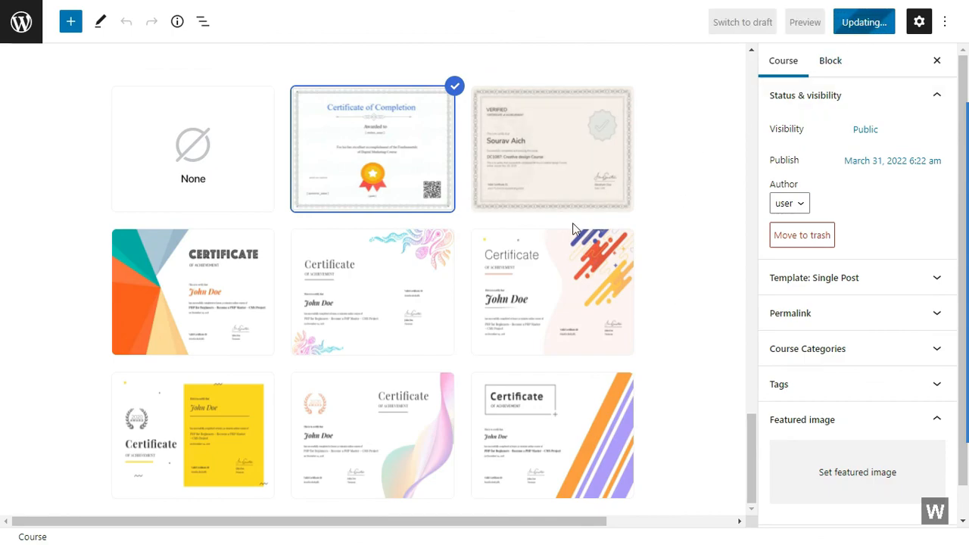
left_click(863, 21)
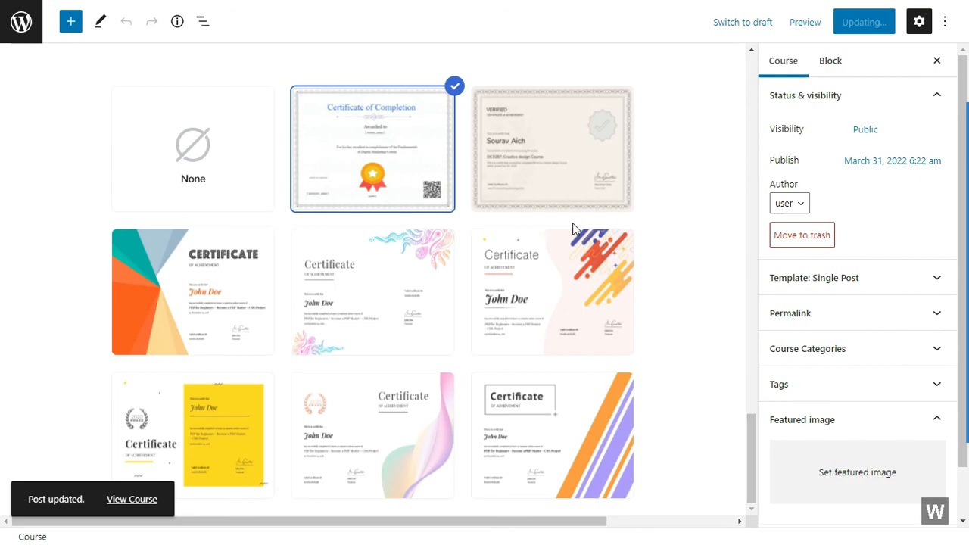
mouse_move(243, 256)
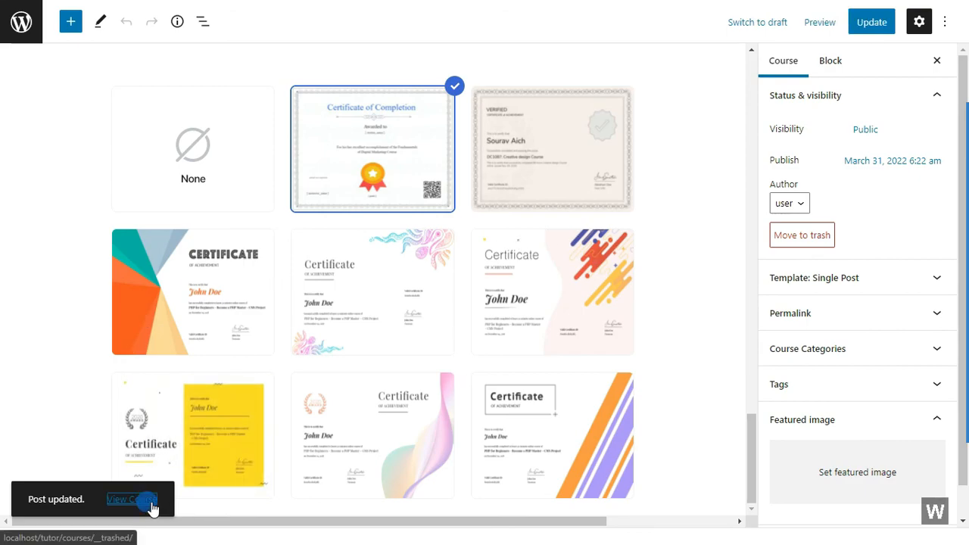
left_click(130, 499)
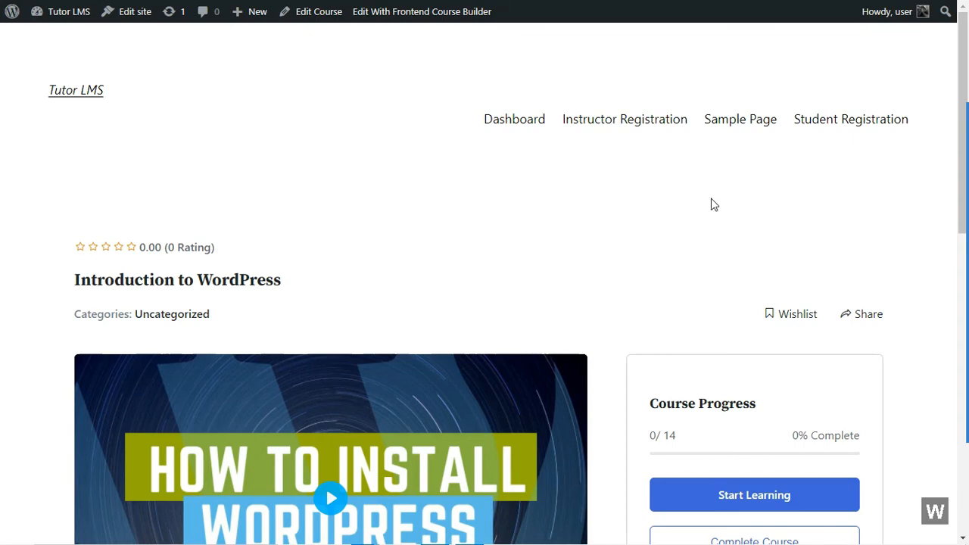
mouse_move(850, 118)
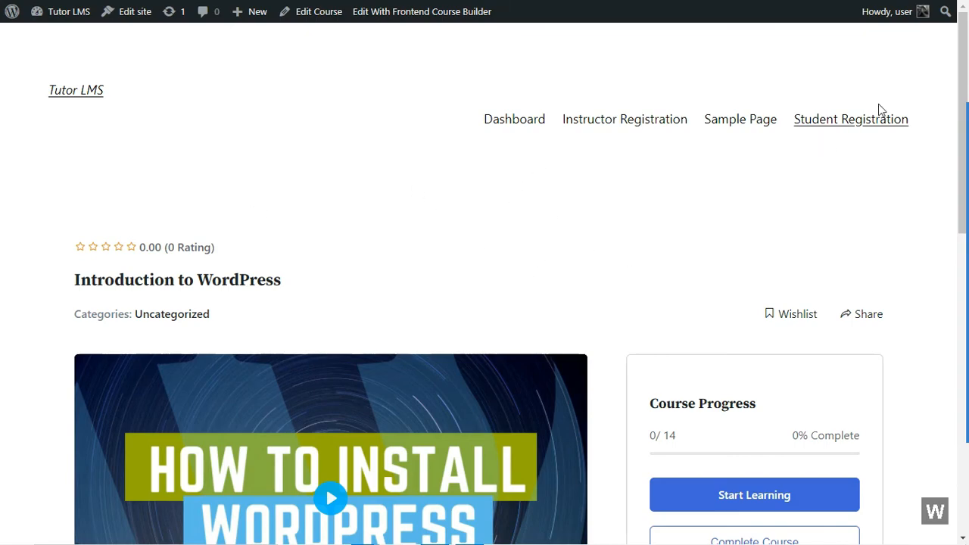
scroll("down", 3)
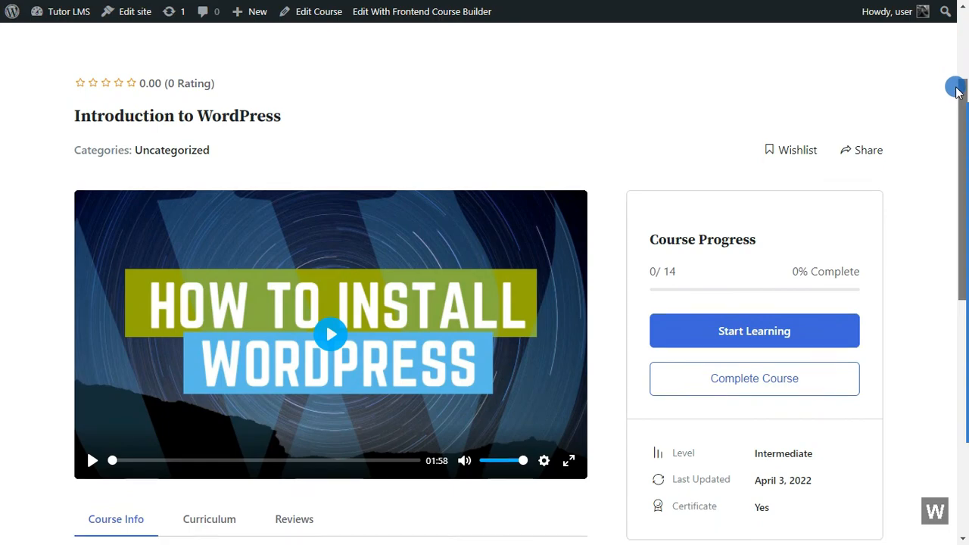
scroll("down", 3)
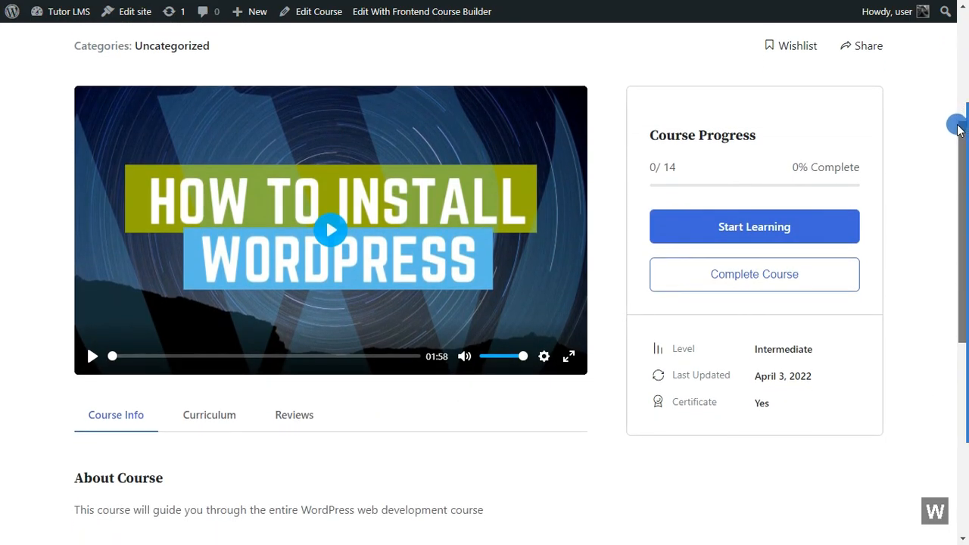
scroll("down", 3)
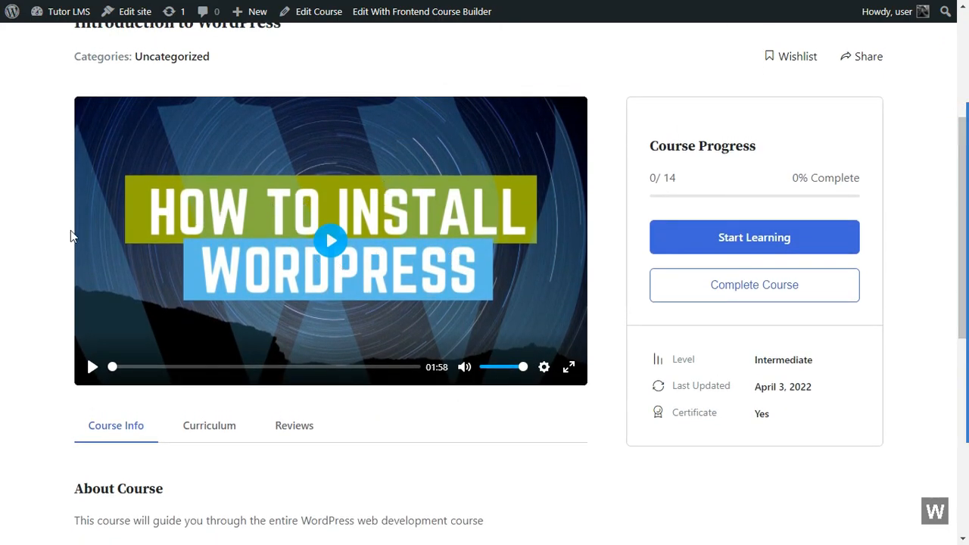
scroll("down", 3)
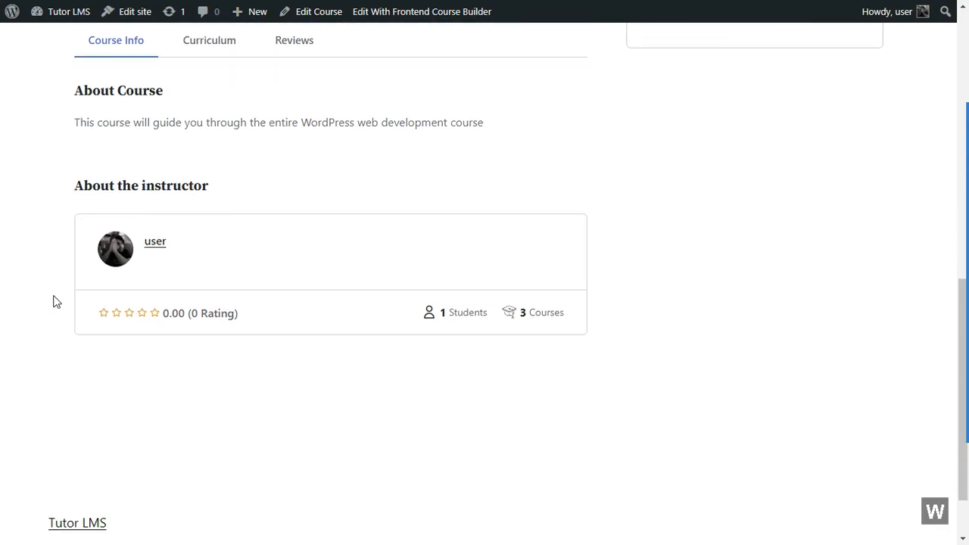
scroll("up", 3)
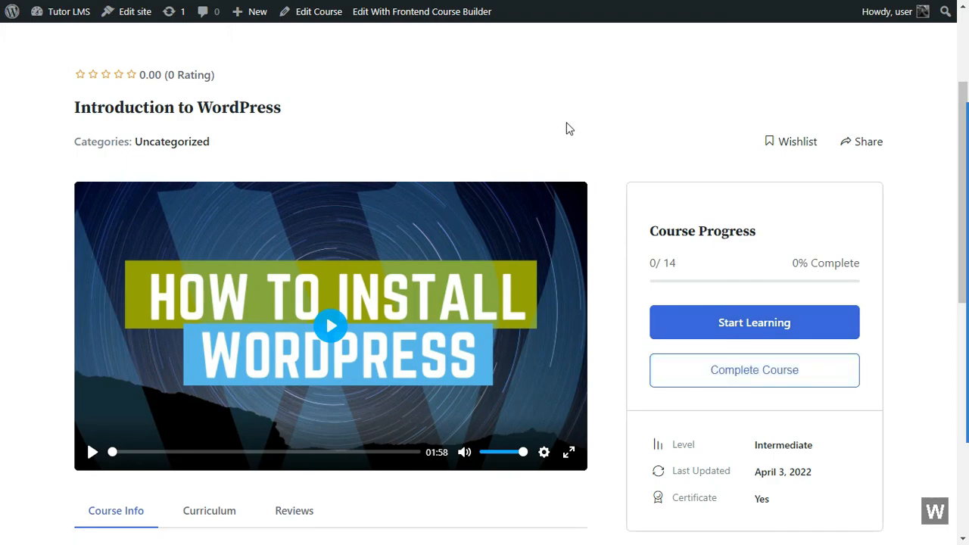
mouse_move(363, 136)
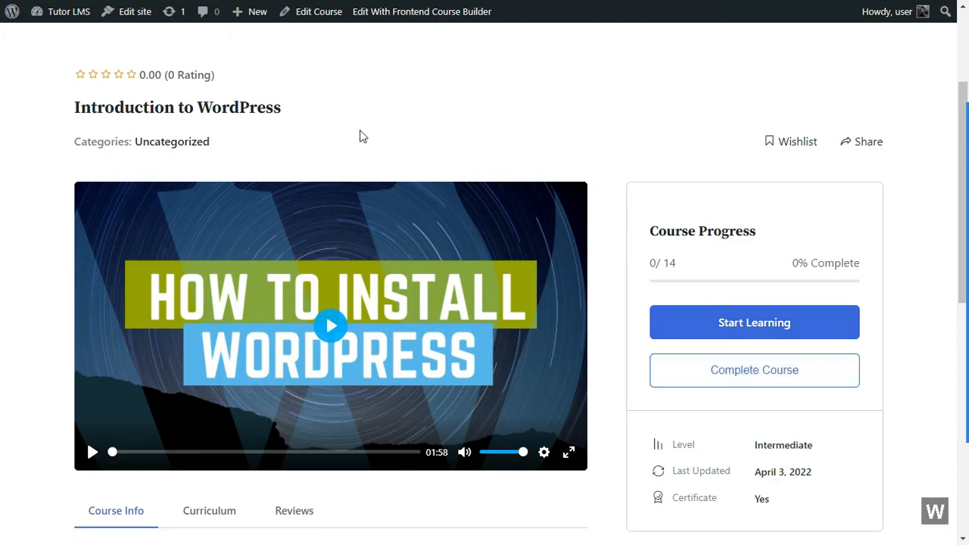